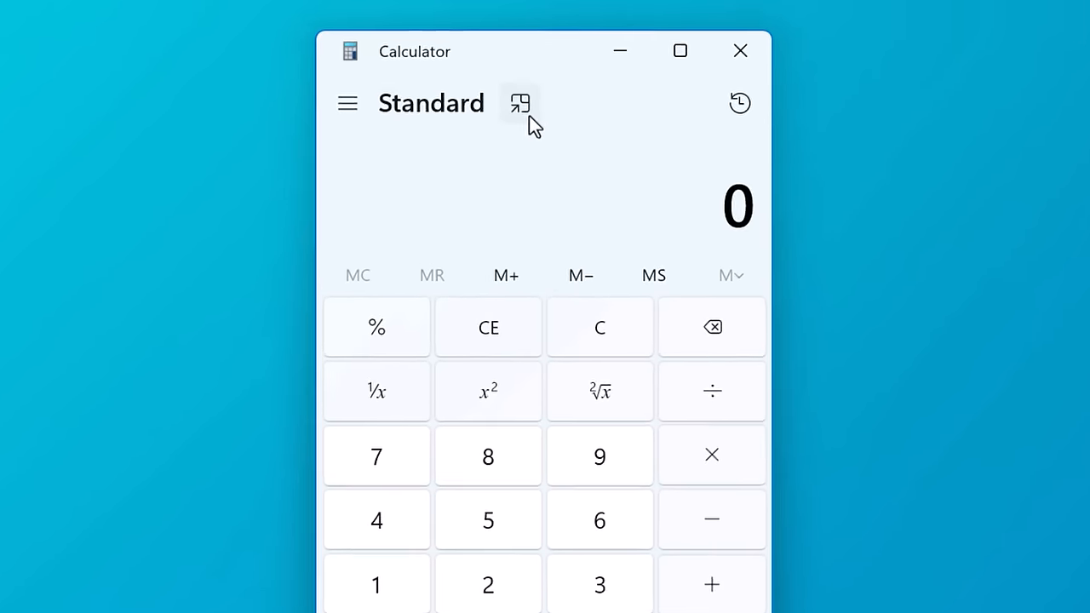
mouse_move(520, 104)
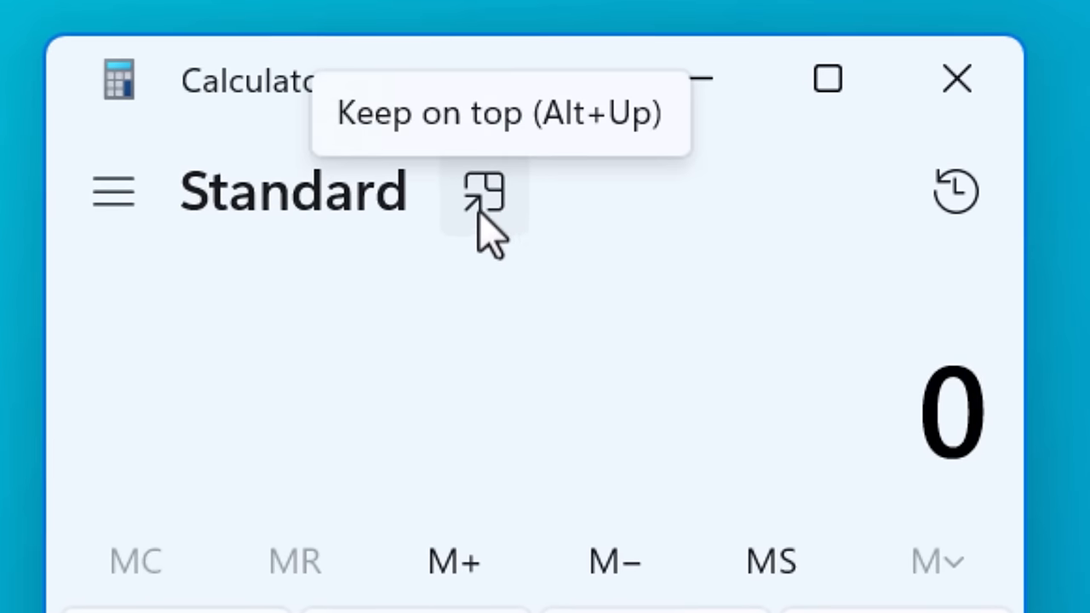
Toggle Keep on top and back, then browse the list of calculator modes without changing mode
left_click(484, 191)
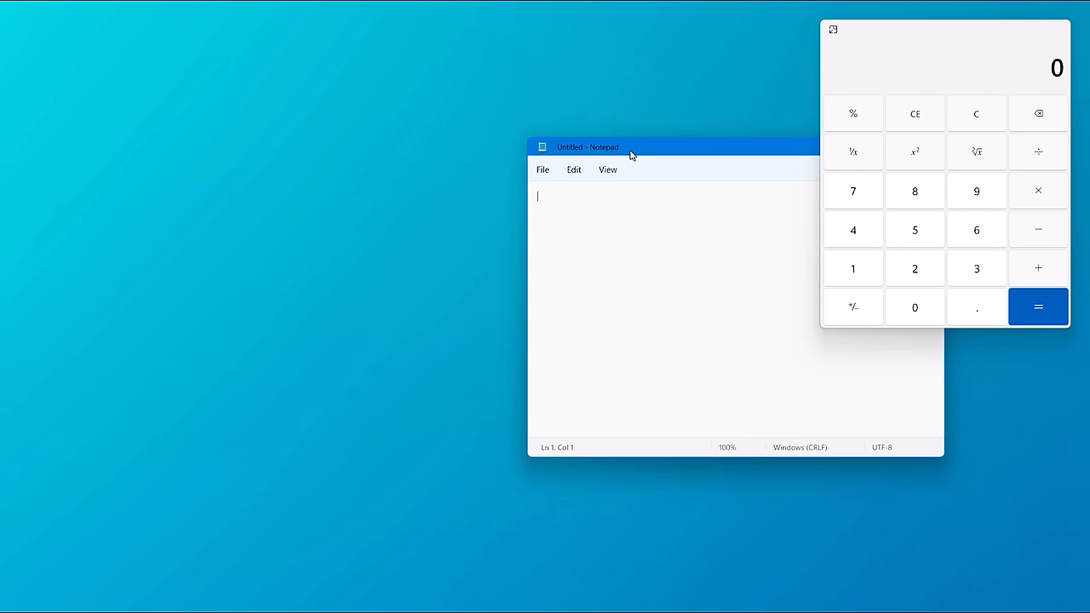
left_click(833, 29)
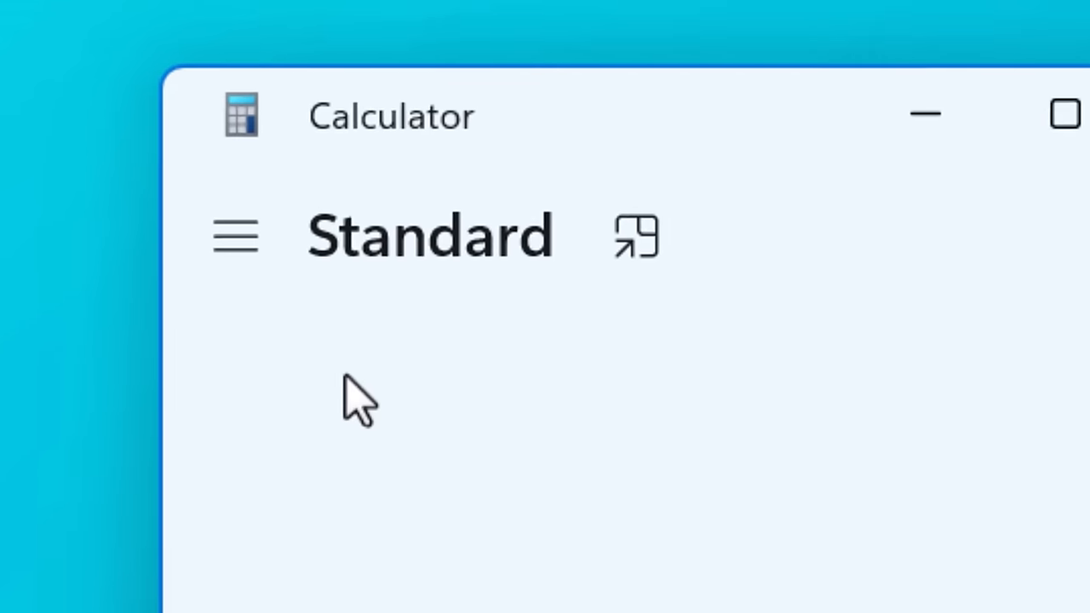
left_click(235, 237)
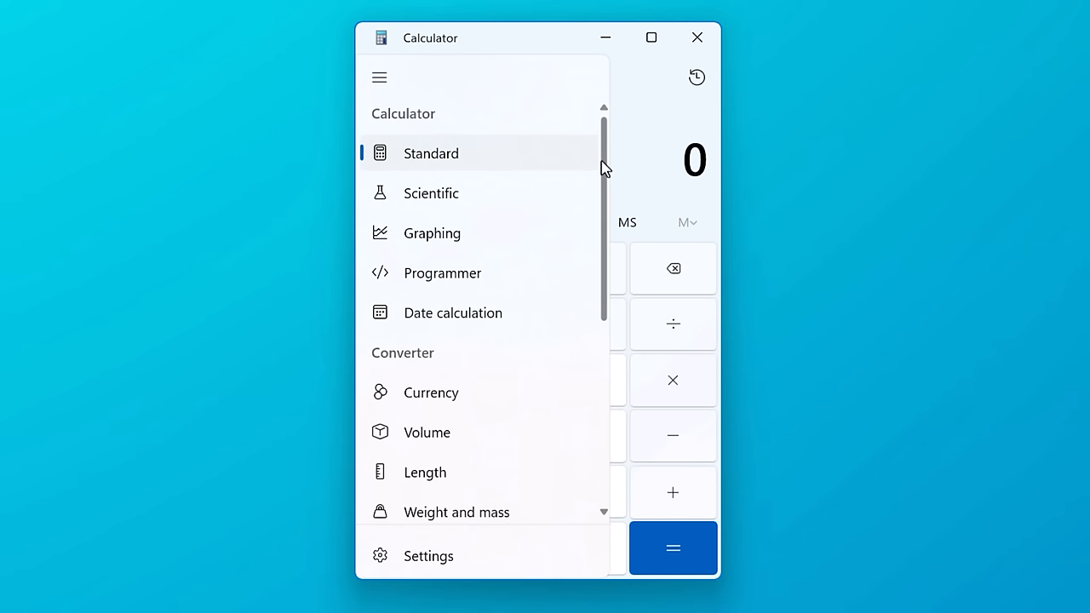
scroll("down", 3)
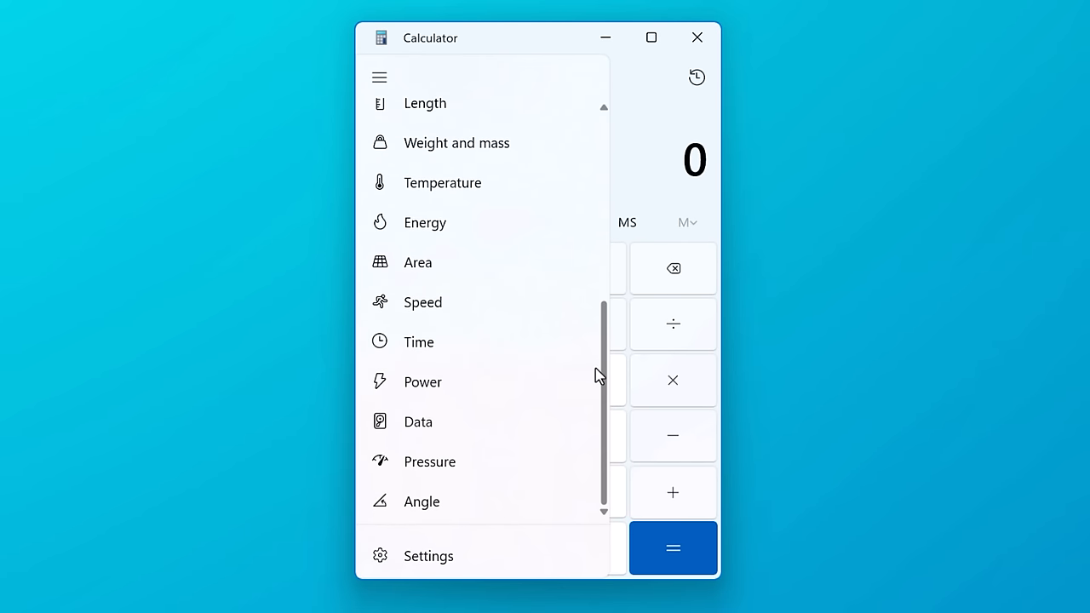
scroll("up", 3)
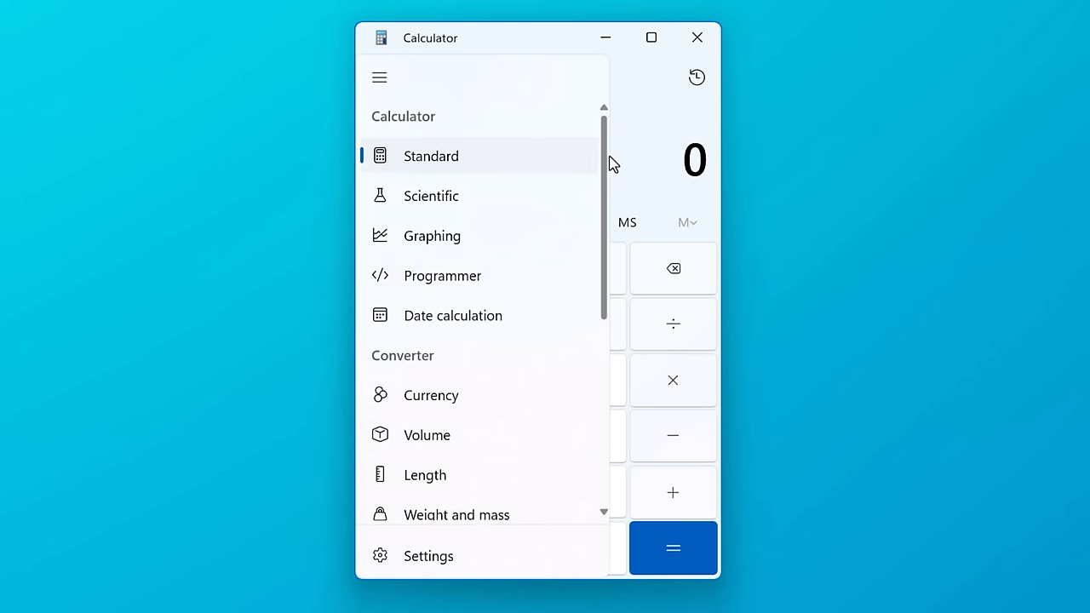
left_click(431, 155)
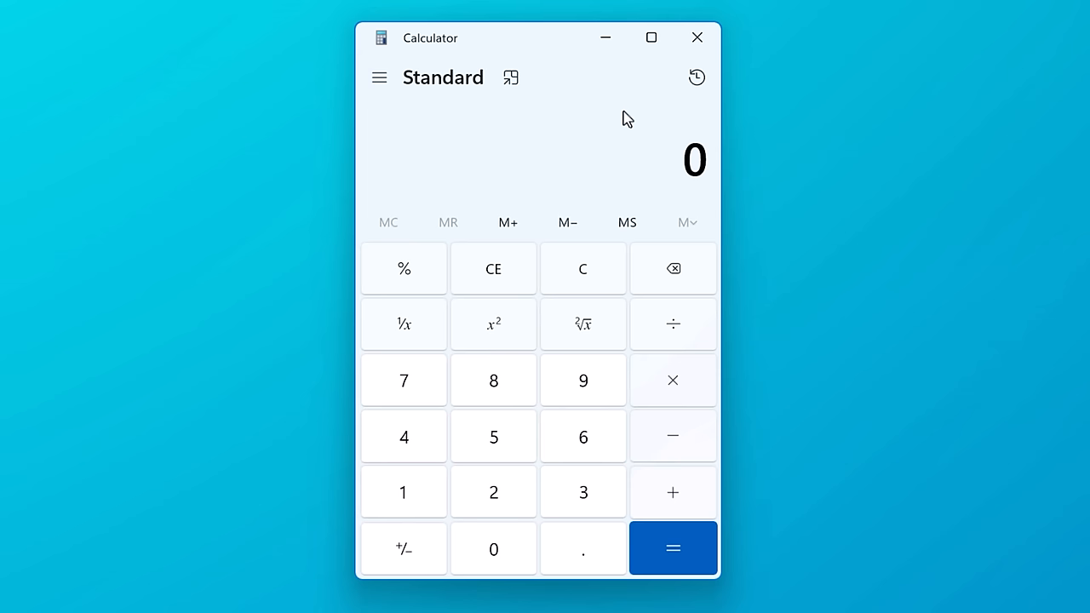
mouse_move(604, 145)
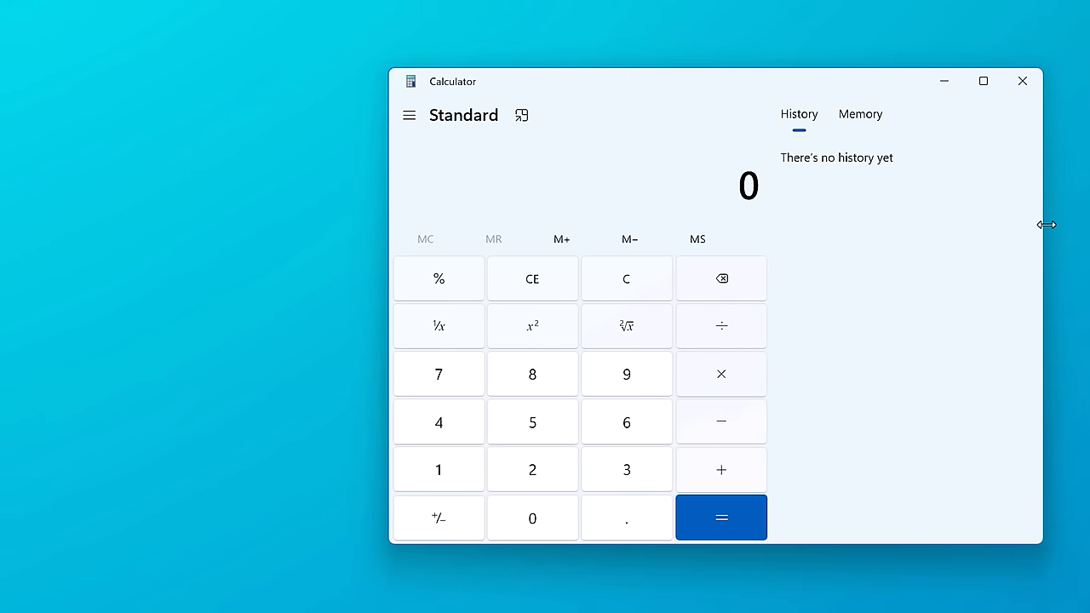
Show the Memory and History panes, compute 50 × 6 + 6 = 306, and view a history entry's Copy/Delete options
left_click(860, 114)
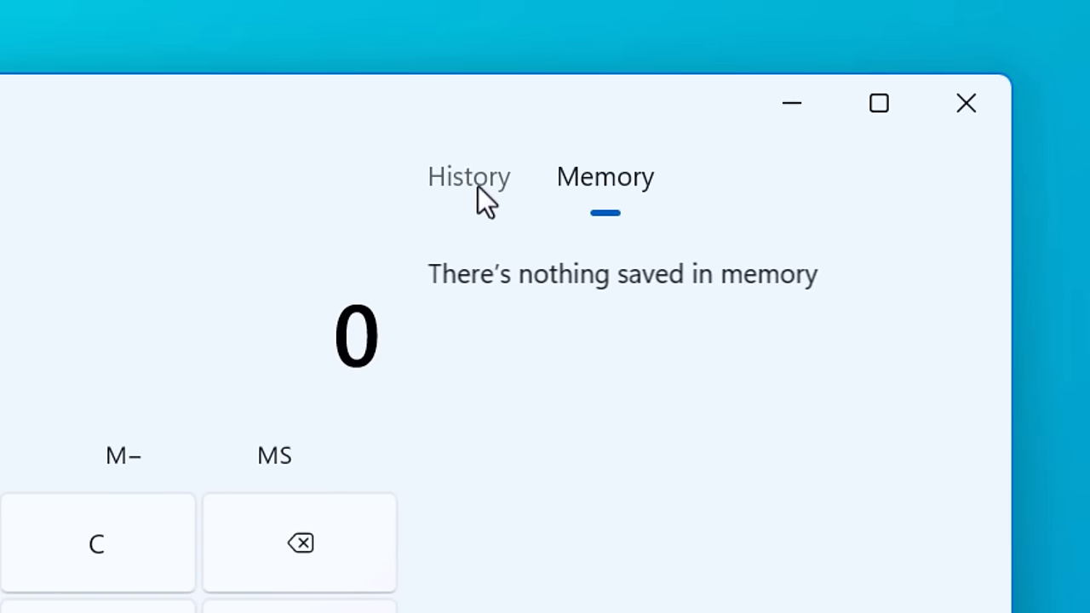
left_click(469, 175)
type("50")
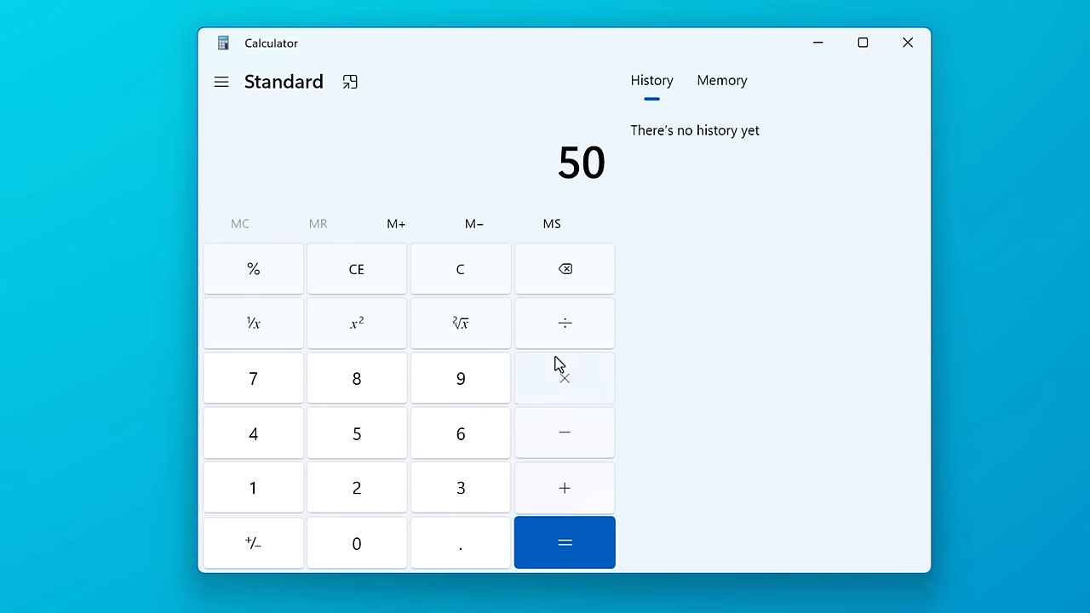
left_click(565, 542)
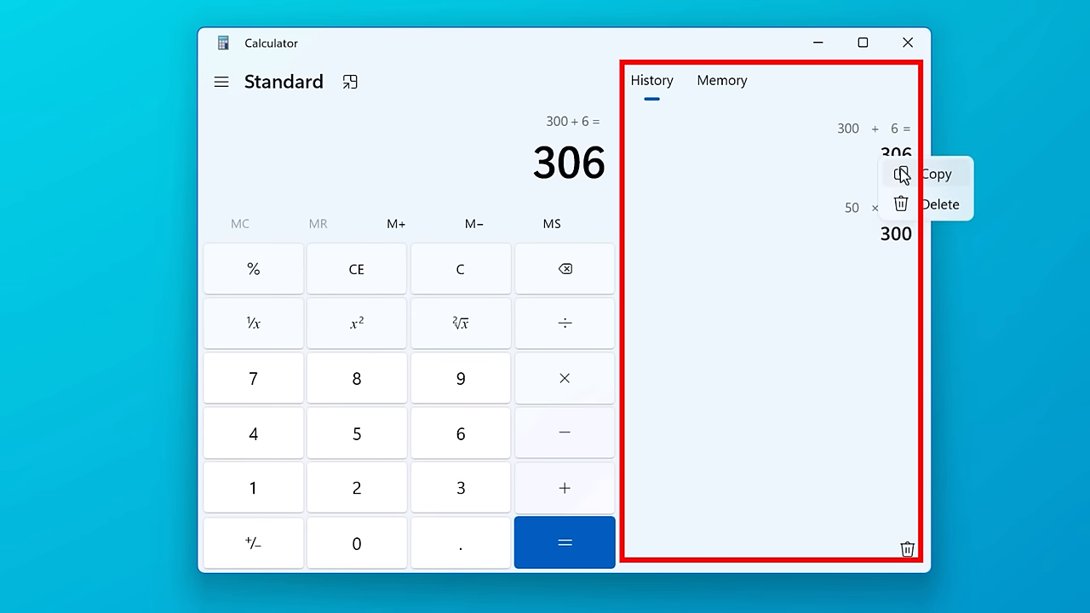
left_click(631, 287)
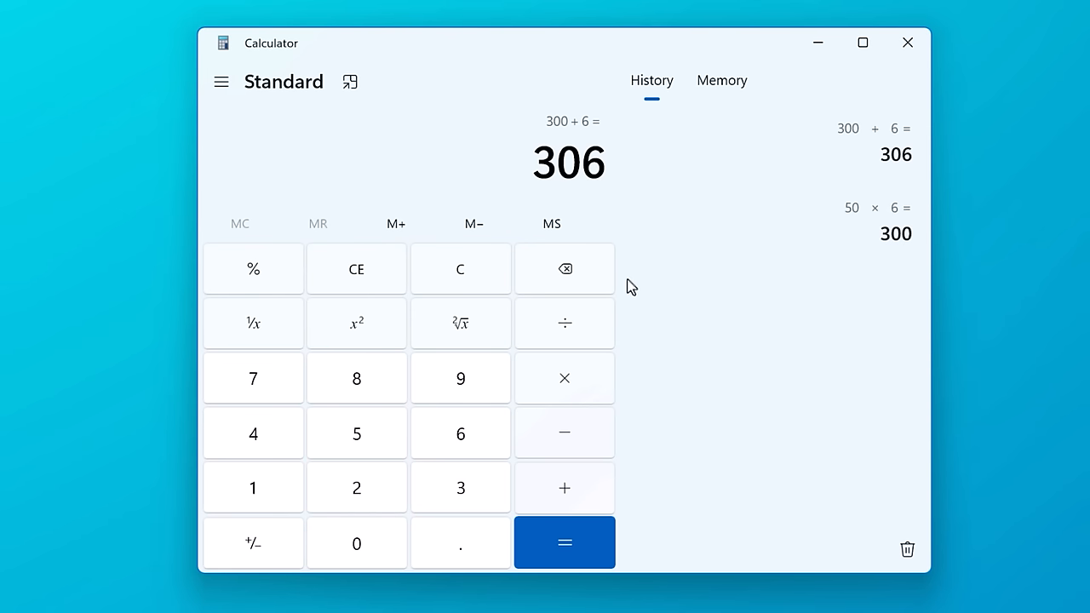
mouse_move(154, 562)
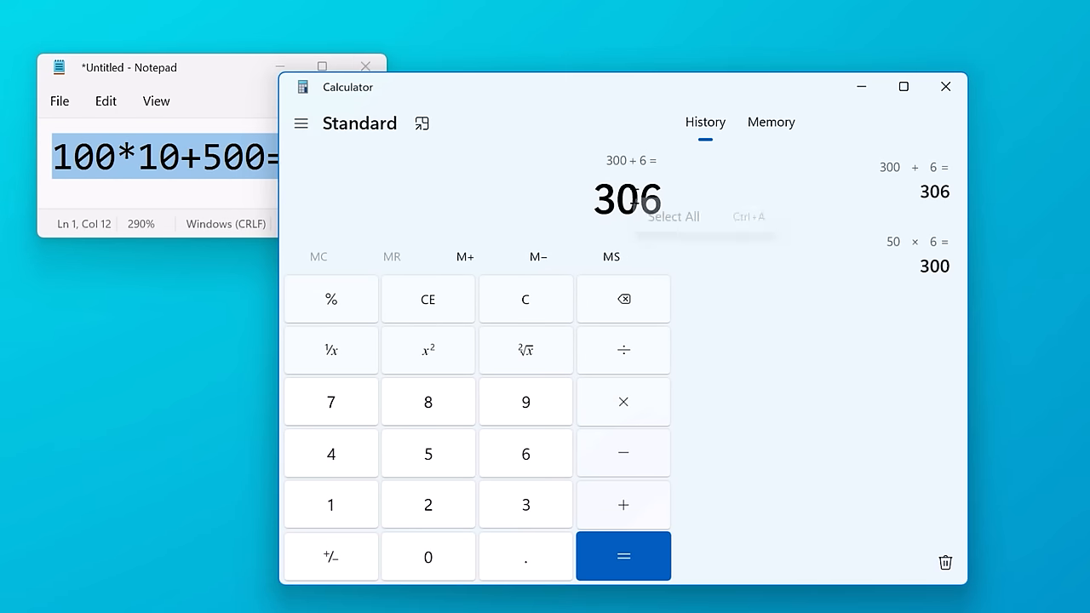
Clear the display and paste 100*10+500= from Notepad so history lists 1,000 and 1,500
left_click(170, 157)
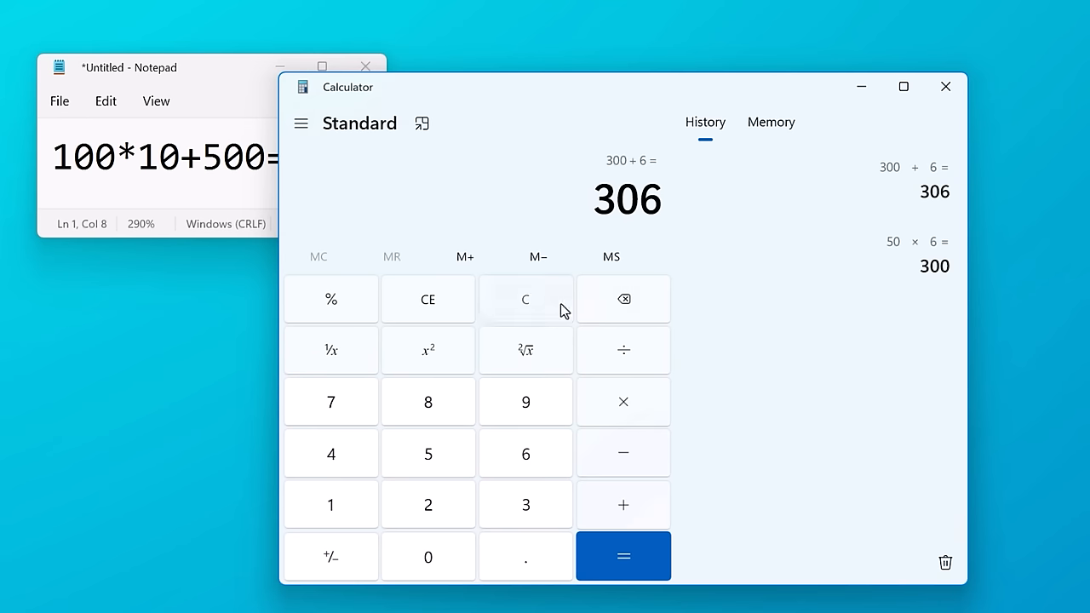
left_click(624, 555)
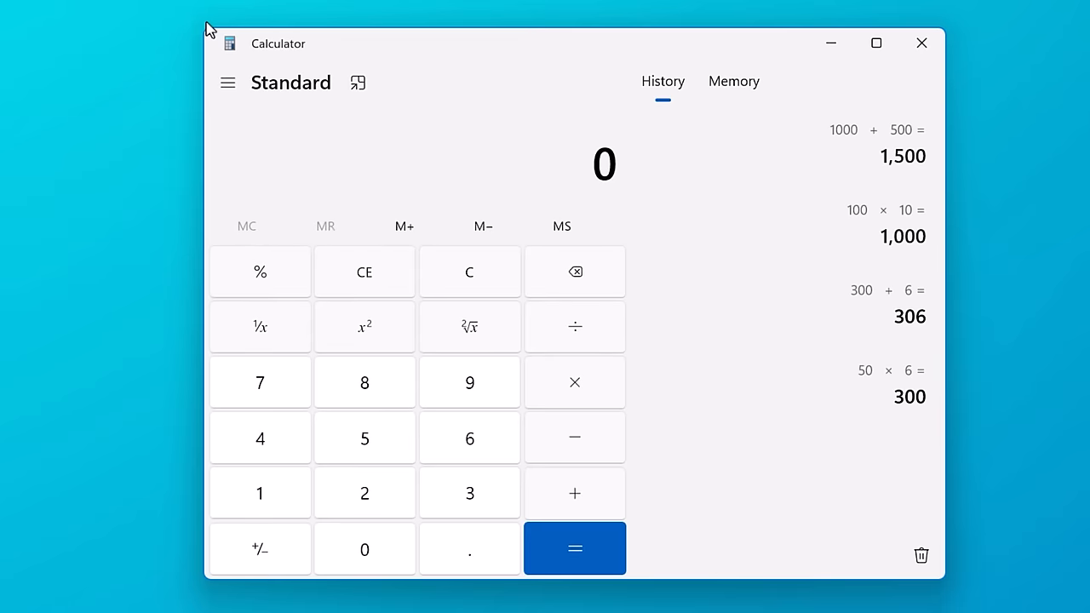
Store 20 with MS, recall it with MR, build memory entries 50 and 70, and recall 70 to the display
left_click(732, 82)
type("20")
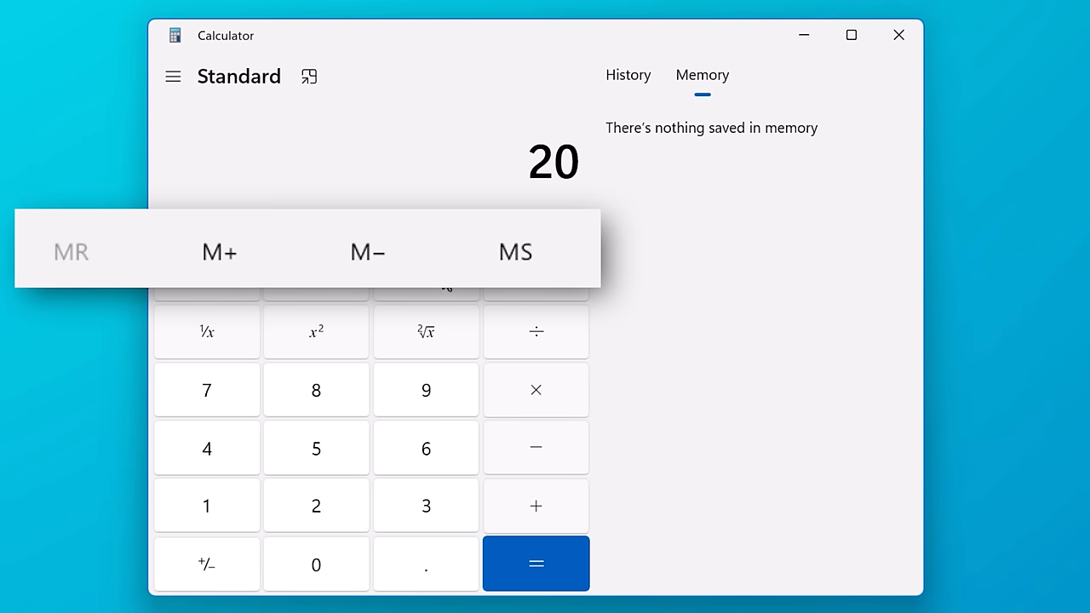
left_click(515, 252)
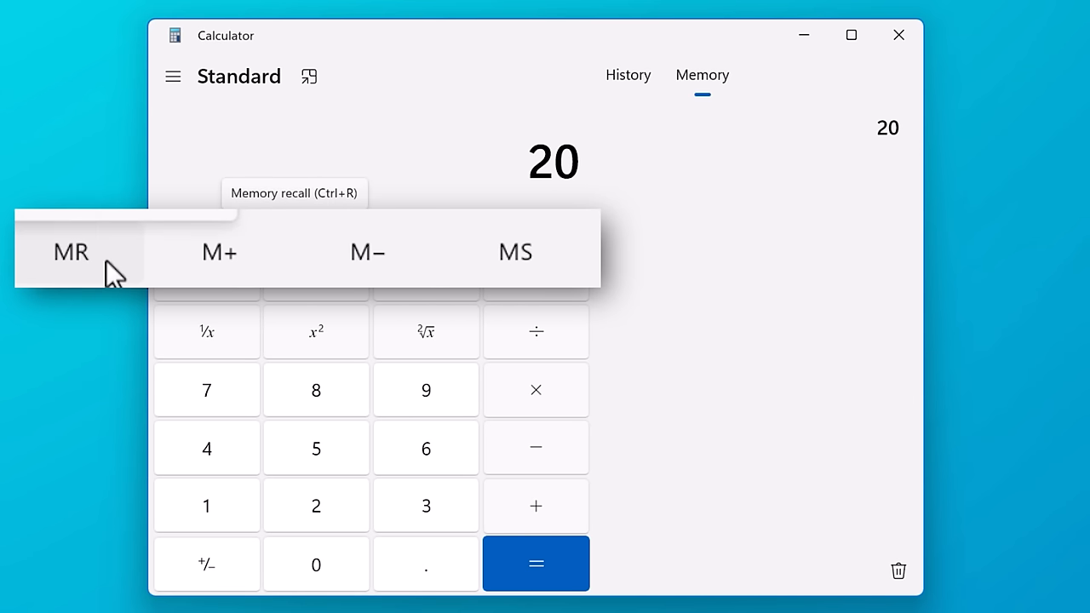
mouse_move(123, 276)
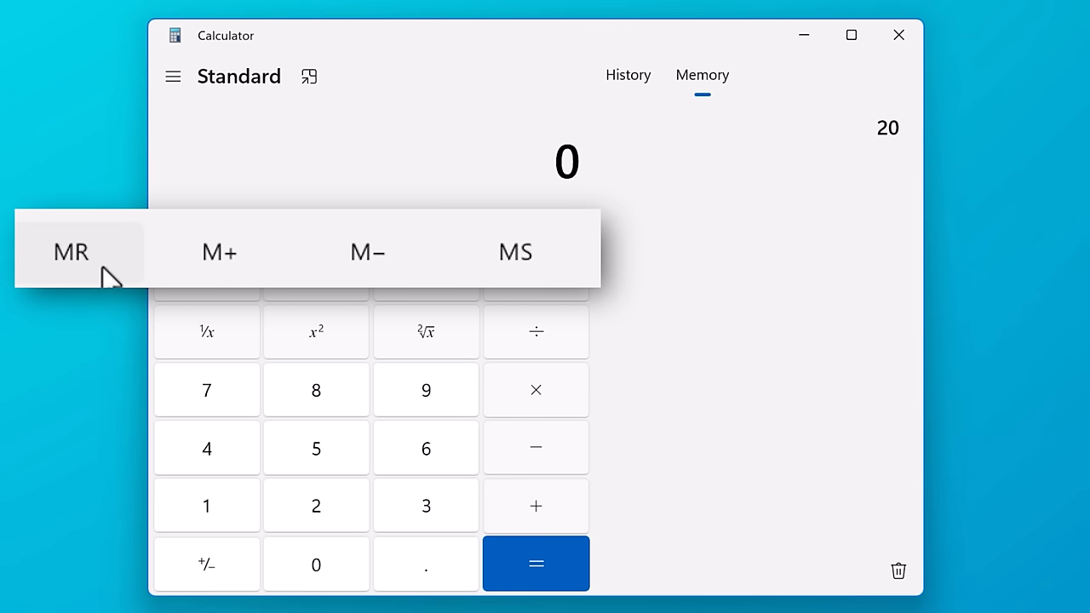
left_click(71, 252)
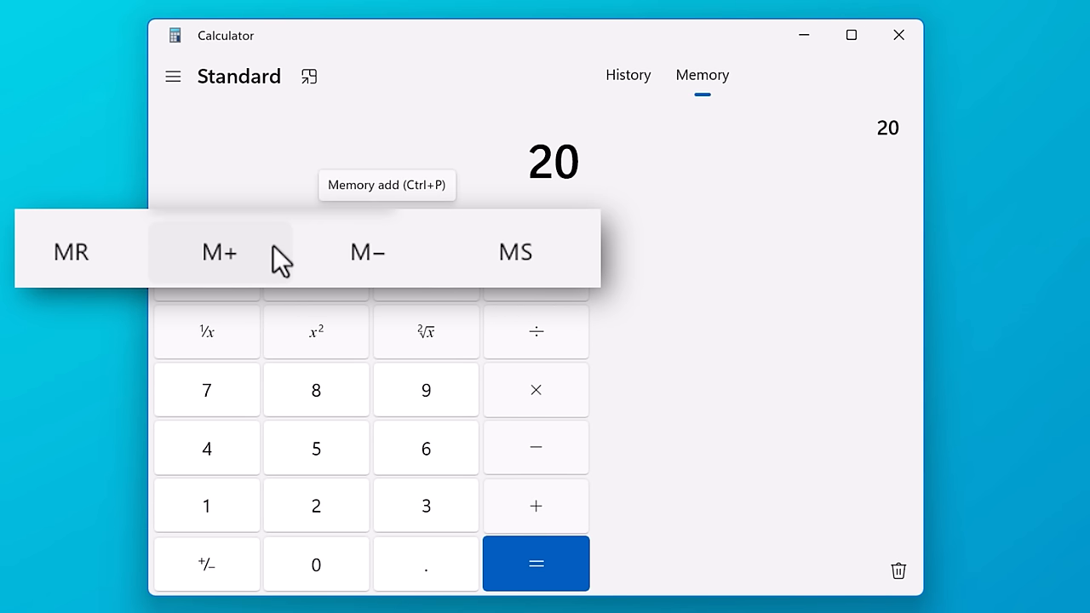
mouse_move(287, 269)
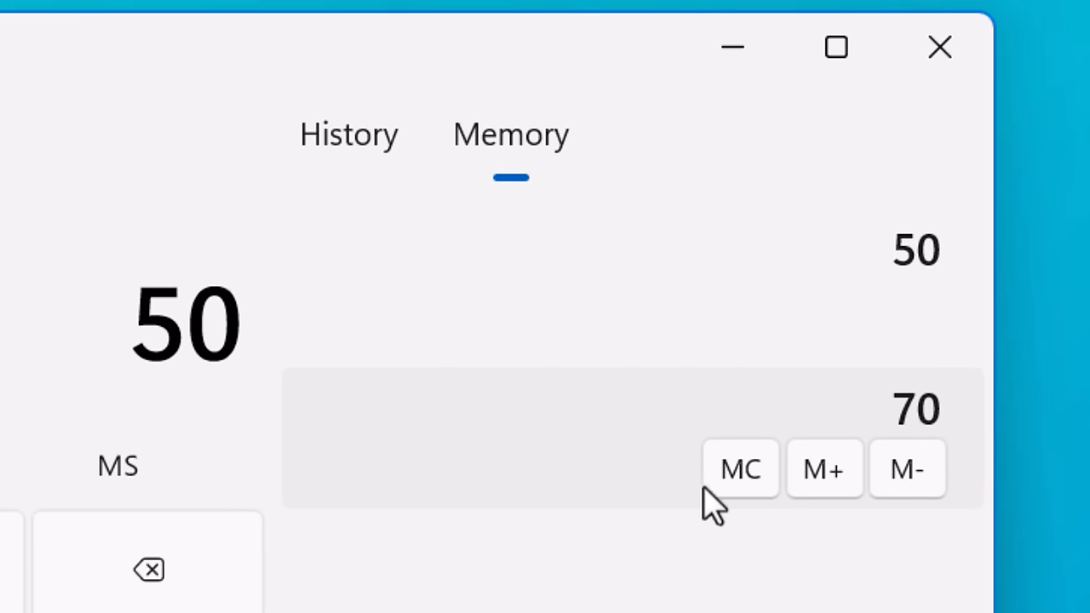
left_click(739, 468)
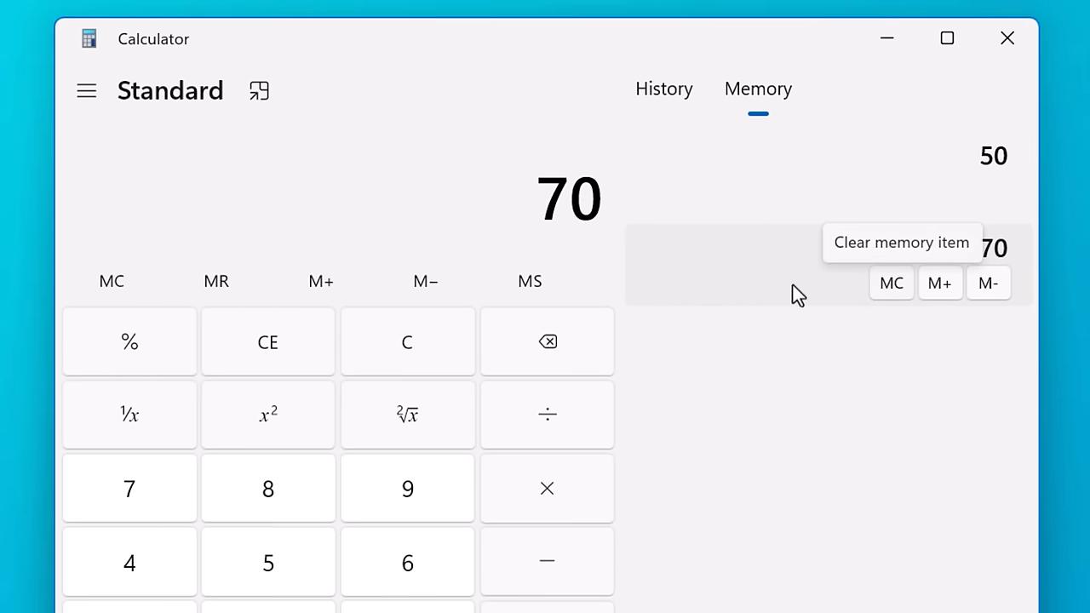
mouse_move(828, 198)
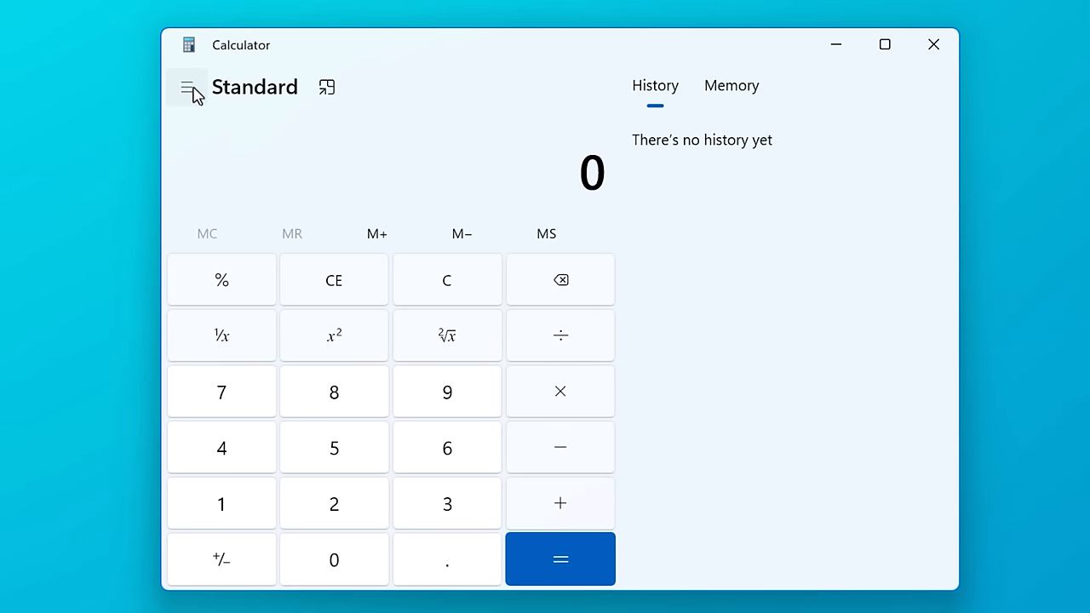
Browse the mode list, then switch to Programmer mode and on to Date calculation with Alt shortcuts
left_click(188, 87)
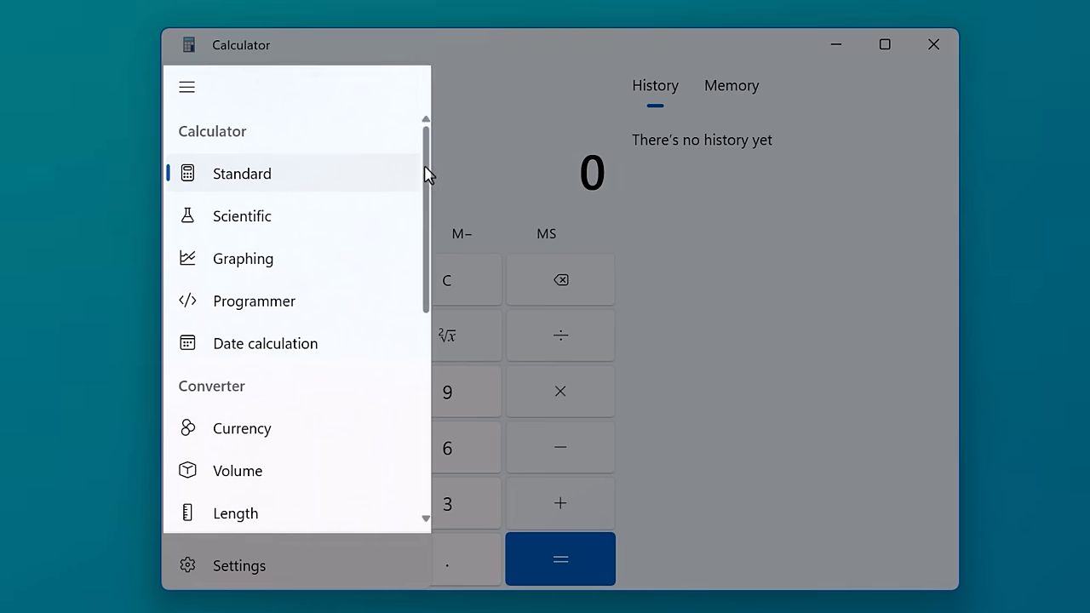
scroll("down", 3)
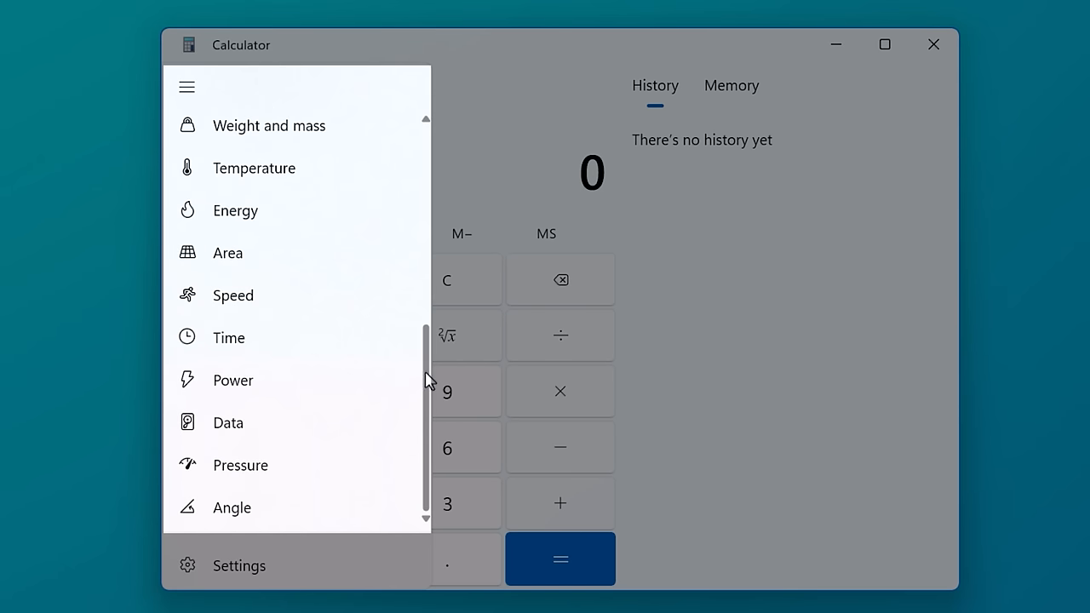
scroll("up", 3)
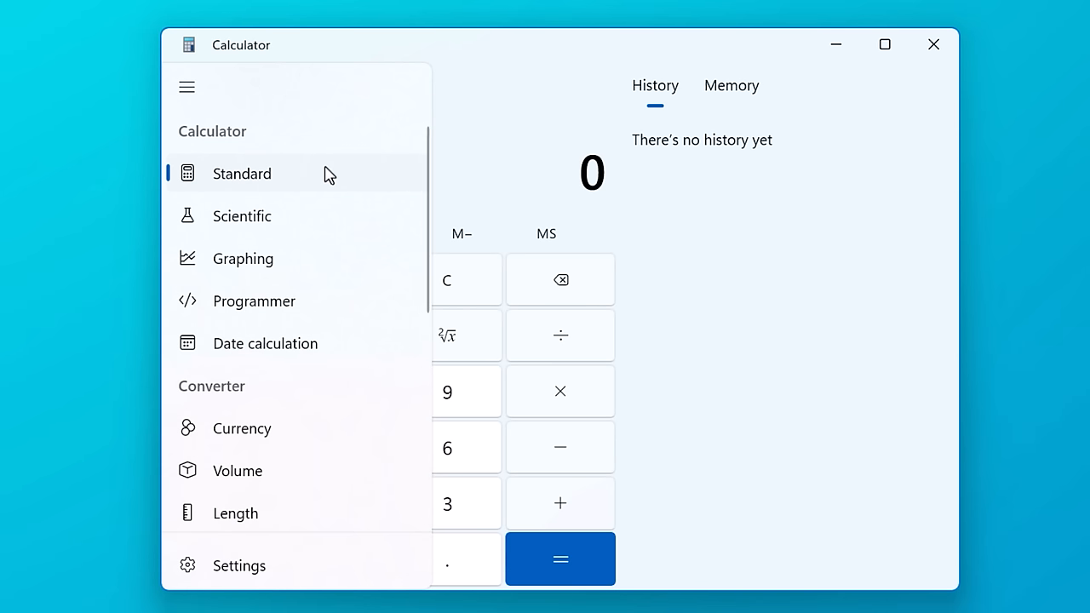
mouse_move(358, 356)
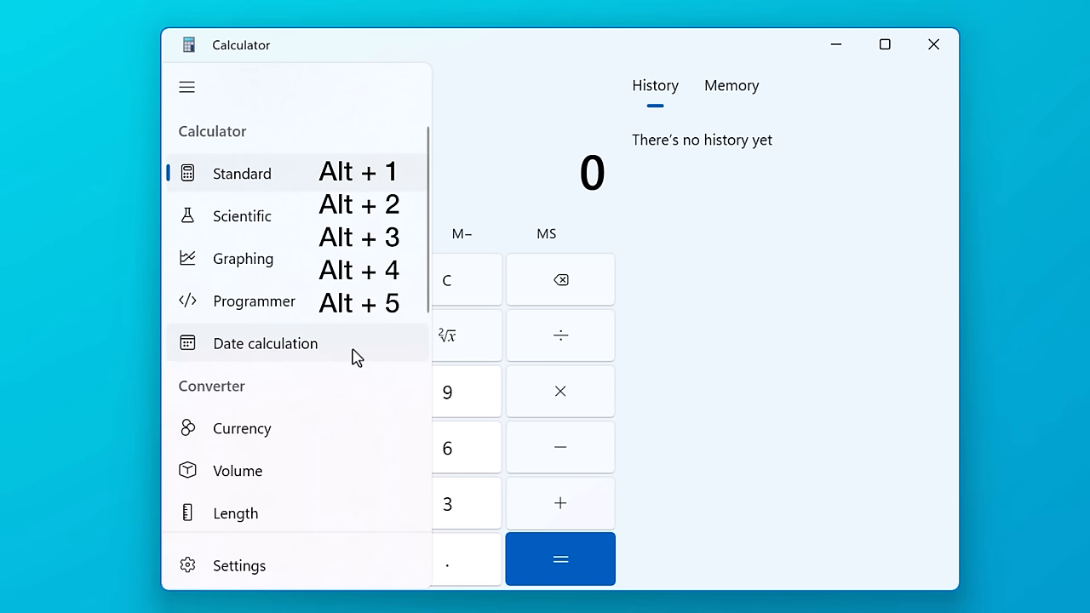
mouse_move(349, 184)
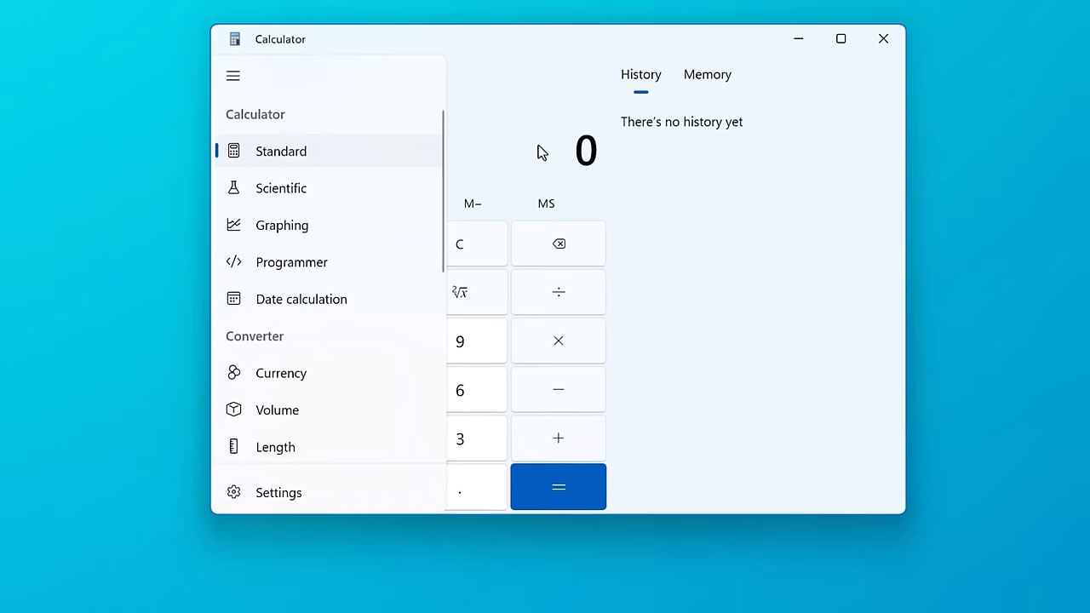
left_click(231, 75)
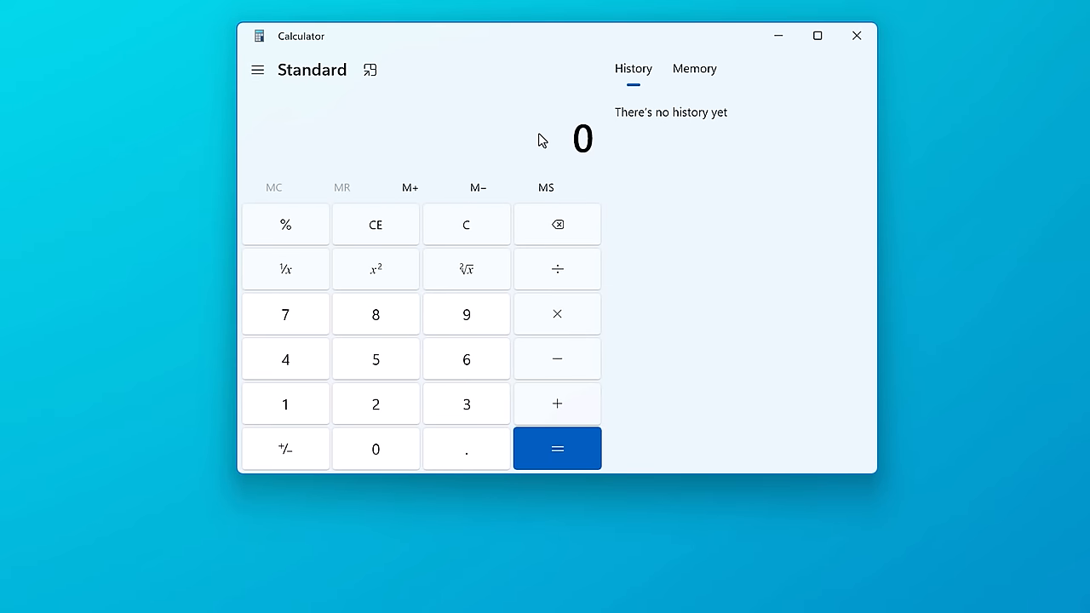
key("Alt+4")
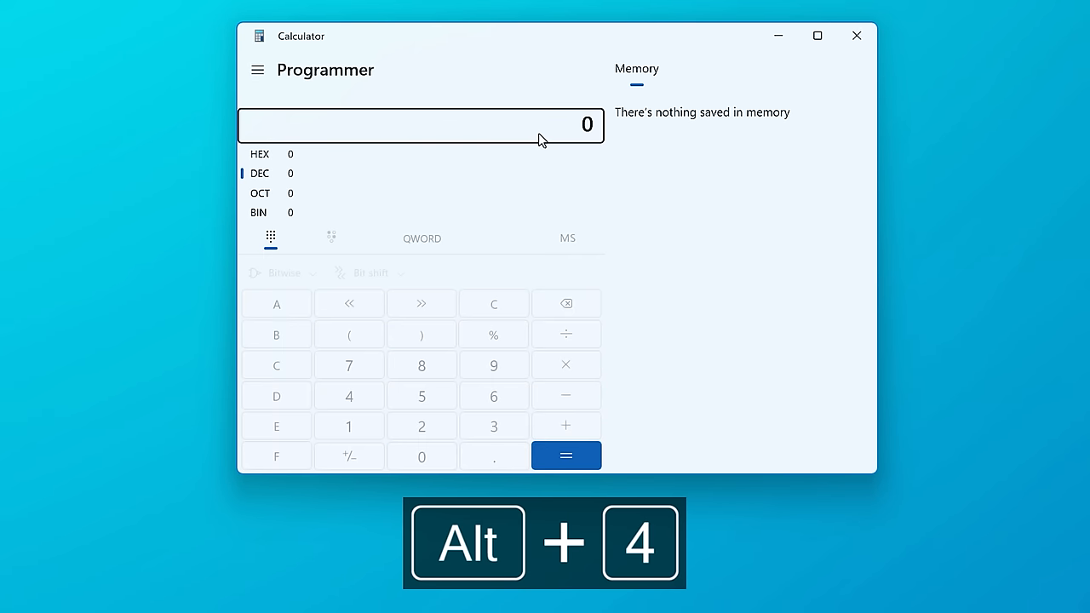
key("alt+4")
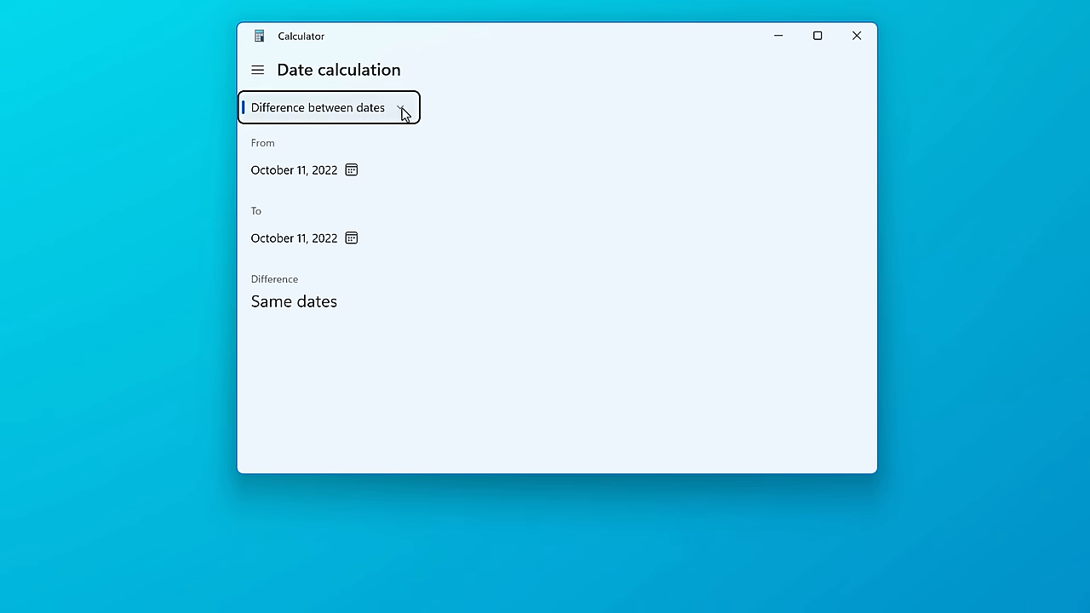
mouse_move(310, 78)
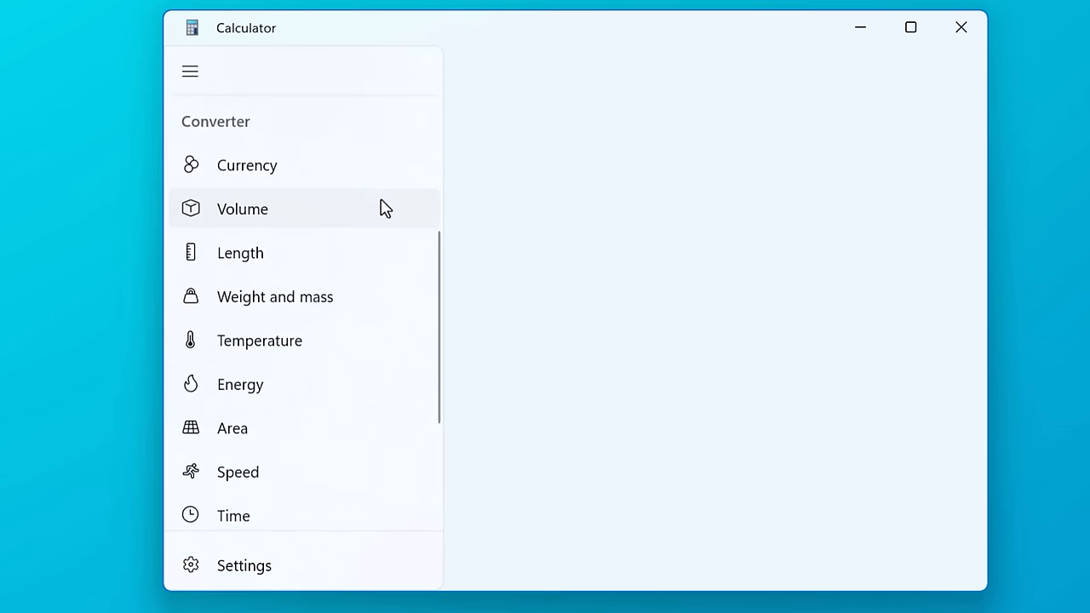
mouse_move(230, 361)
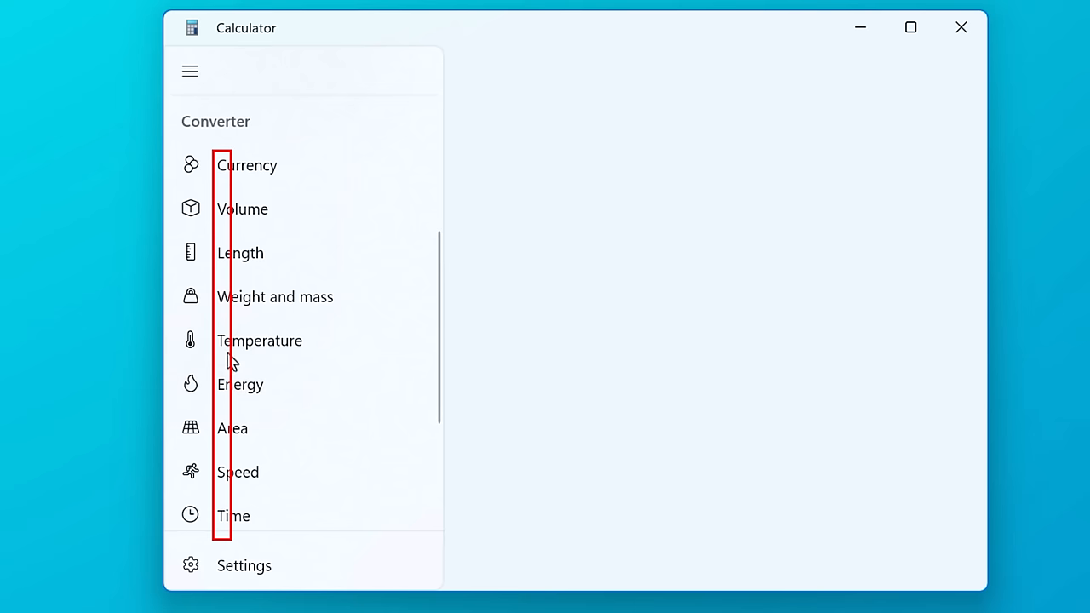
mouse_move(405, 429)
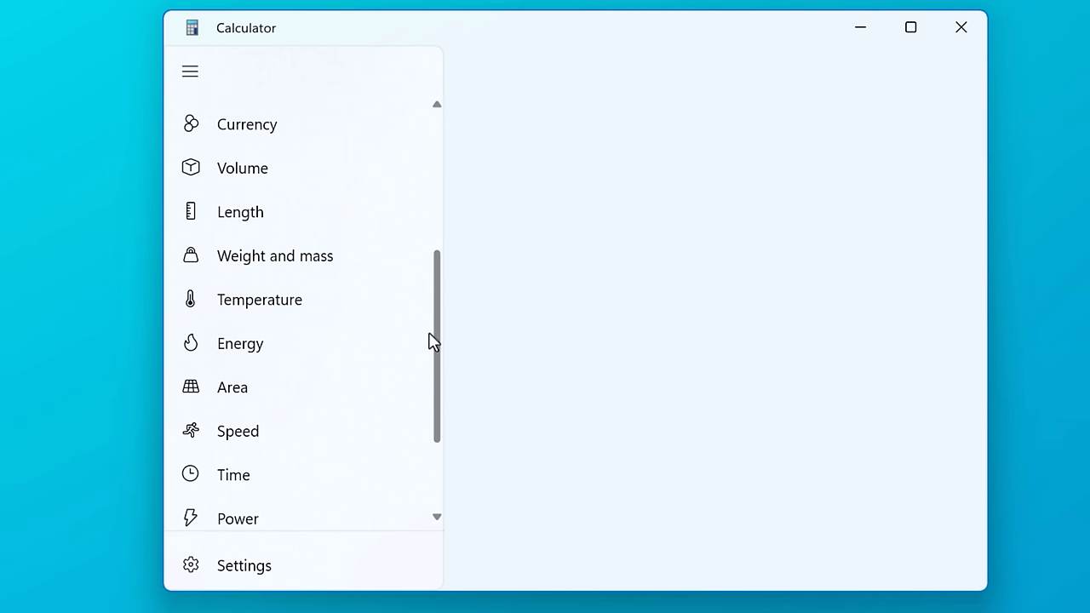
Scroll the Converter list, switch to Currency with Alt+C, then choose the Volume converter from the menu
scroll("down", 3)
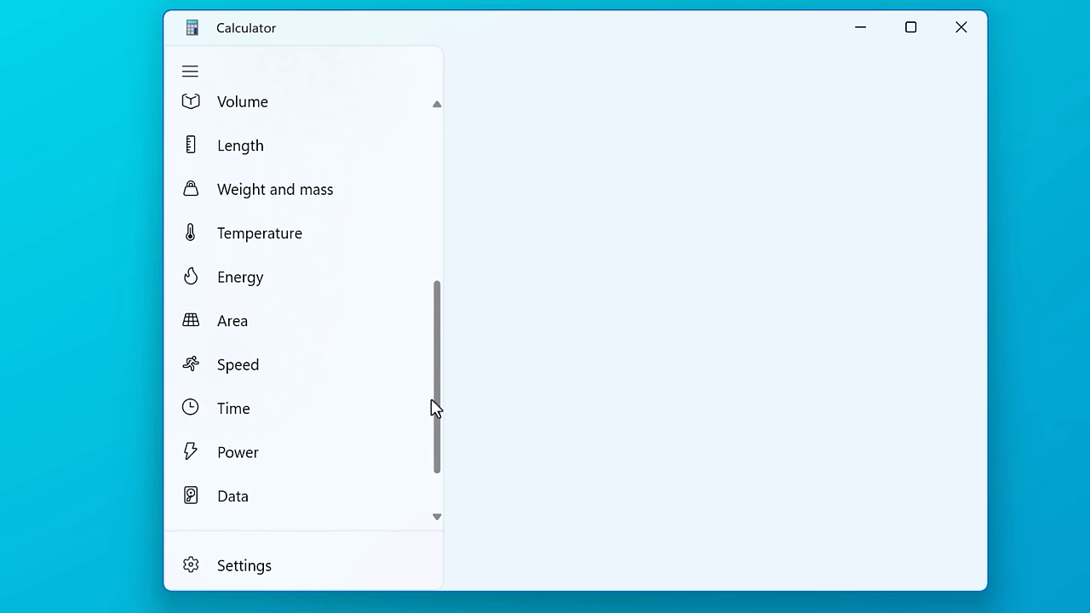
scroll("down", 3)
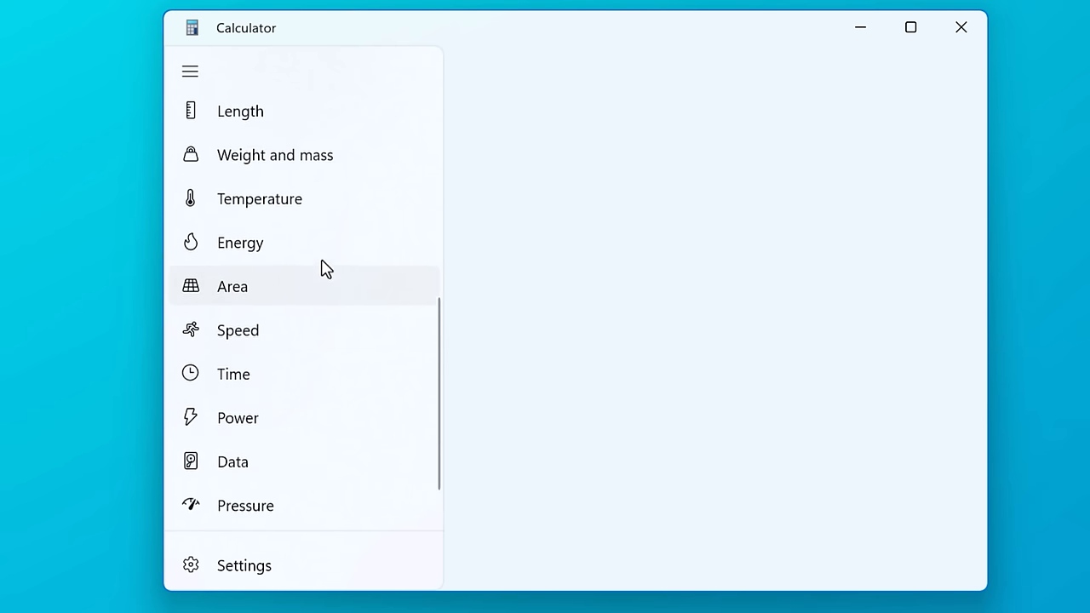
key("Alt+c")
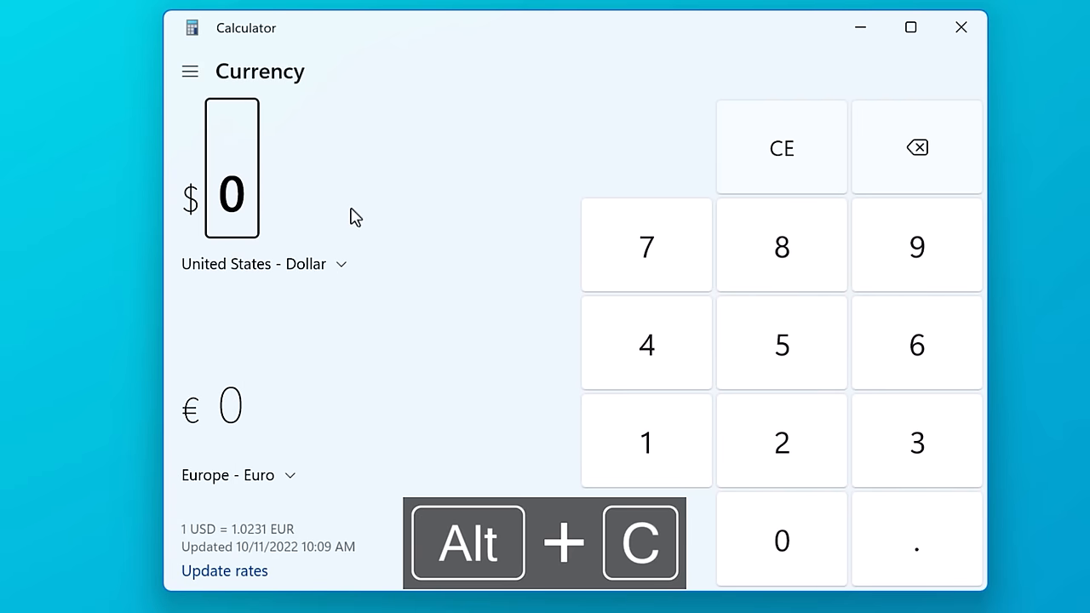
left_click(191, 71)
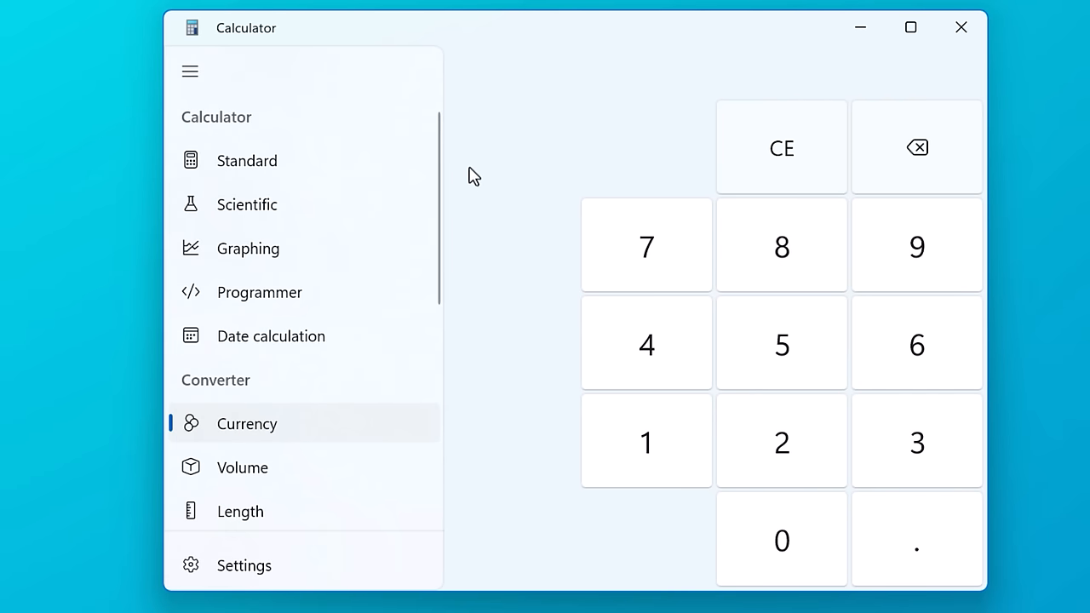
left_click(242, 467)
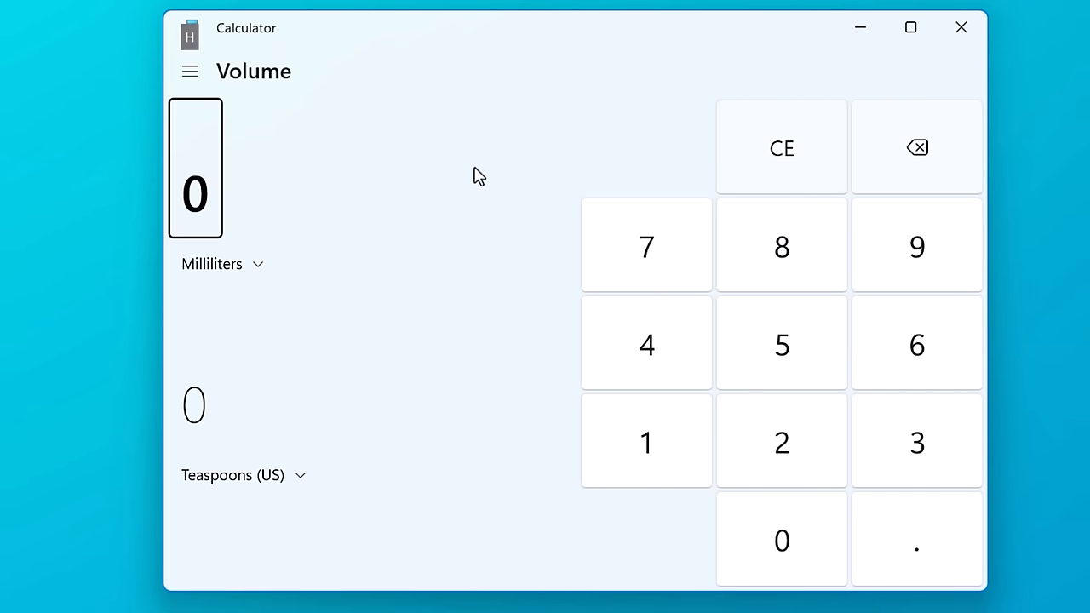
left_click(189, 72)
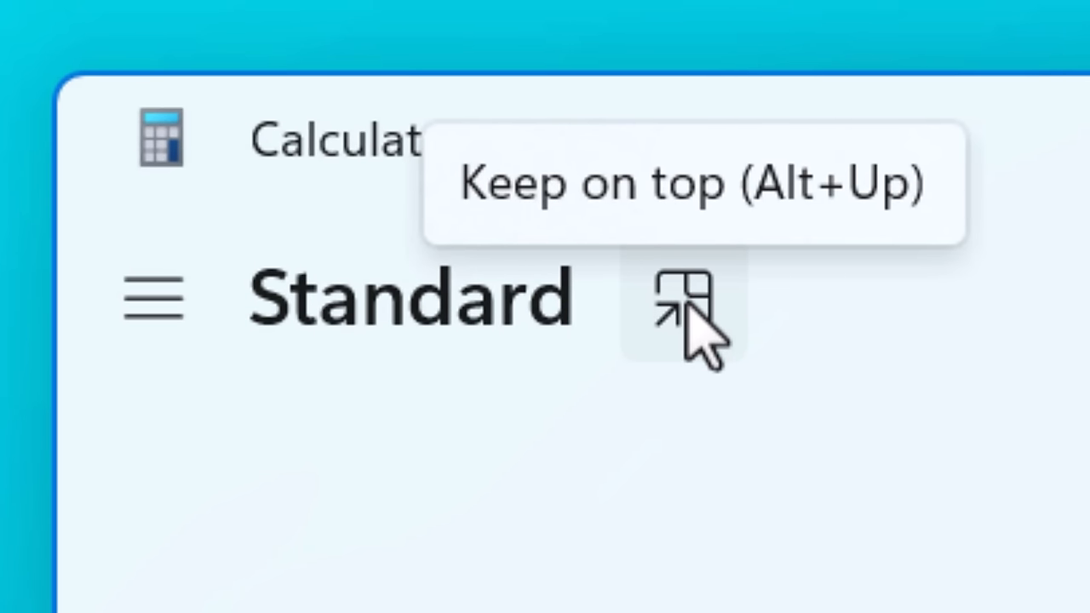
Try the always-on-top mini view, negate 144 with F9, take its square root to get 12, then choose Scientific mode
left_click(684, 306)
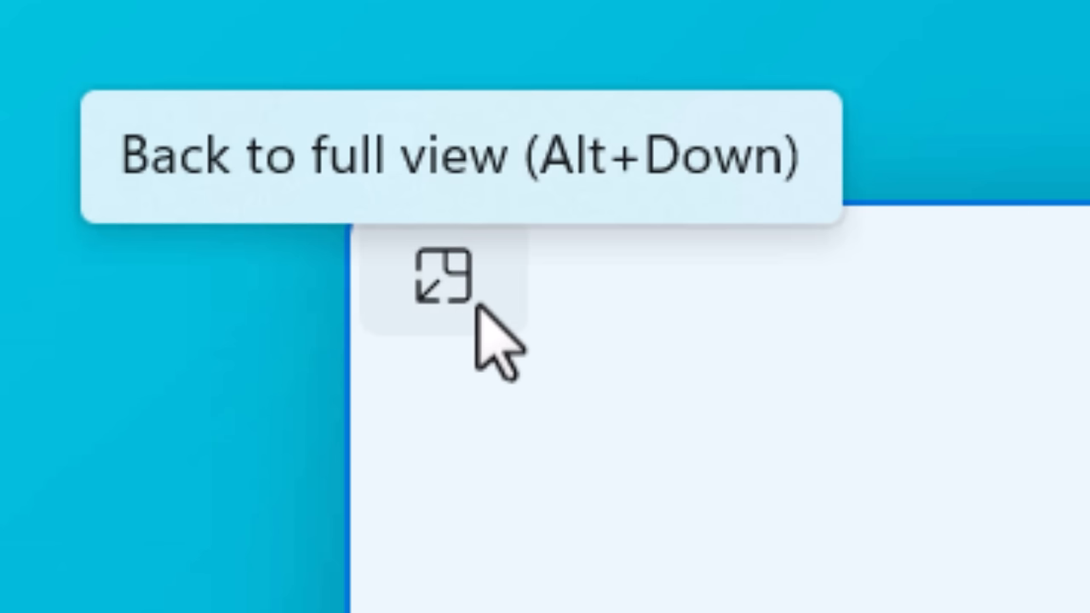
left_click(443, 281)
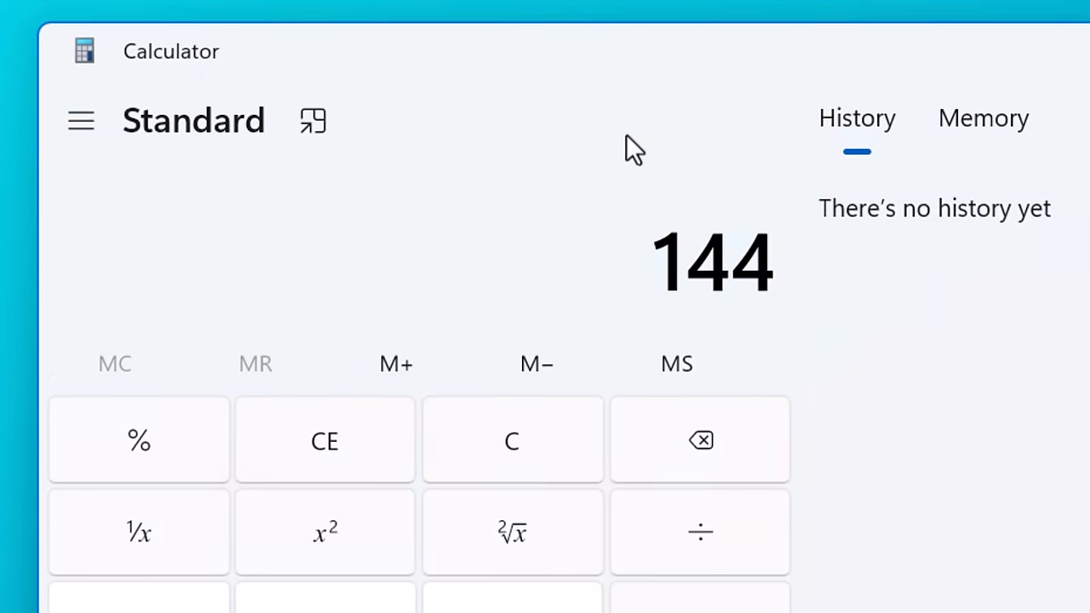
key("F9")
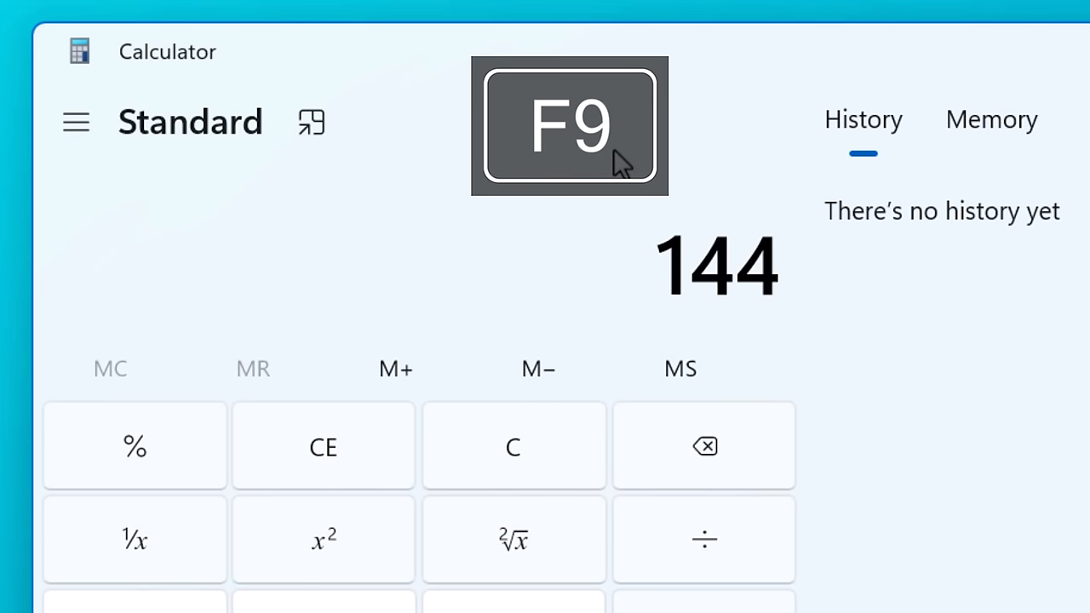
key("F9")
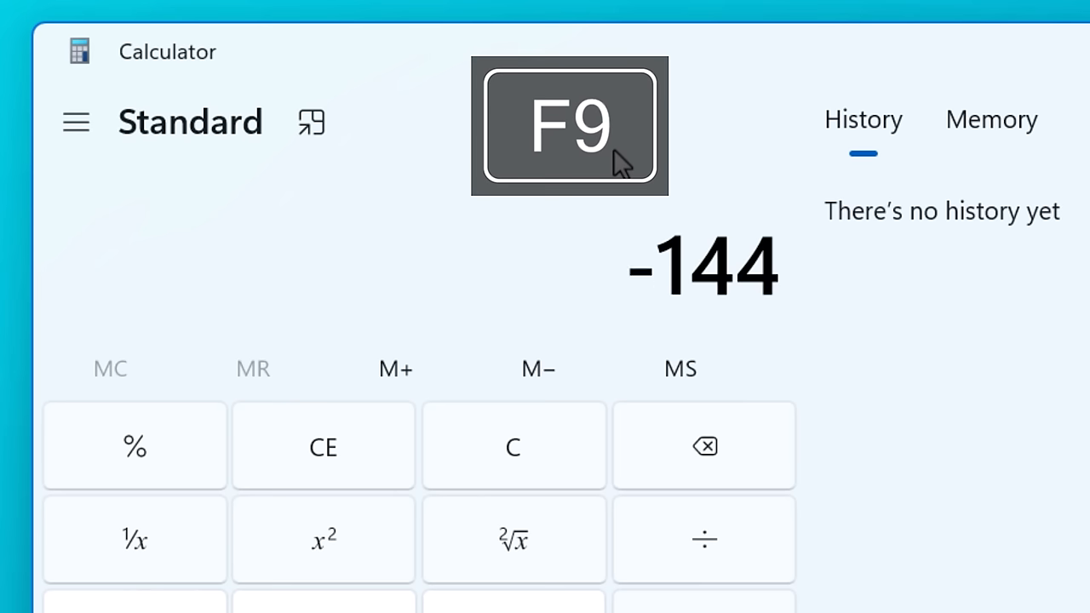
key("shift+2")
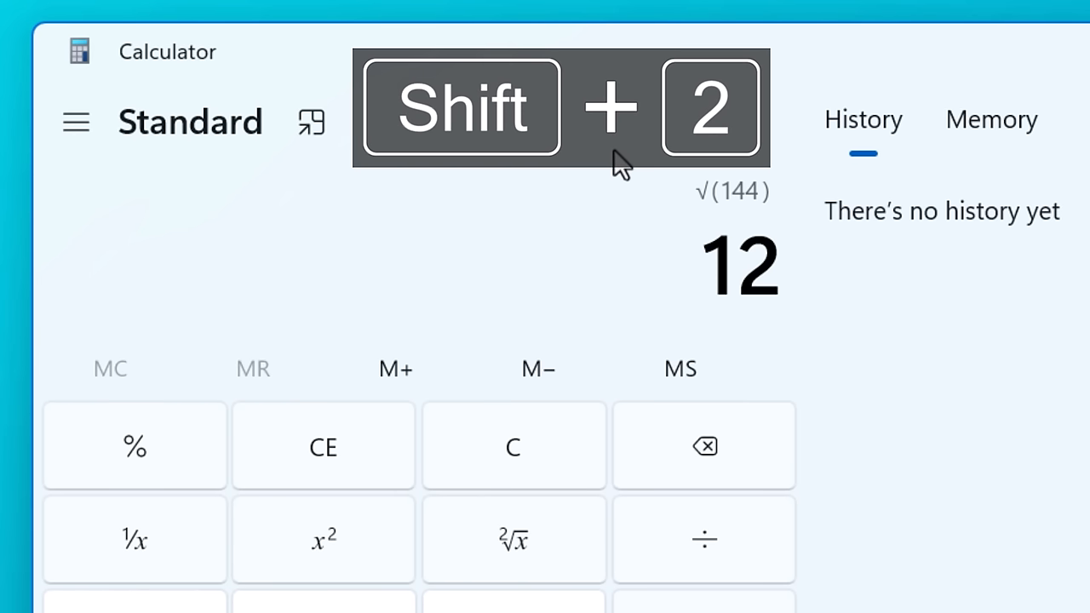
left_click(75, 123)
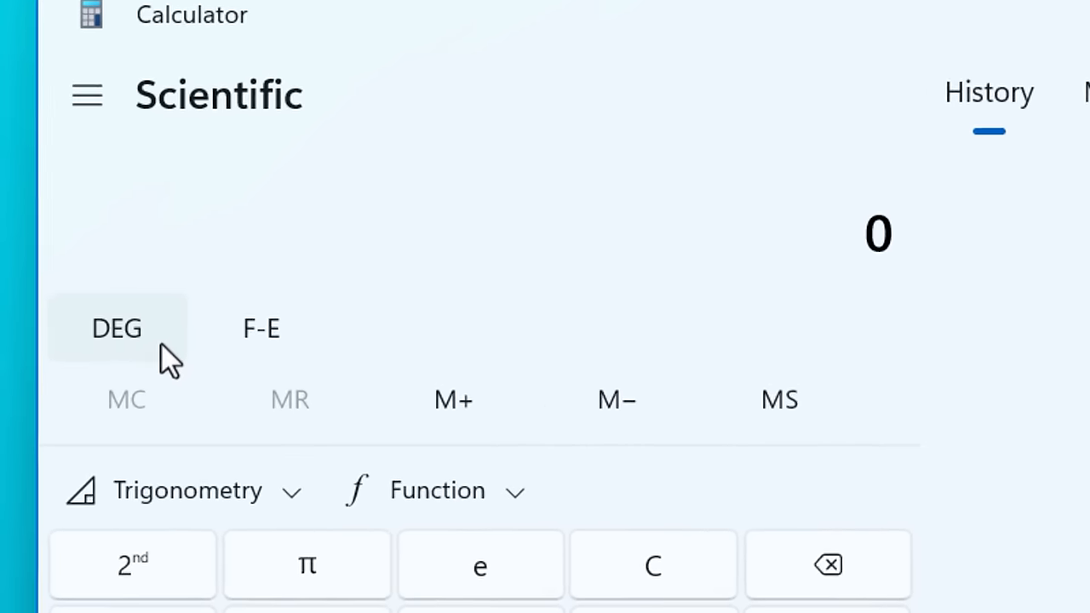
scroll("down", 3)
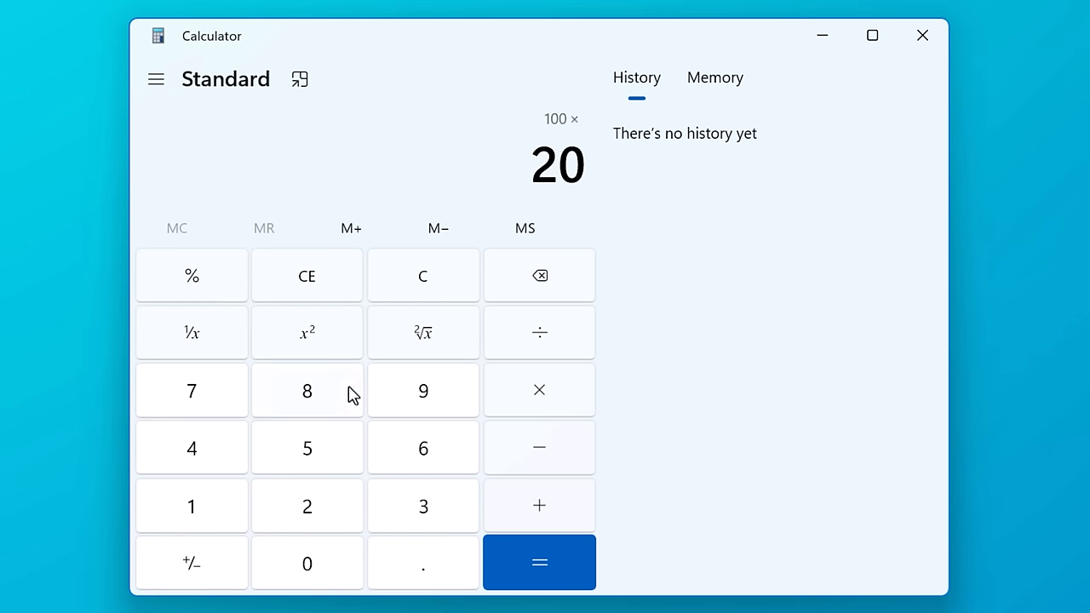
Clear, then compute 50 + 9 % so the calculator shows 50 + 4.5 = 54.5
left_click(538, 562)
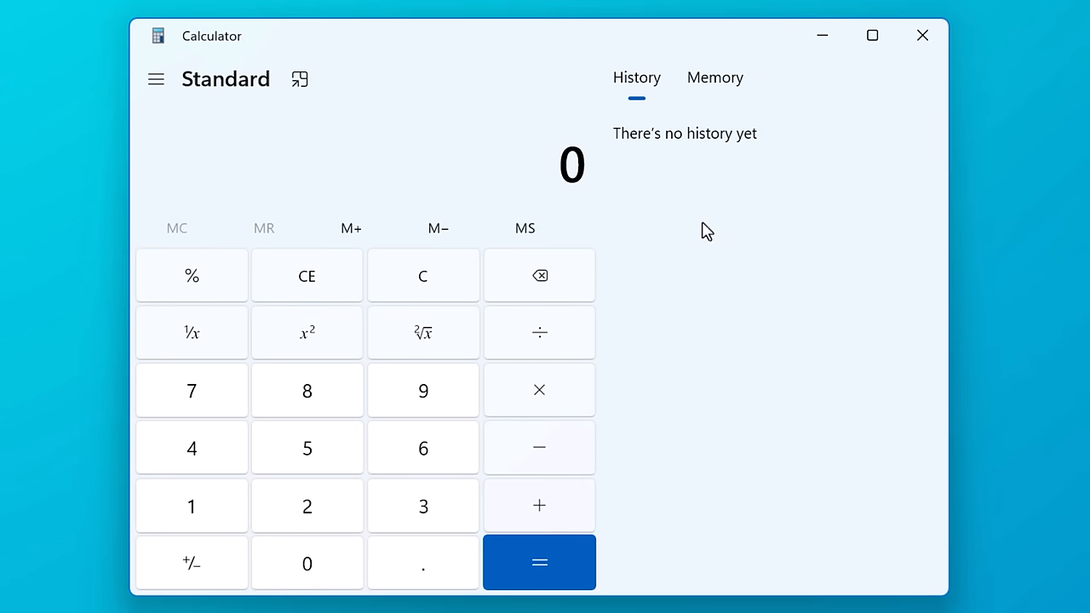
mouse_move(792, 223)
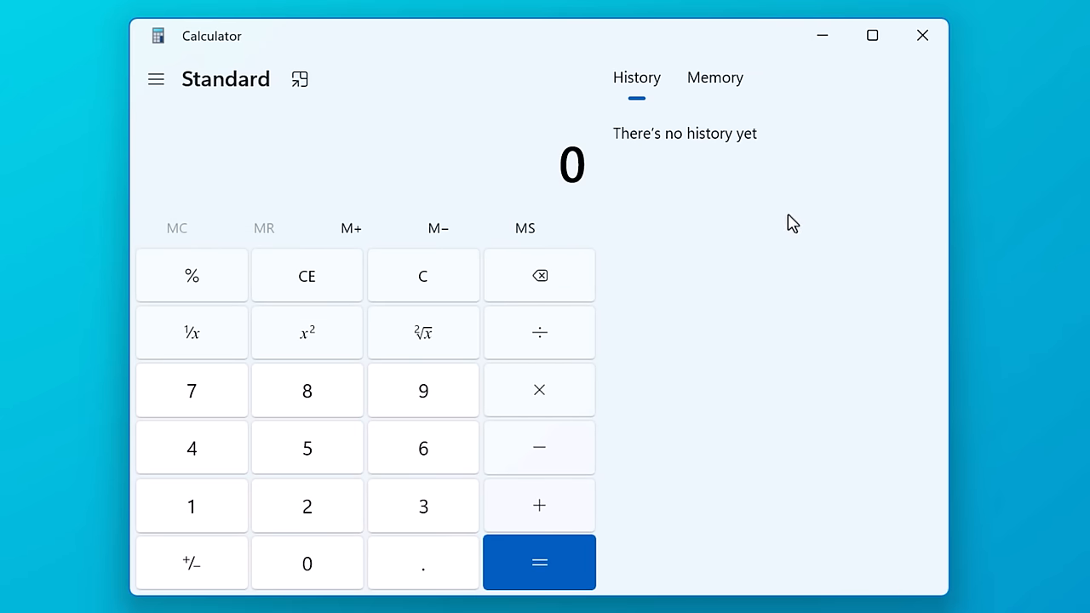
mouse_move(424, 458)
type("50")
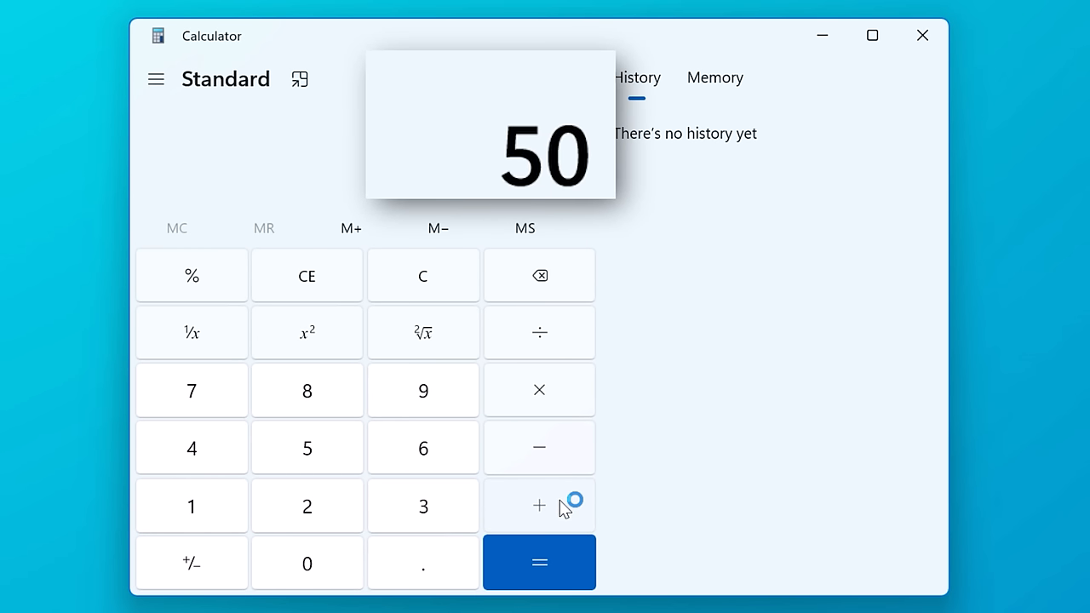
left_click(538, 505)
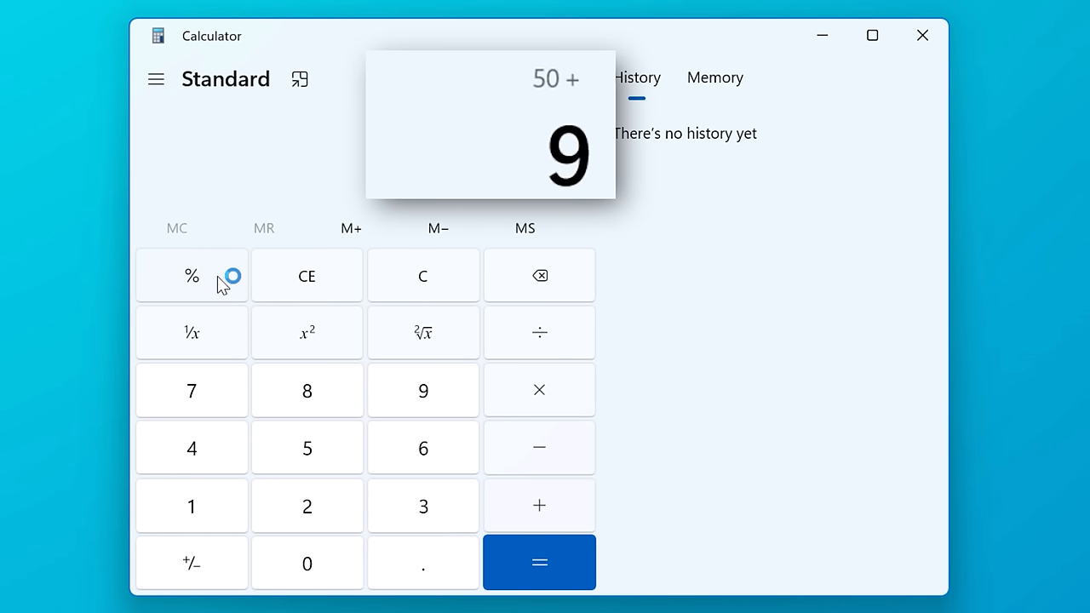
left_click(538, 563)
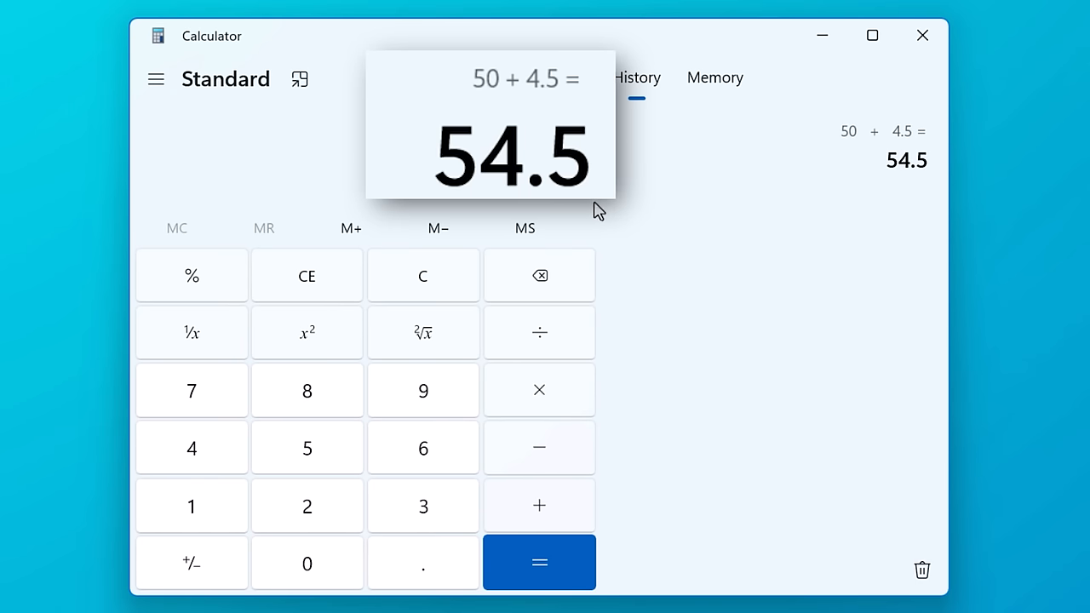
mouse_move(605, 133)
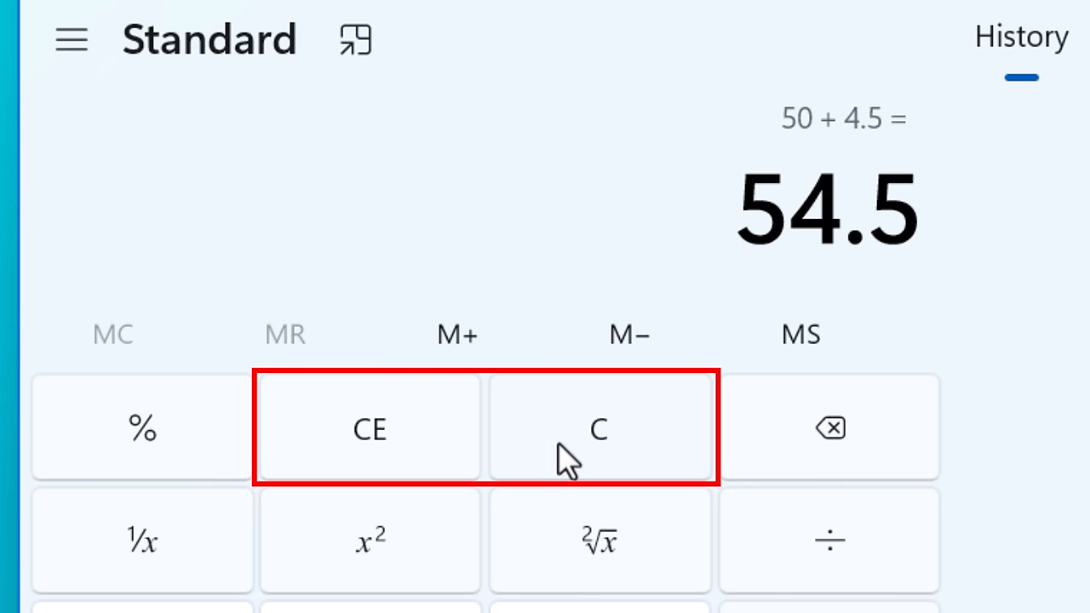
Clear everything with C, enter 50 + 8, and clear only the 8 entry with CE
left_click(600, 427)
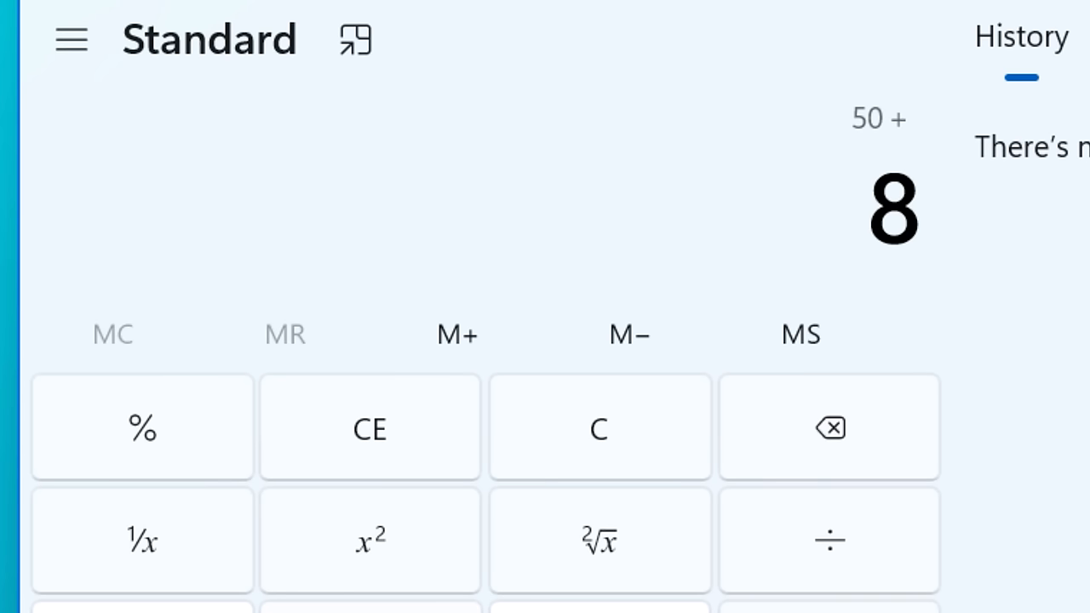
left_click(370, 429)
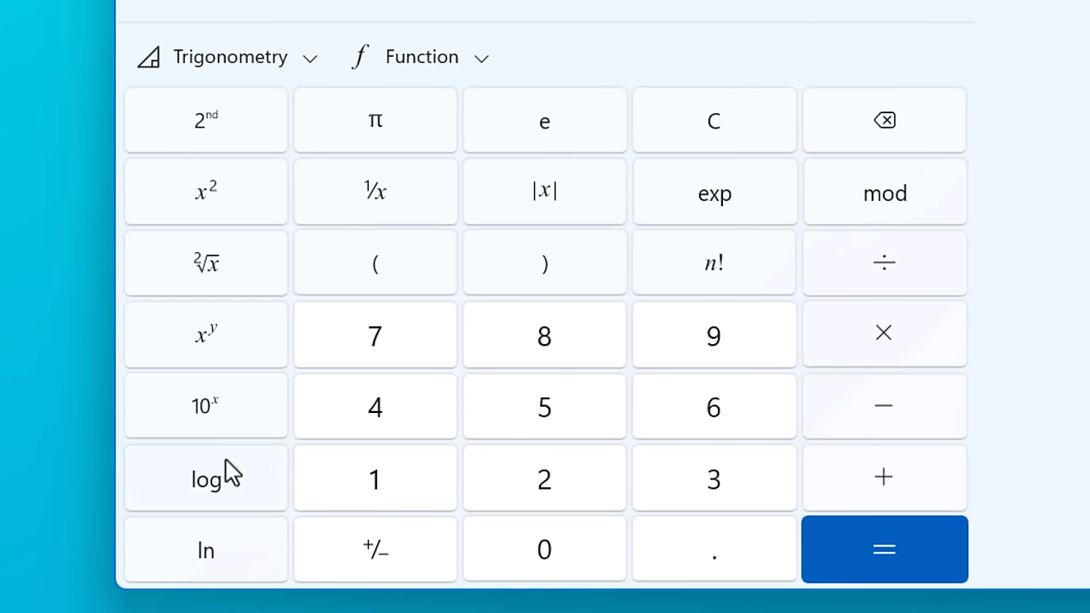
mouse_move(548, 473)
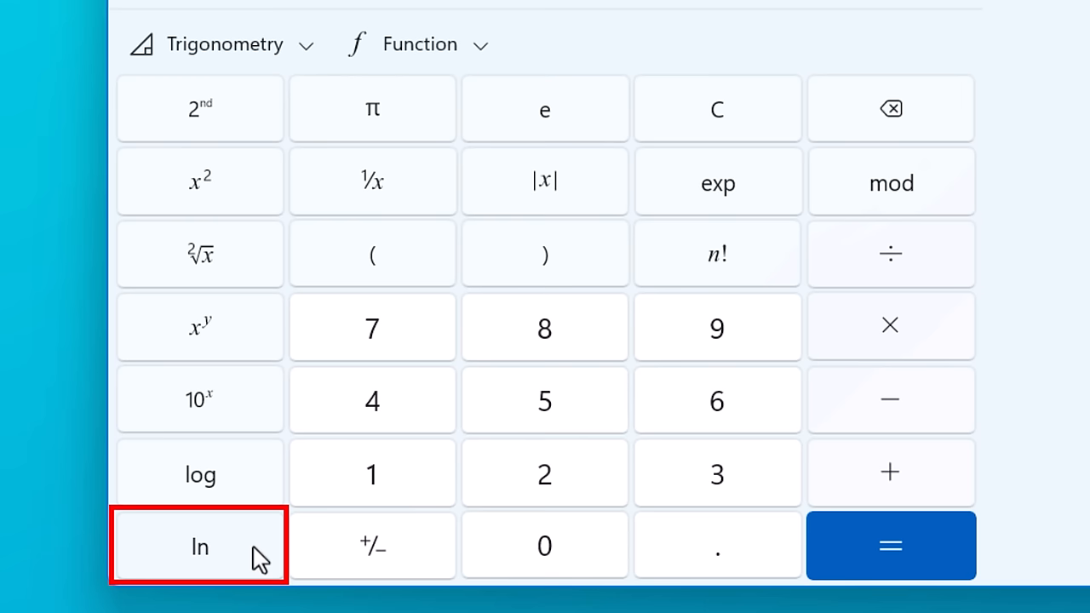
mouse_move(593, 286)
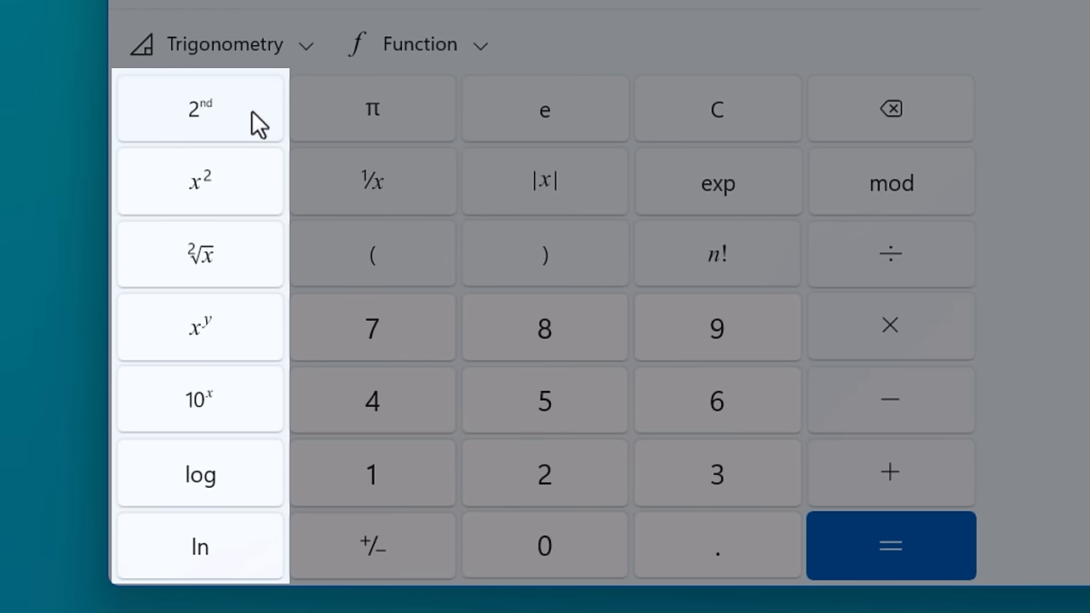
Switch on the 2nd set of scientific functions (cube, cube root, e^x) and enter 5
left_click(200, 109)
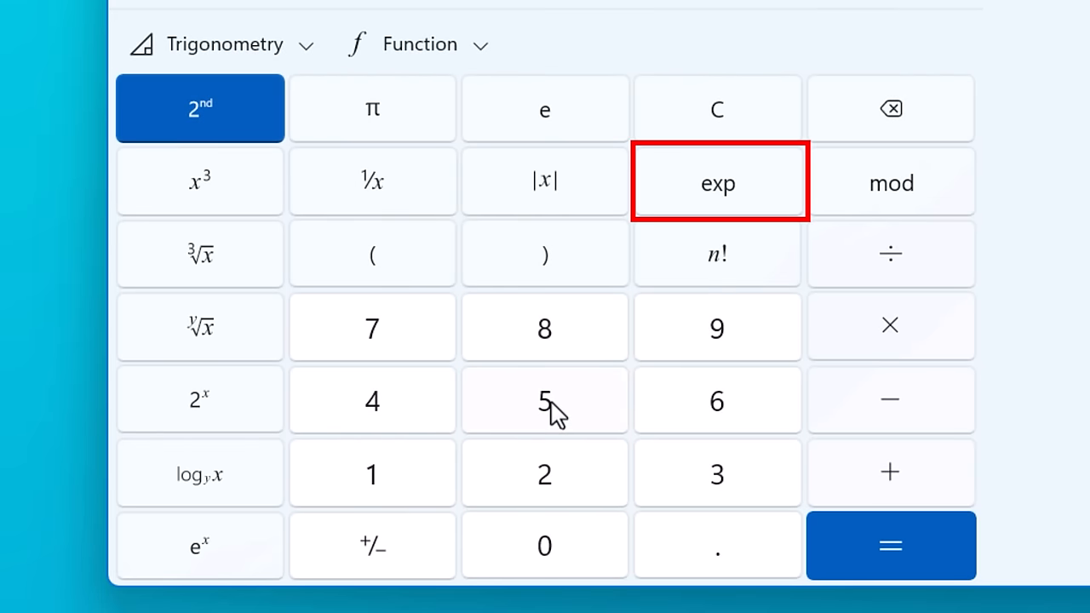
left_click(719, 184)
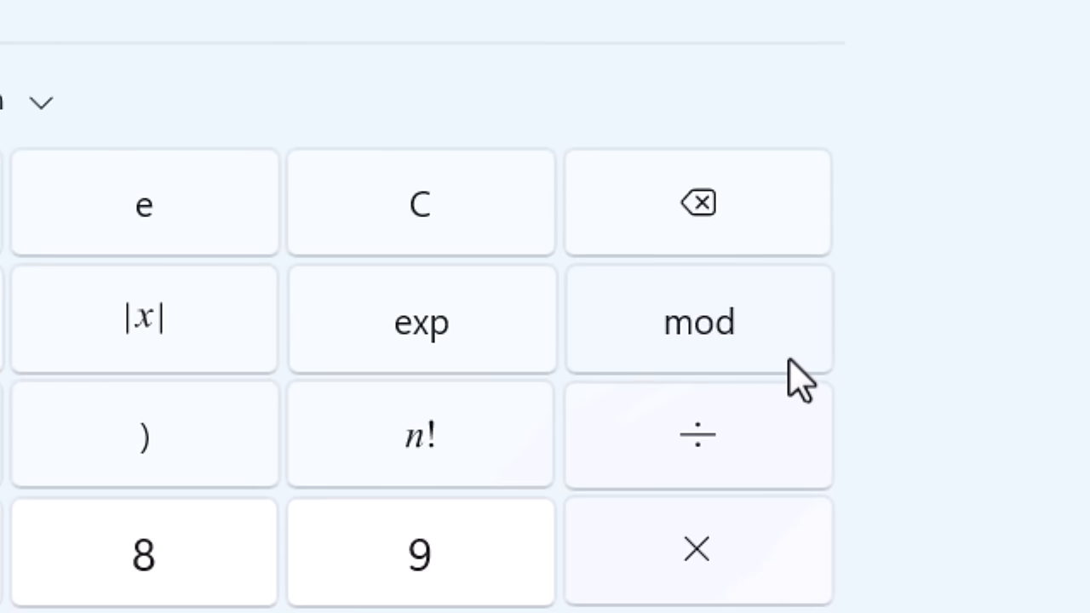
Evaluate 5 mod 2 to get the remainder 1
scroll("up", 3)
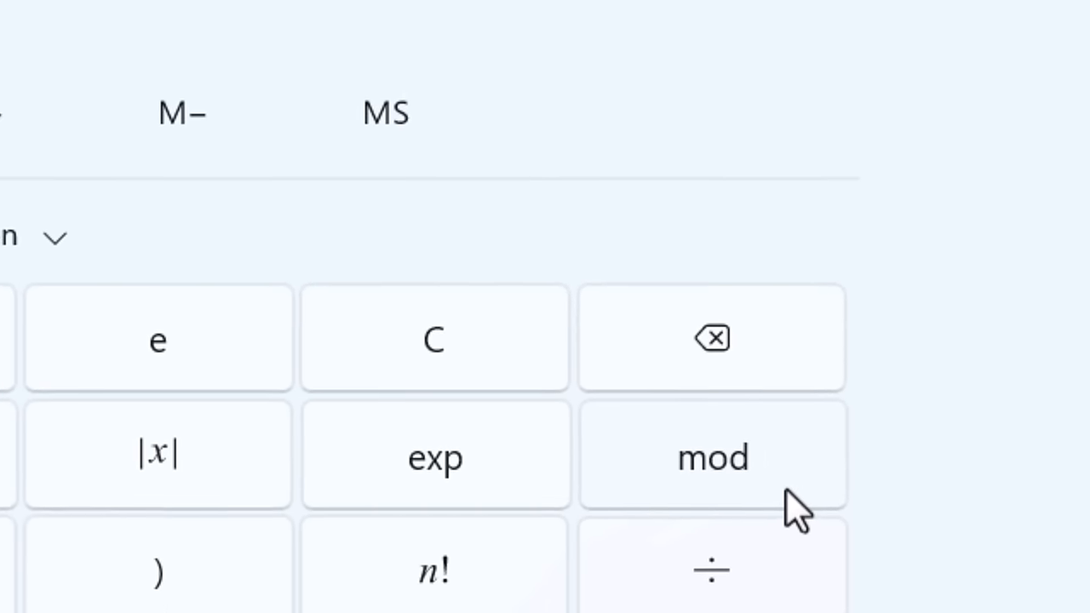
left_click(712, 457)
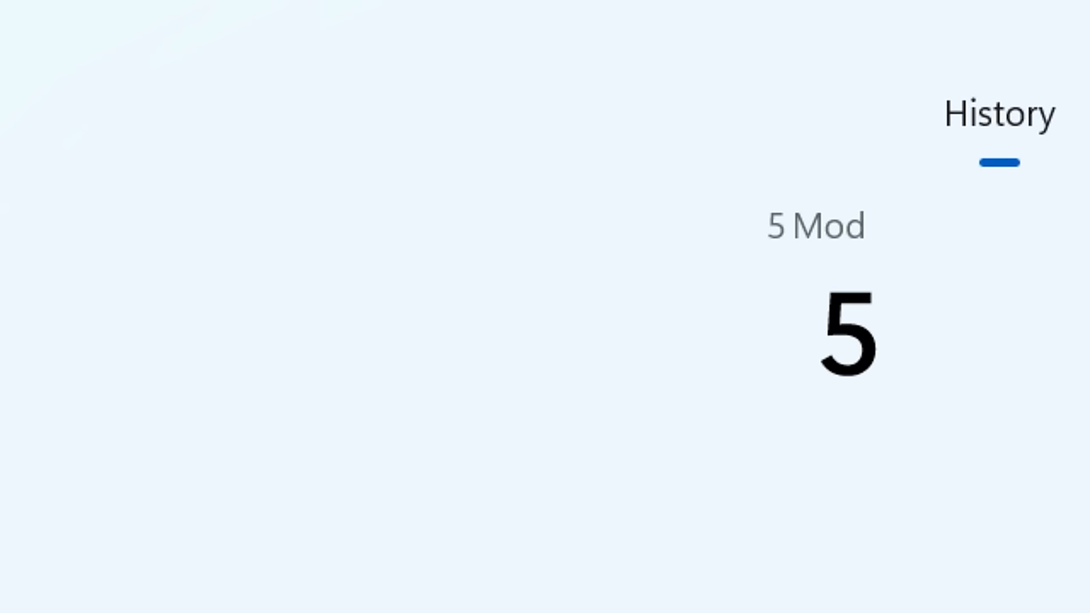
left_click(849, 465)
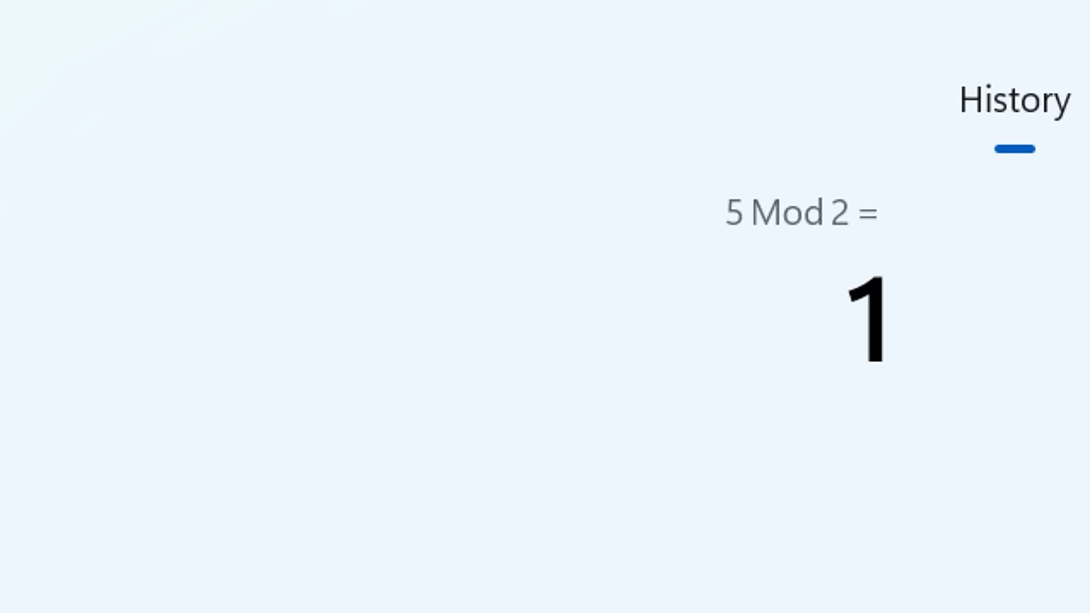
Take |x| of -5 to get 5, then floor 8.7 from the Function list
left_click(264, 184)
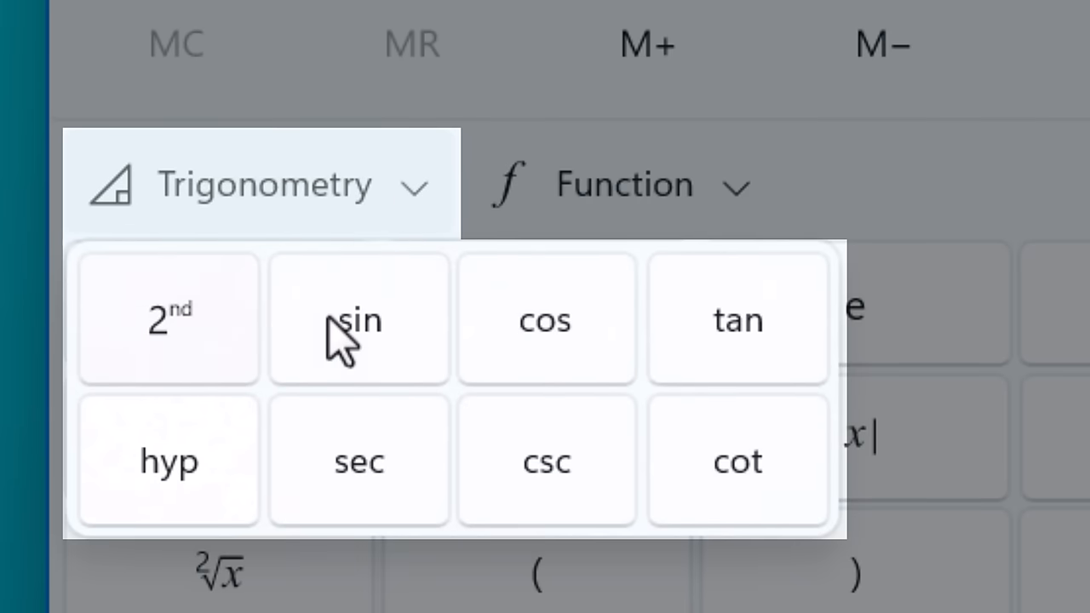
mouse_move(605, 491)
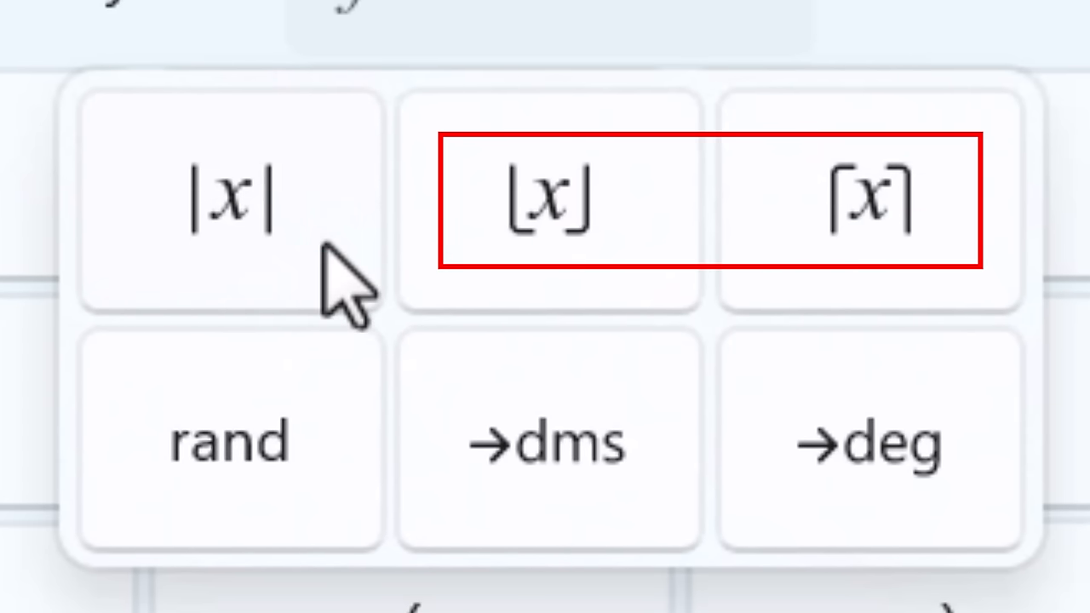
mouse_move(272, 341)
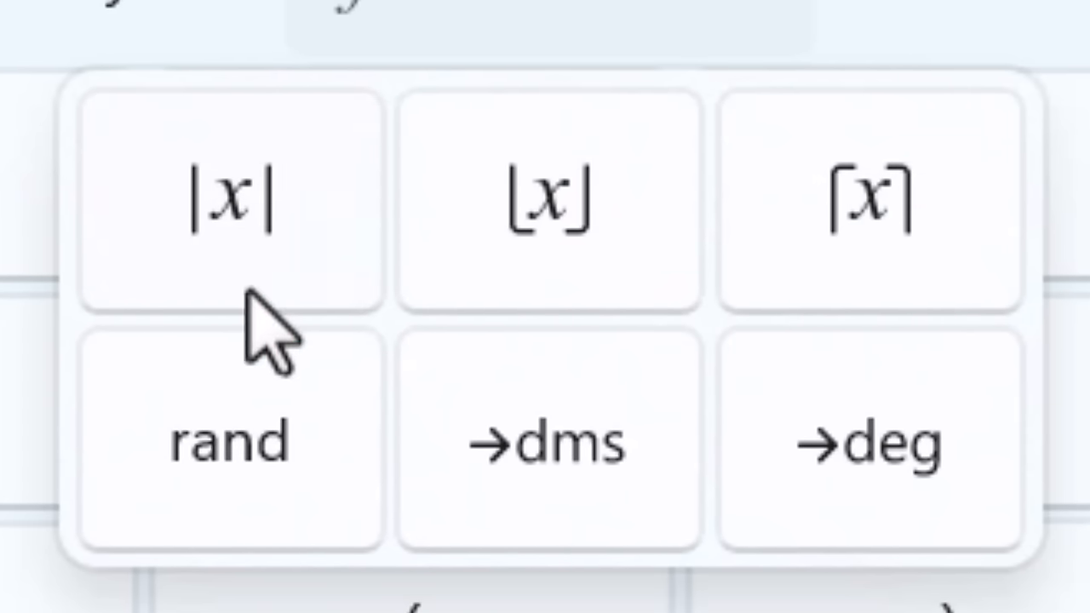
mouse_move(869, 299)
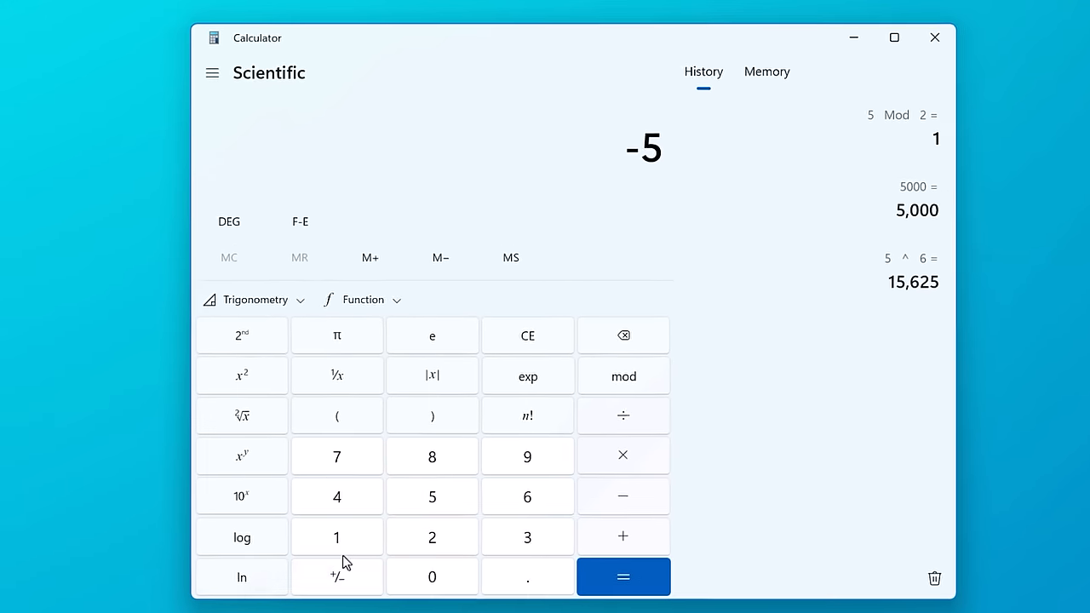
left_click(432, 376)
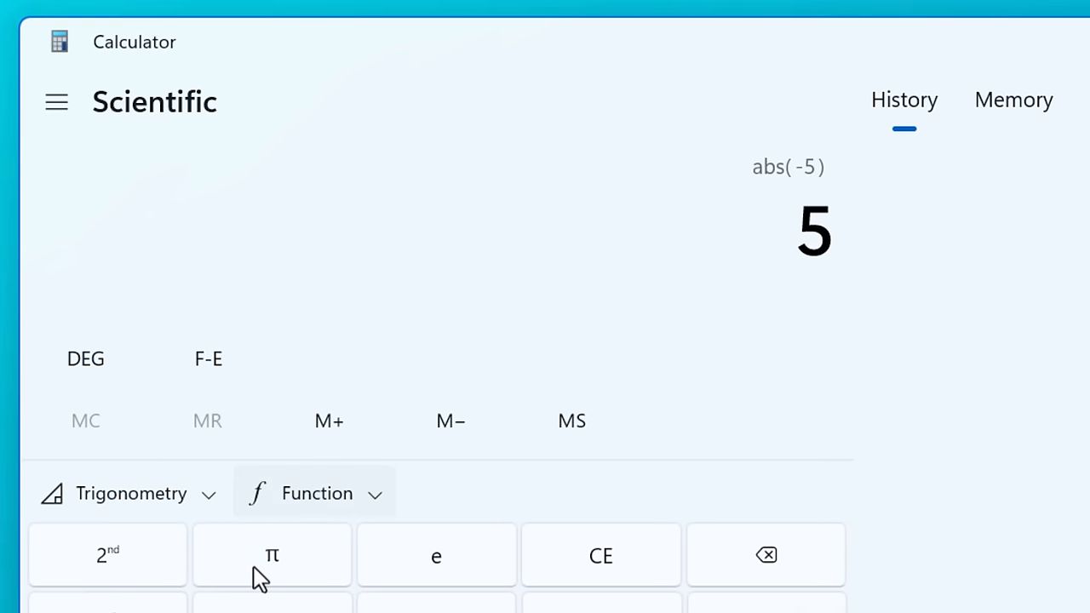
mouse_move(412, 589)
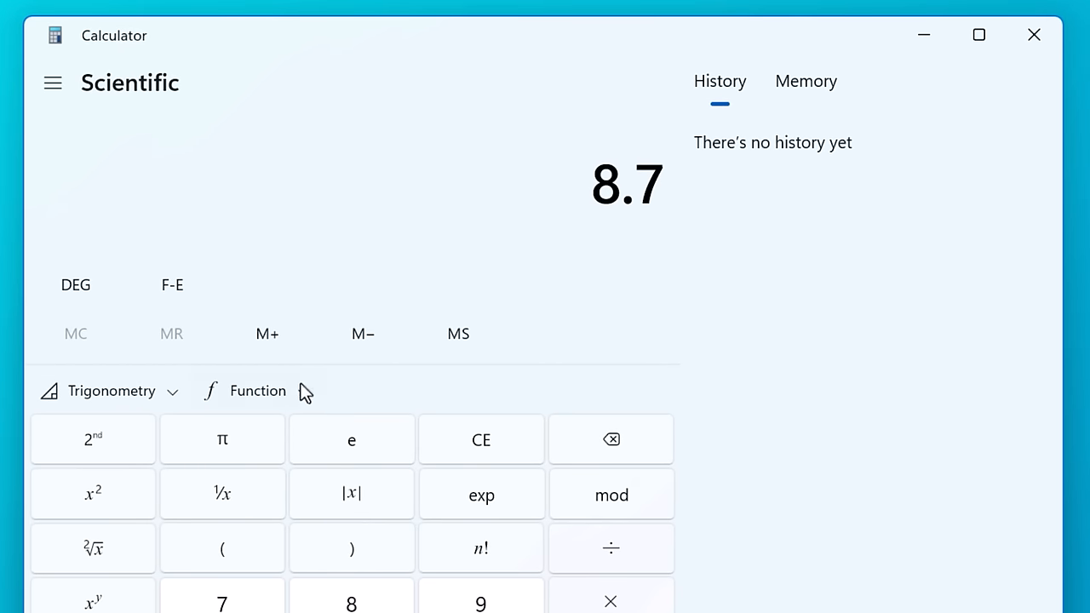
left_click(256, 390)
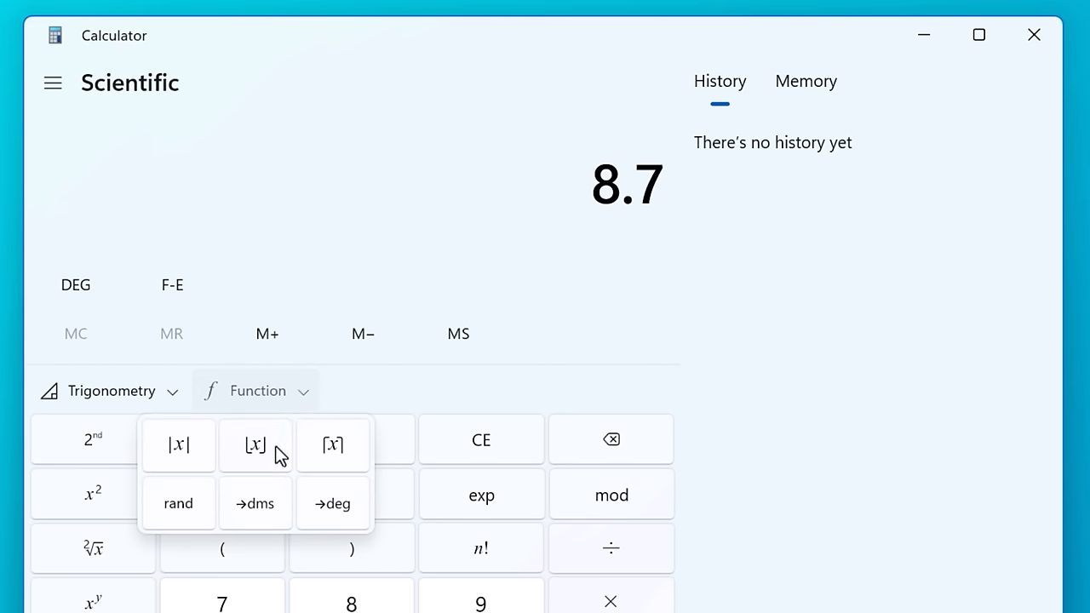
left_click(254, 446)
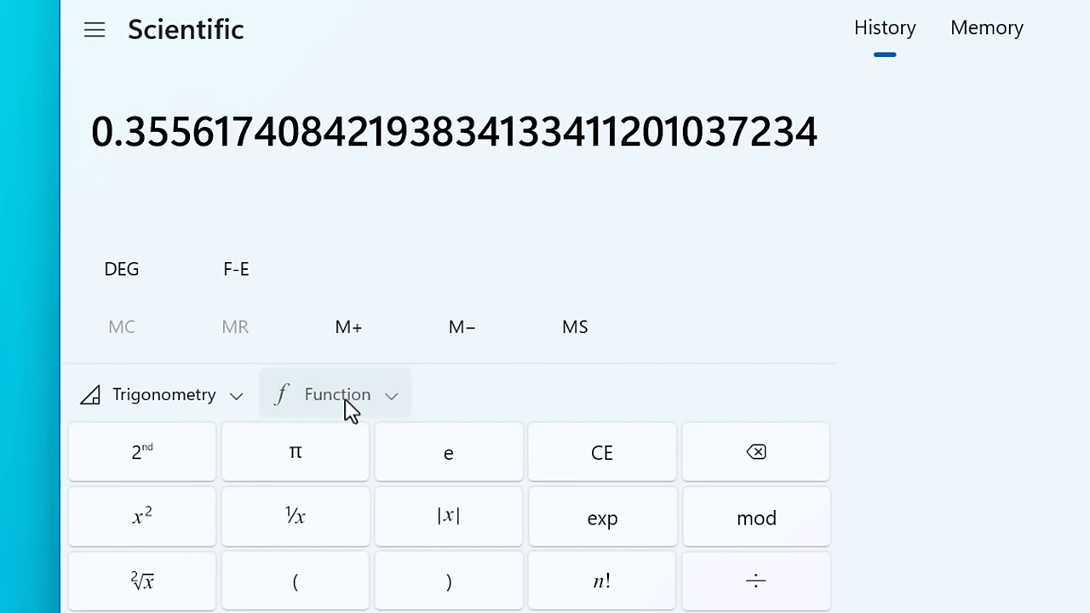
Clear the display and convert 10.5 with →dms, giving 10.3
left_click(603, 453)
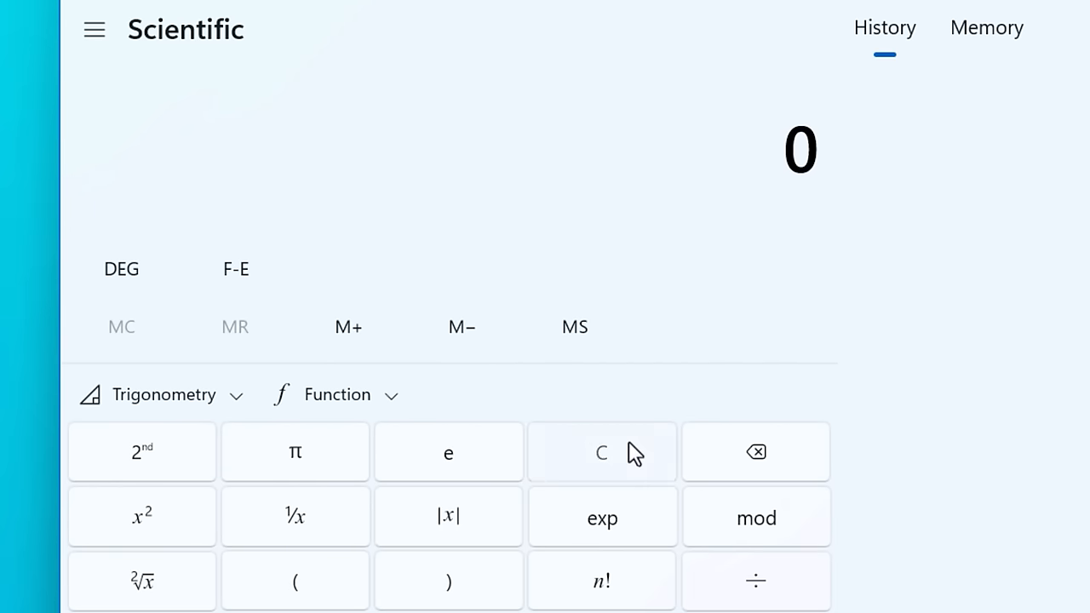
left_click(337, 393)
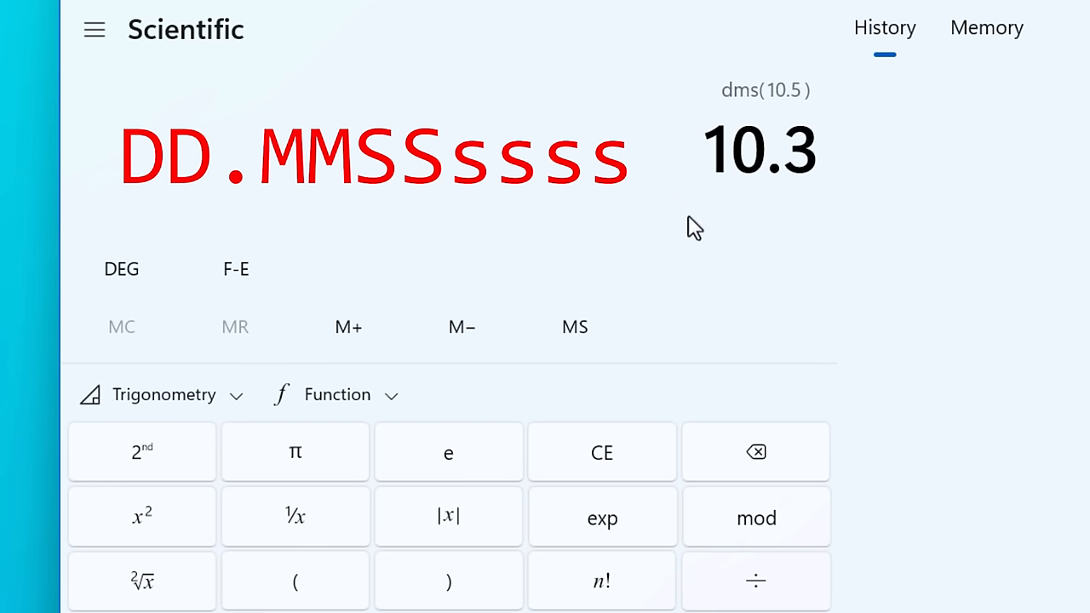
mouse_move(808, 235)
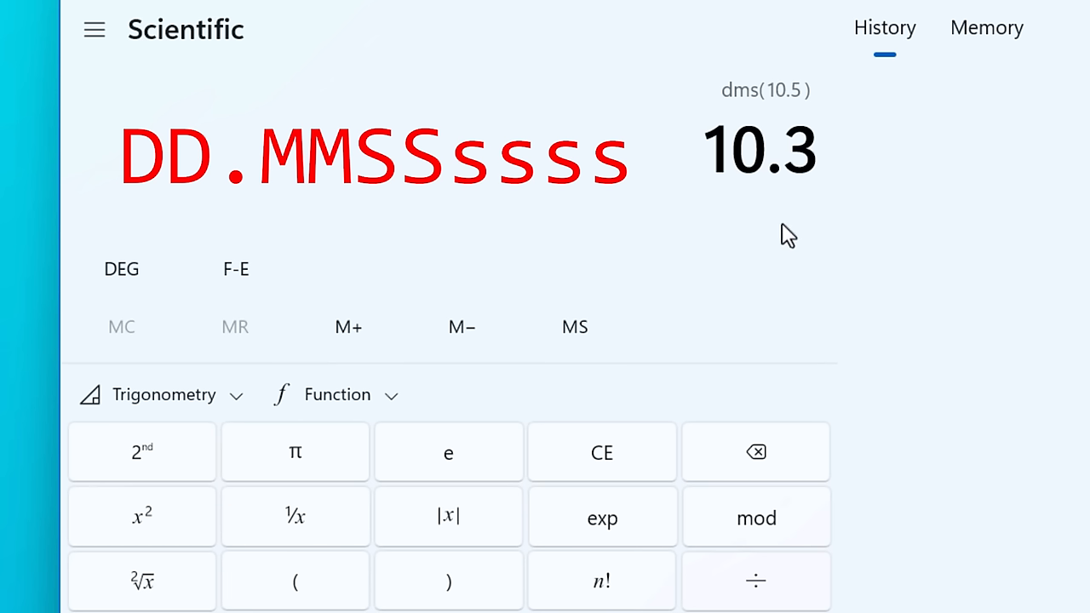
mouse_move(765, 207)
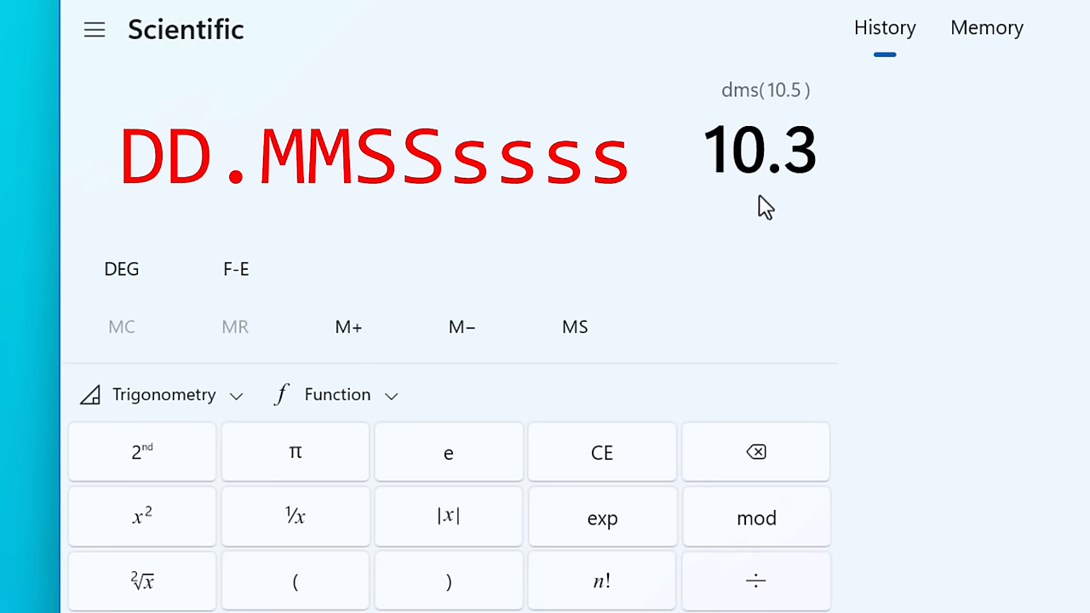
mouse_move(646, 273)
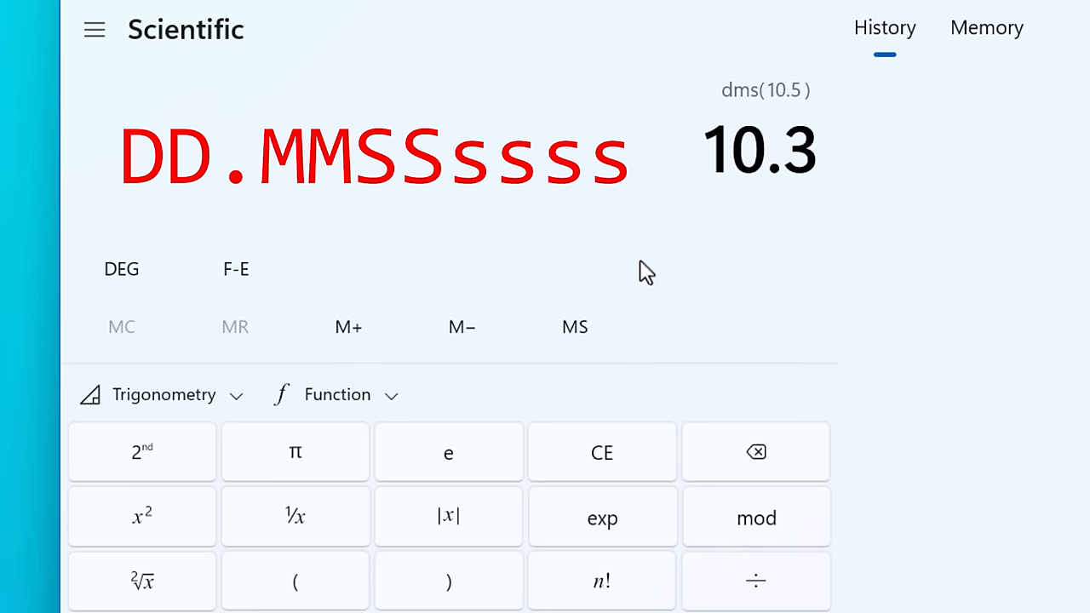
left_click(338, 395)
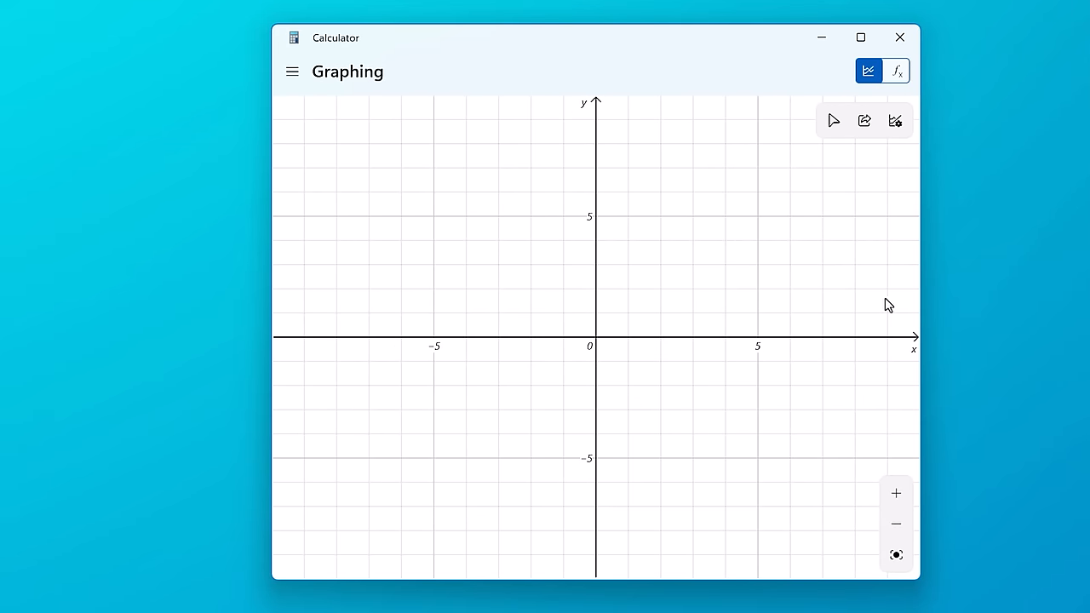
Plot y = mx + b and adjust b with its slider
left_click(896, 72)
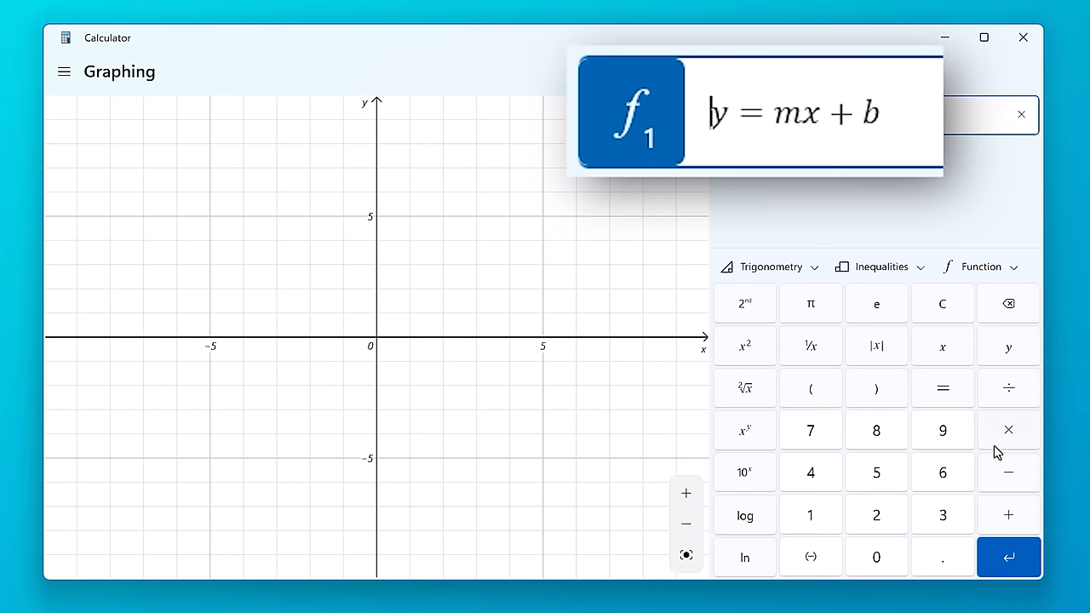
left_click(1009, 557)
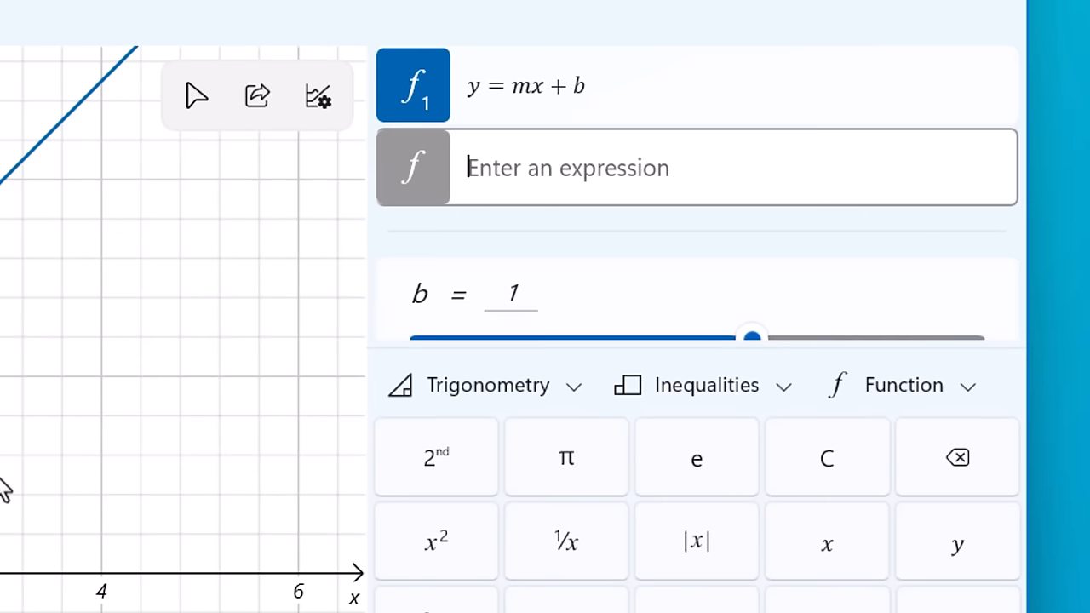
mouse_move(593, 304)
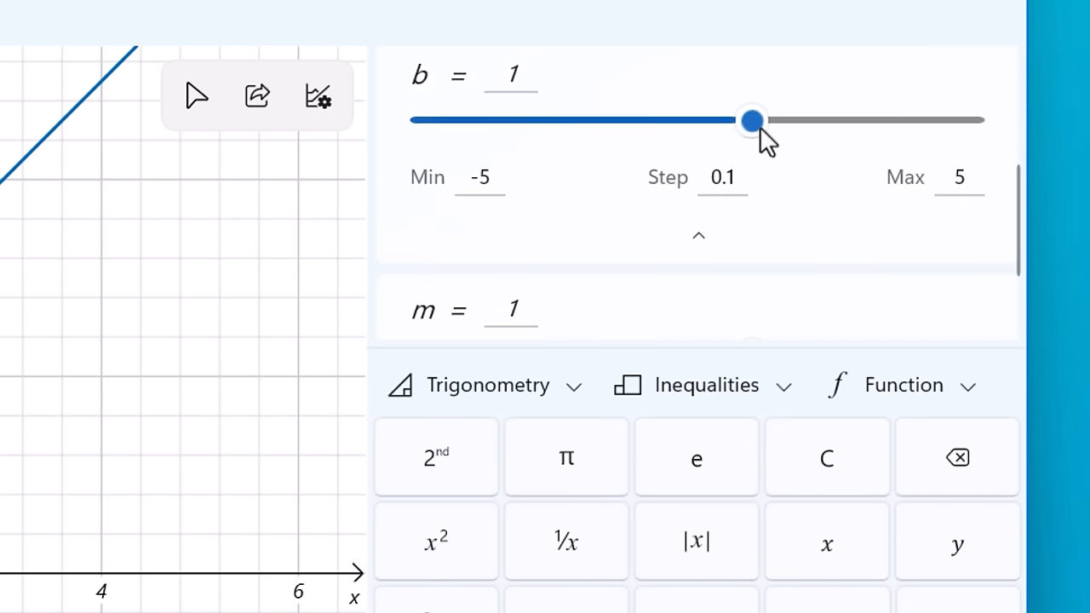
left_click_drag(753, 119, 661, 119)
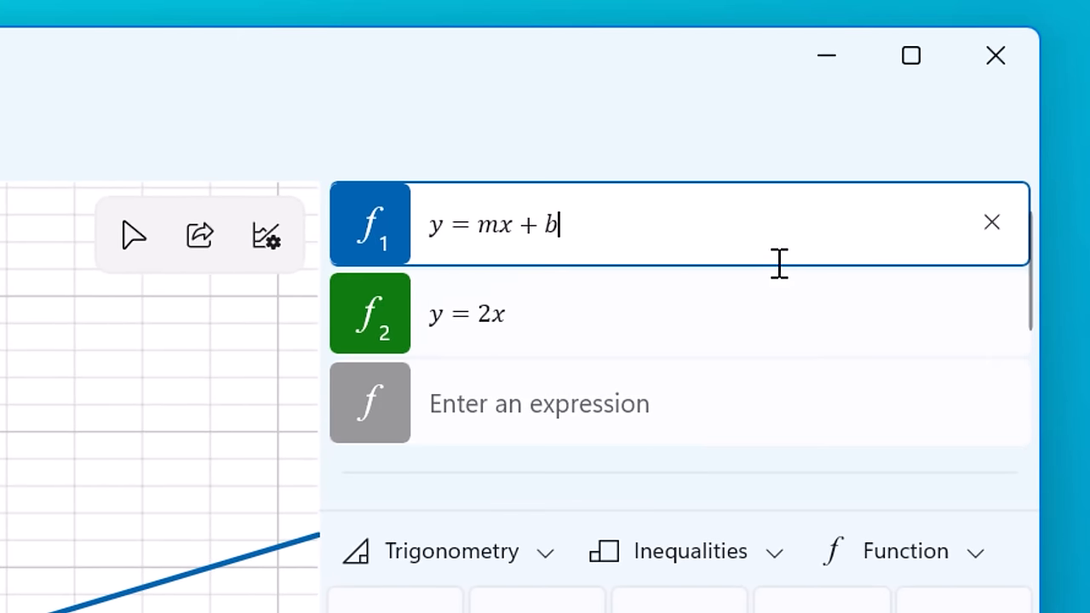
View f1's analysis: domain, range, intercepts, no extrema or asymptotes
left_click(266, 235)
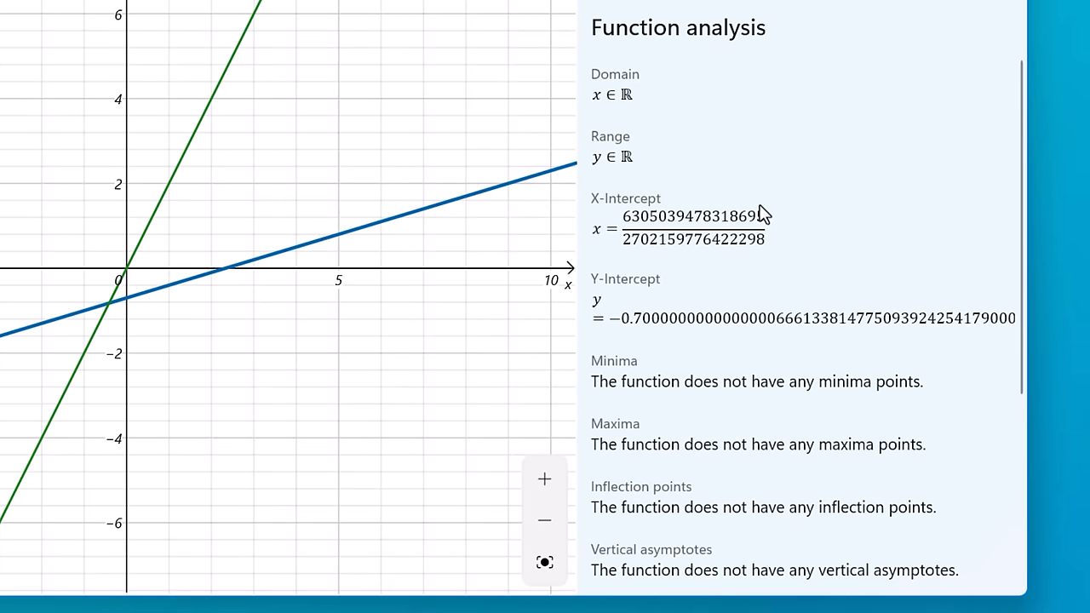
mouse_move(628, 241)
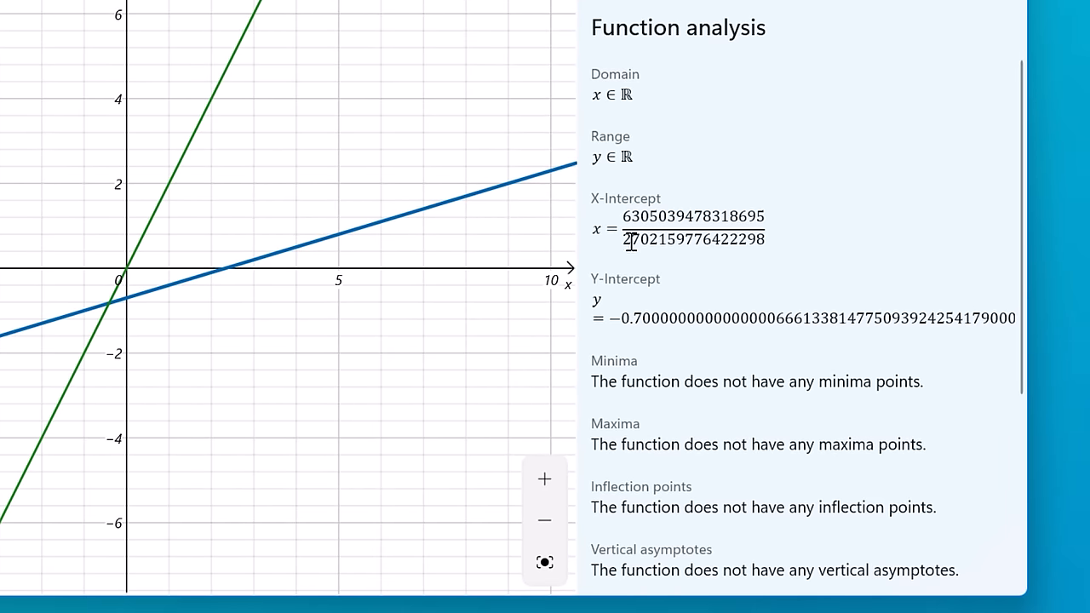
scroll("down", 3)
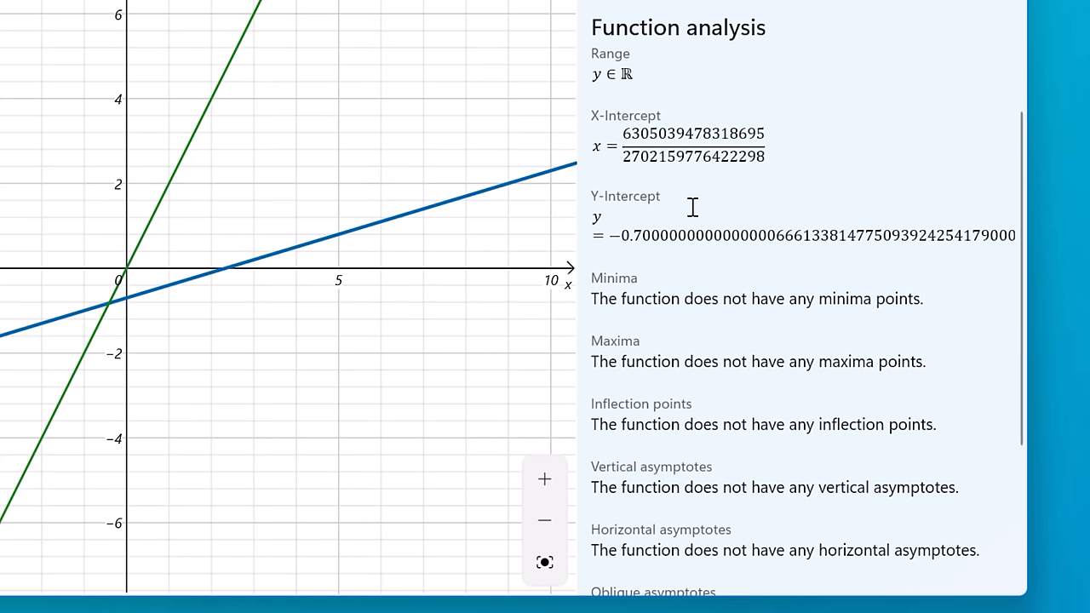
mouse_move(723, 273)
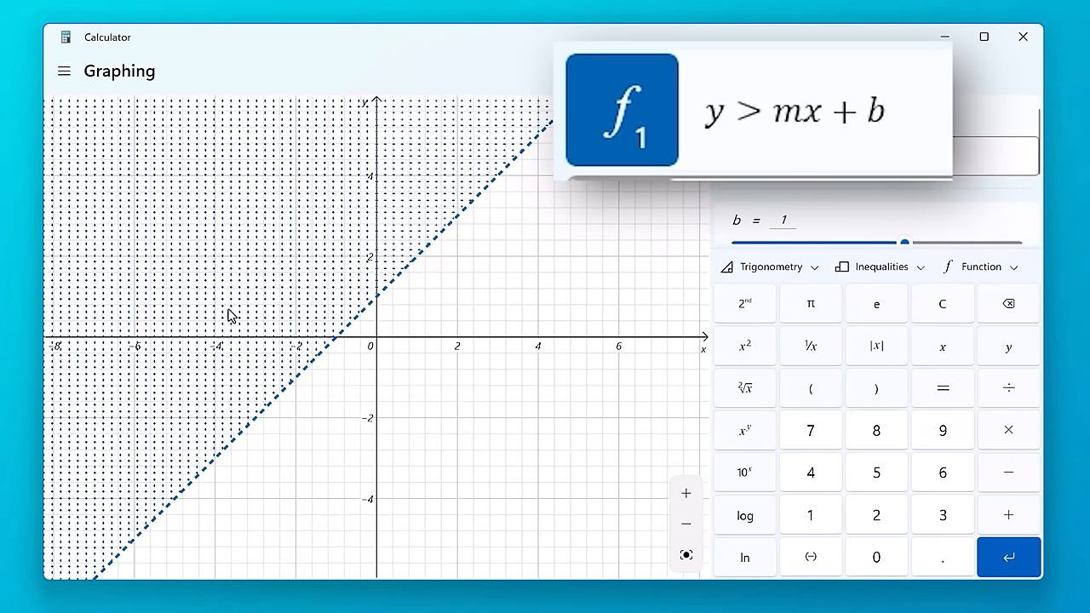
mouse_move(349, 298)
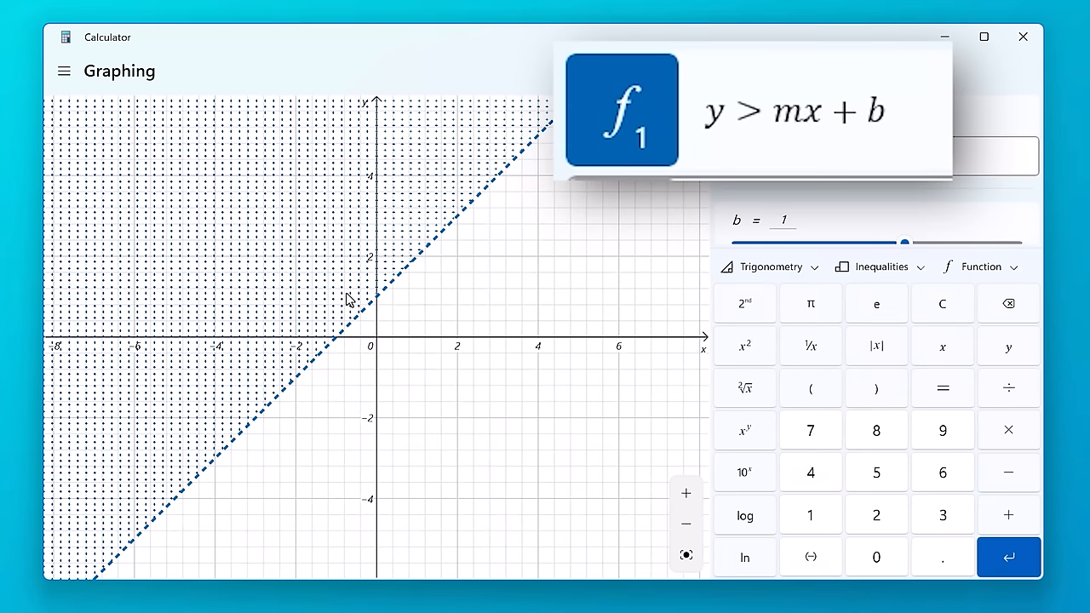
Edit the inequality y > mx + b into y > mabs(x) + b
left_click(876, 344)
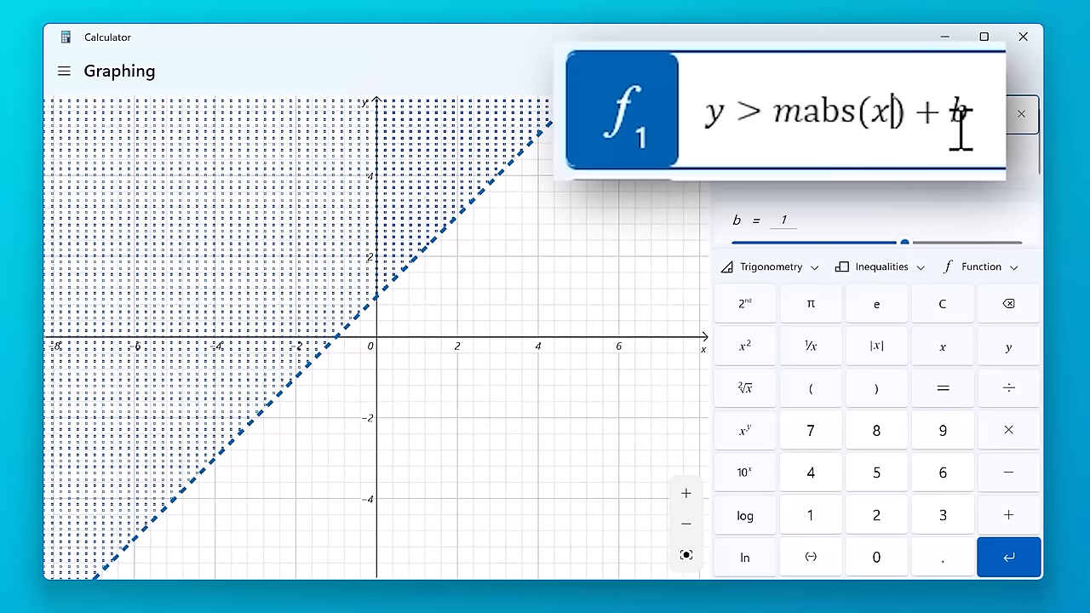
left_click(1009, 557)
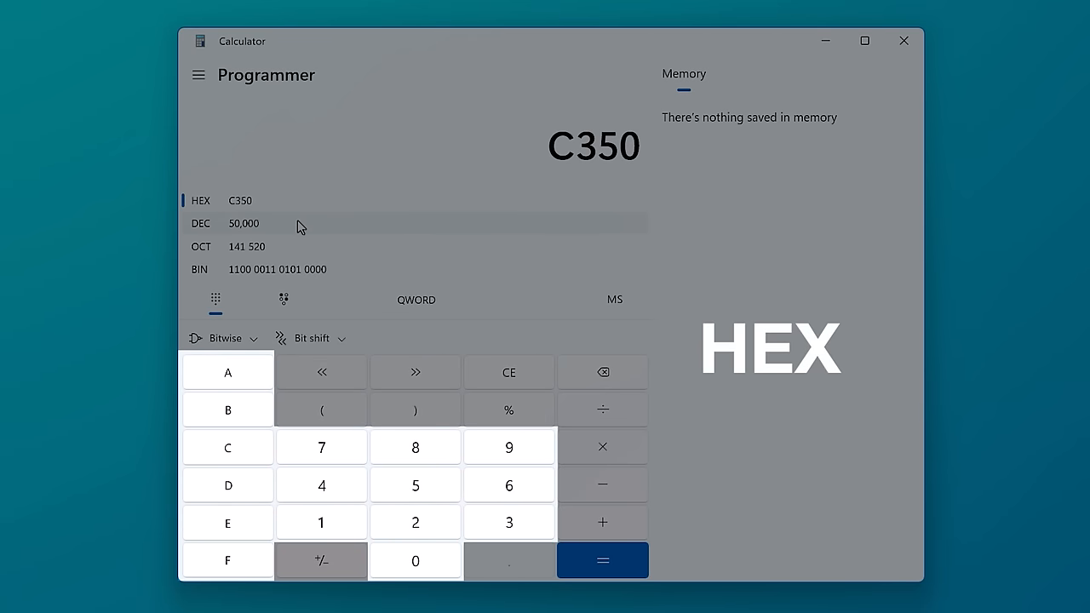
Show 50,000 as octal 141 520, then return to decimal input
left_click(245, 245)
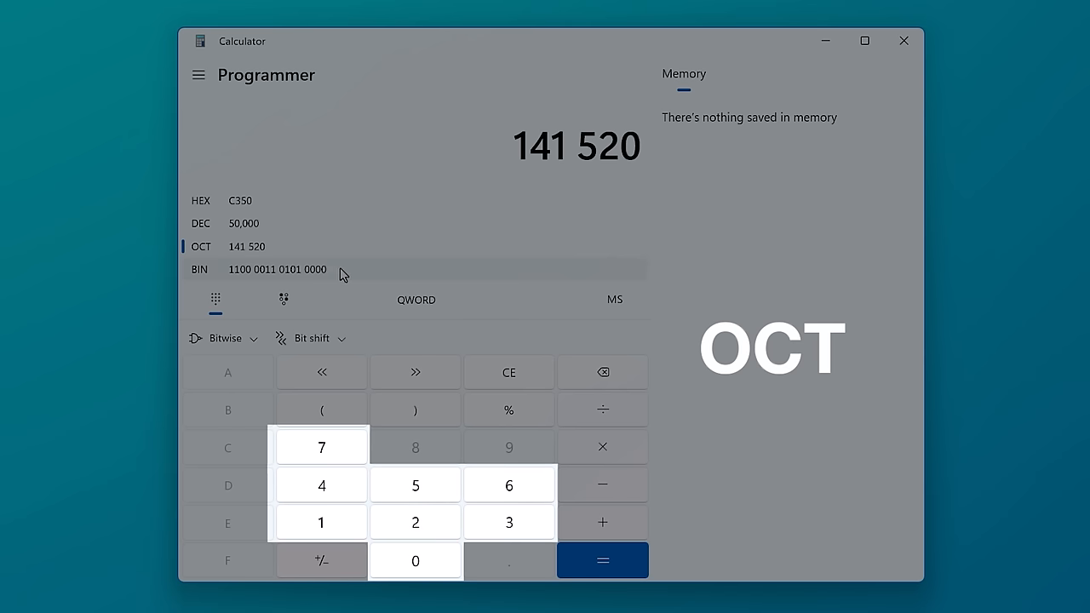
left_click(200, 269)
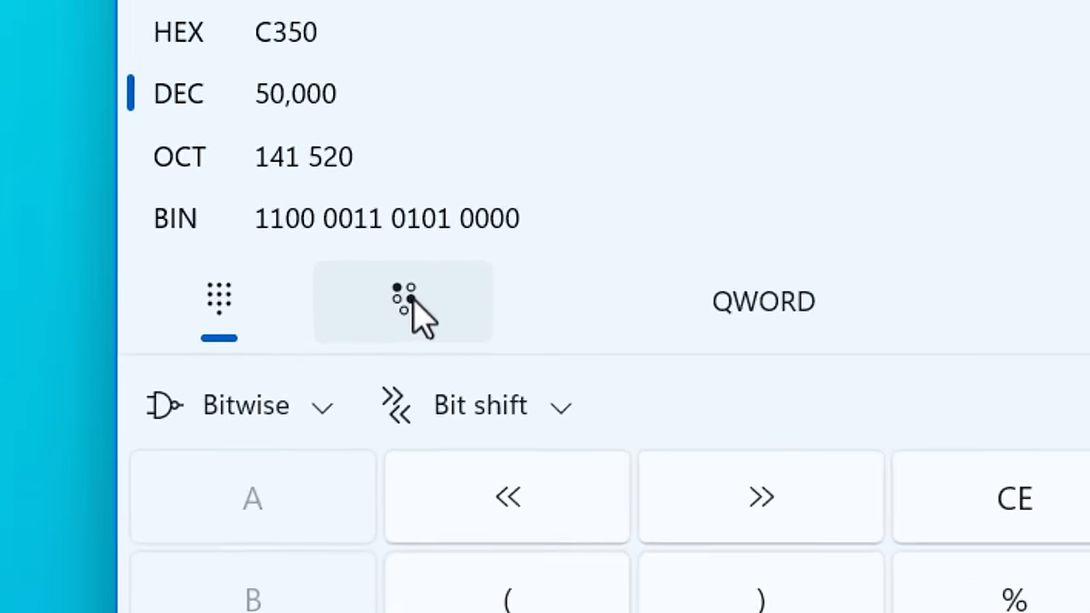
mouse_move(401, 299)
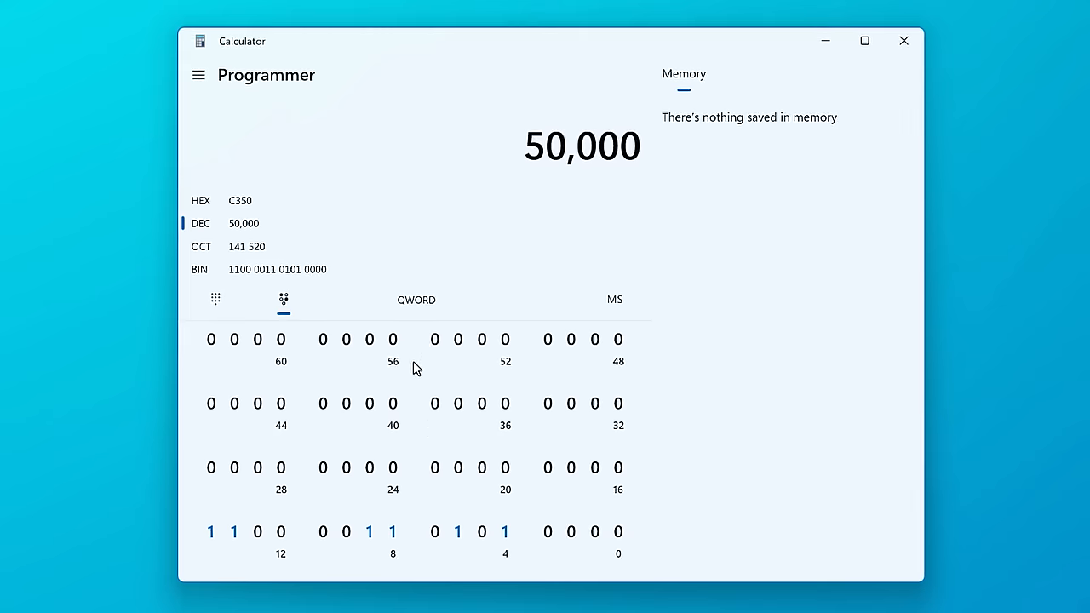
Toggle bits 13 and 12 of 50,000 to make 54,096
left_click(456, 531)
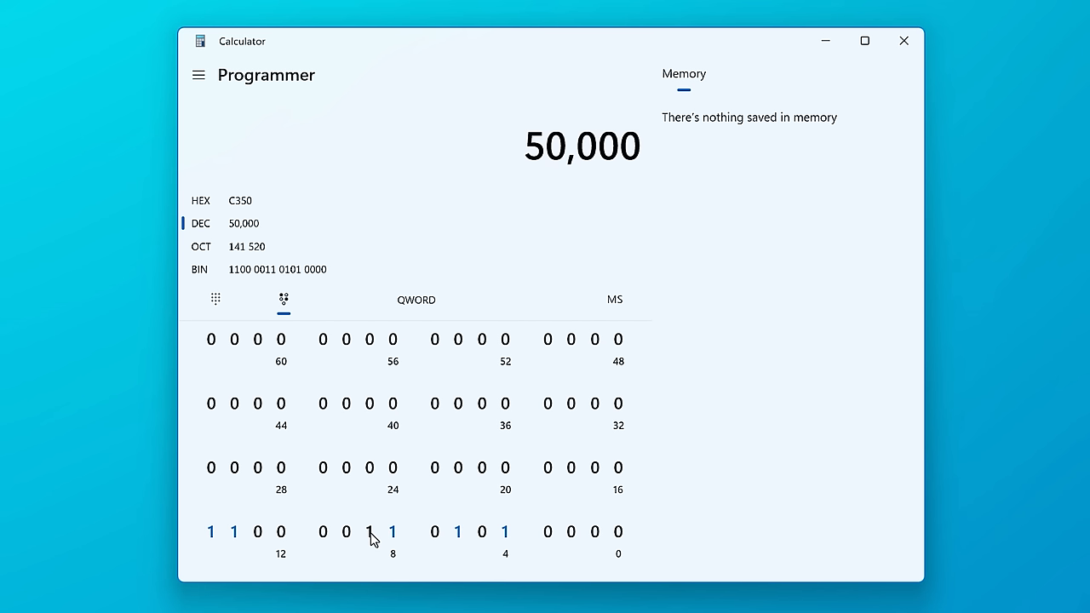
left_click(258, 531)
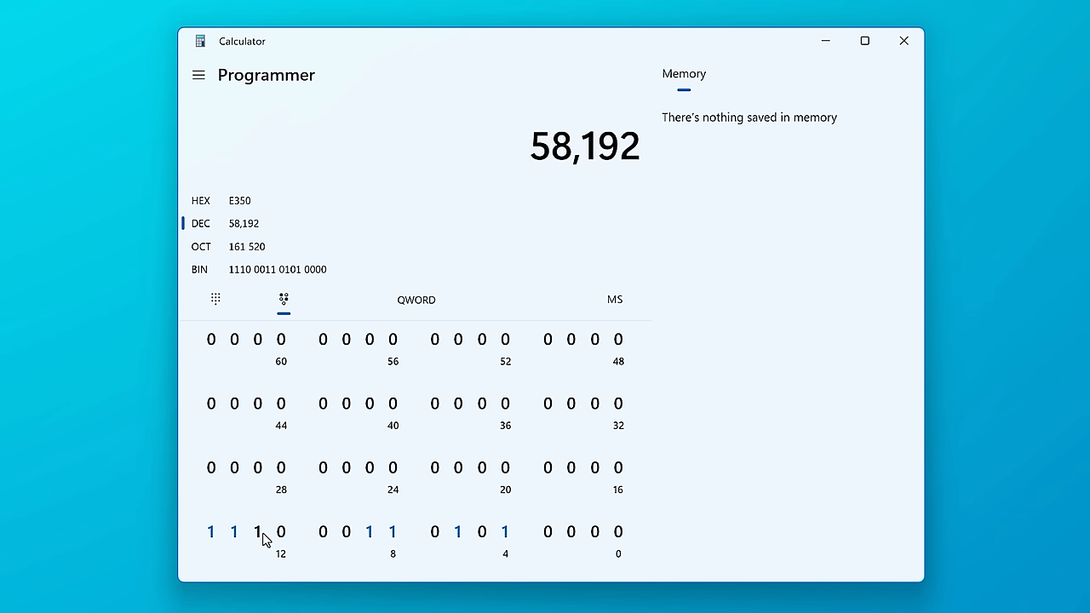
left_click(258, 531)
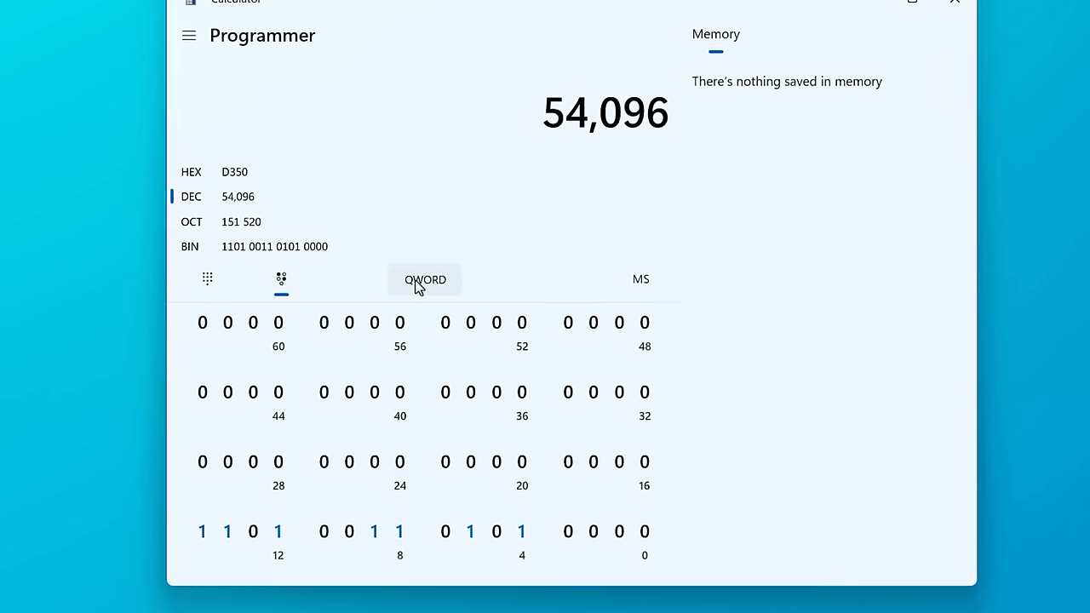
Cycle the word size down through DWORD and WORD (truncating to 80) and back to QWORD
left_click(424, 280)
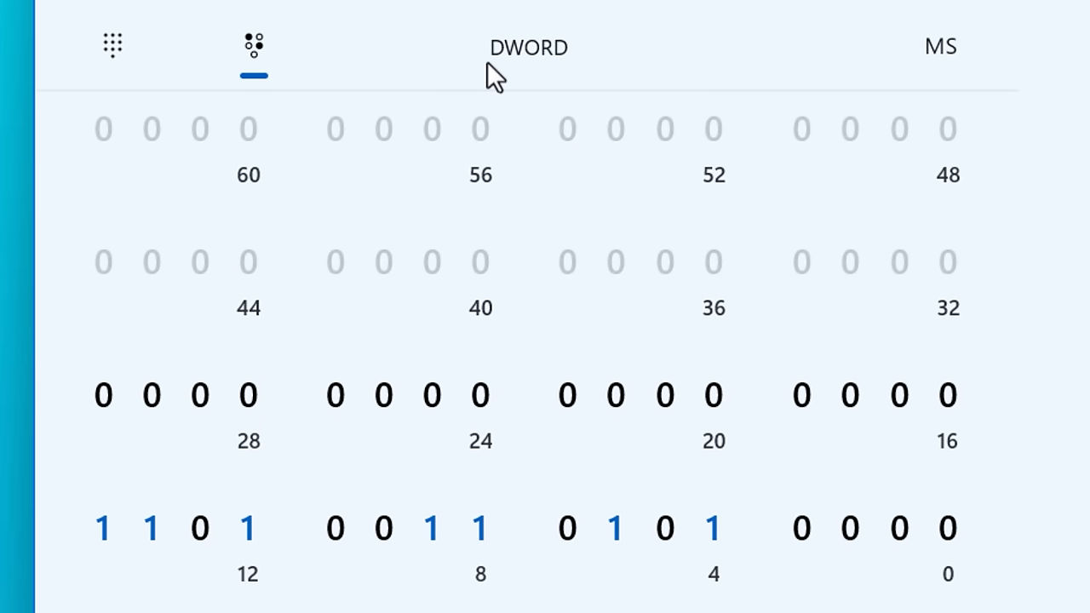
left_click(528, 48)
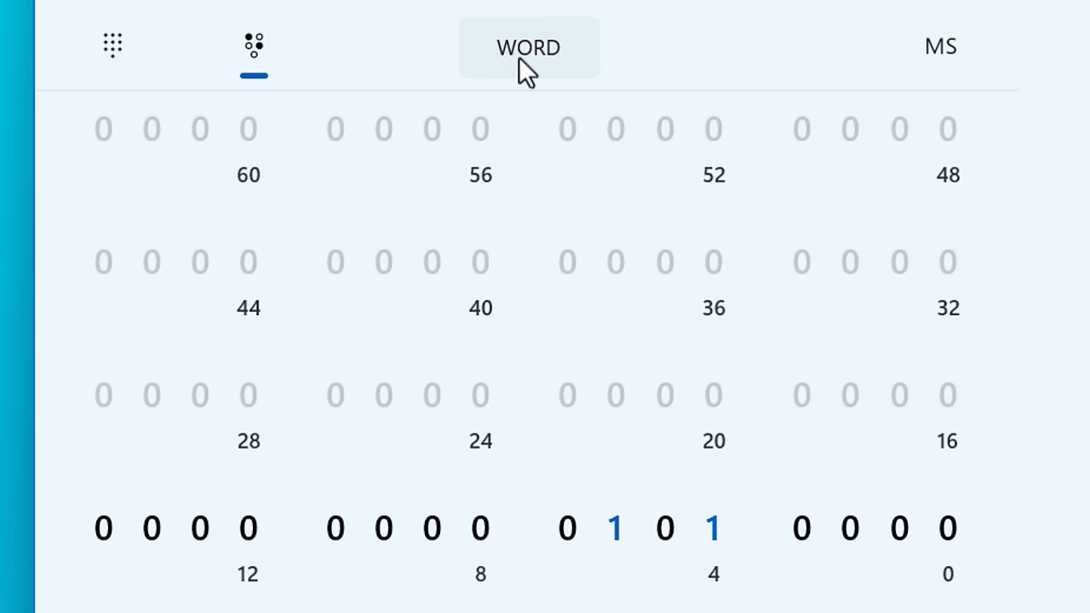
left_click(528, 48)
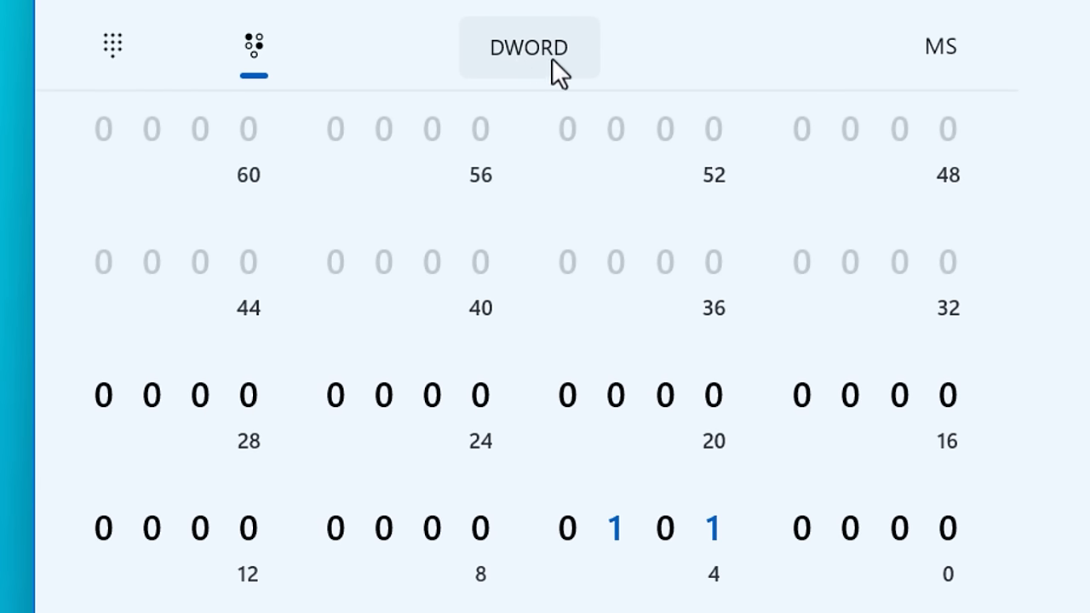
left_click(528, 48)
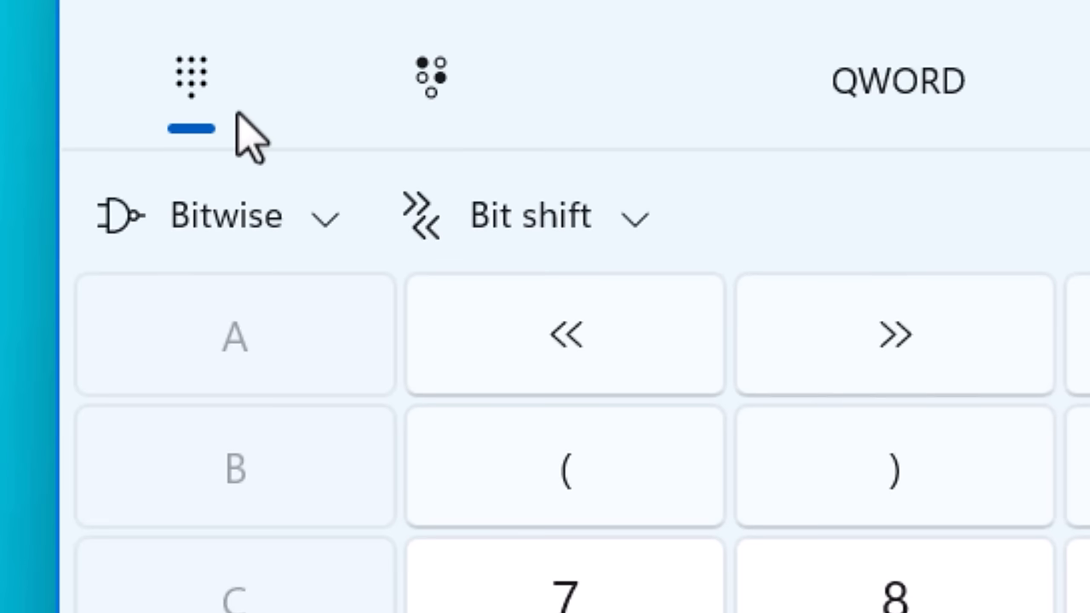
left_click(225, 214)
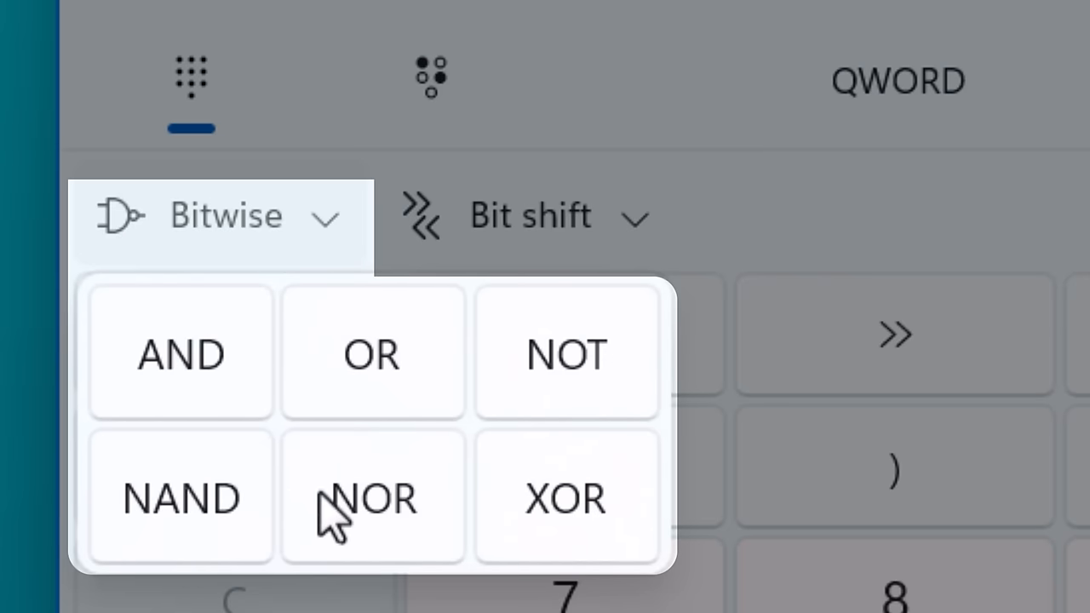
mouse_move(699, 460)
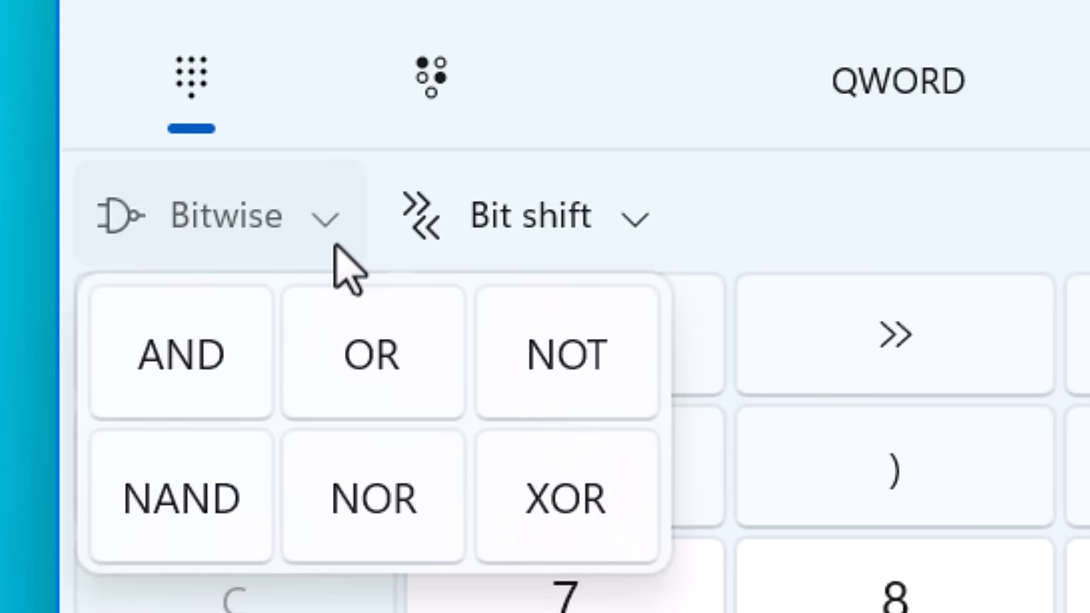
mouse_move(327, 255)
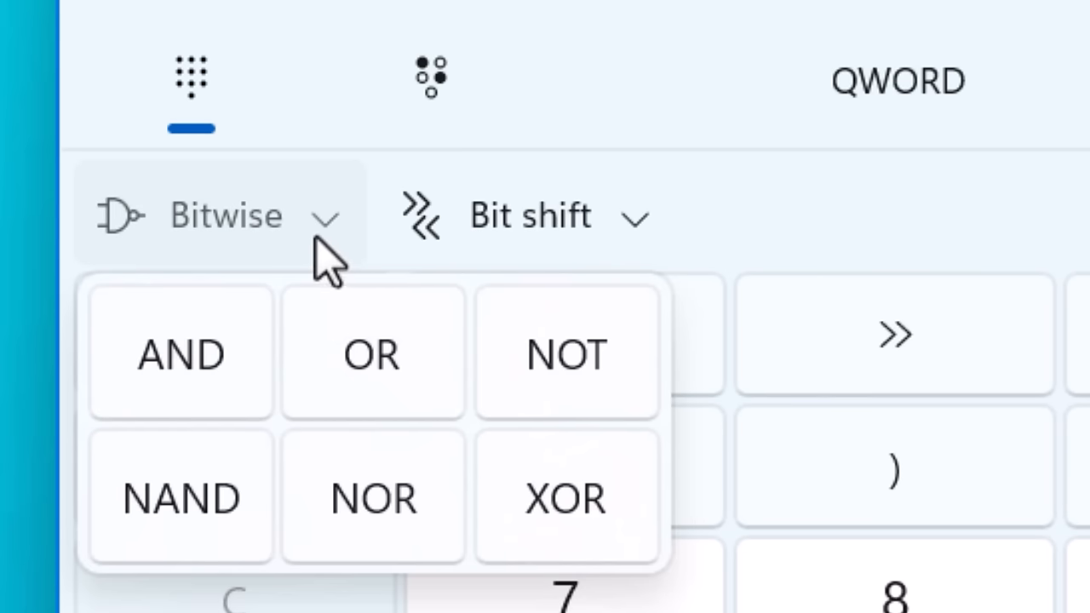
mouse_move(968, 255)
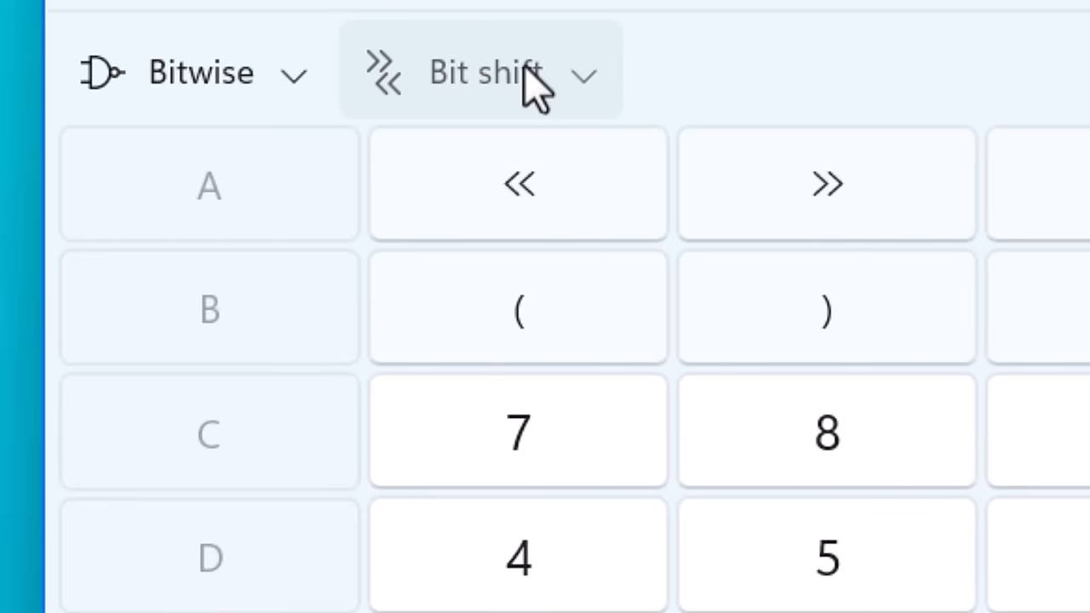
View the bit shift types (arithmetic, logical, rotate), then go to Date calculation
left_click(485, 72)
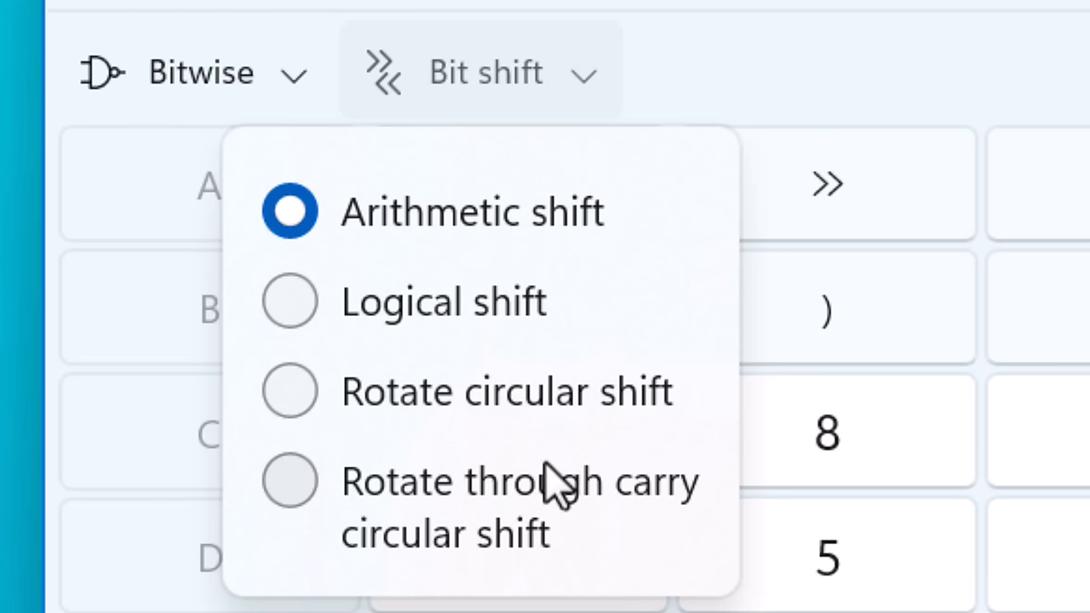
left_click(289, 390)
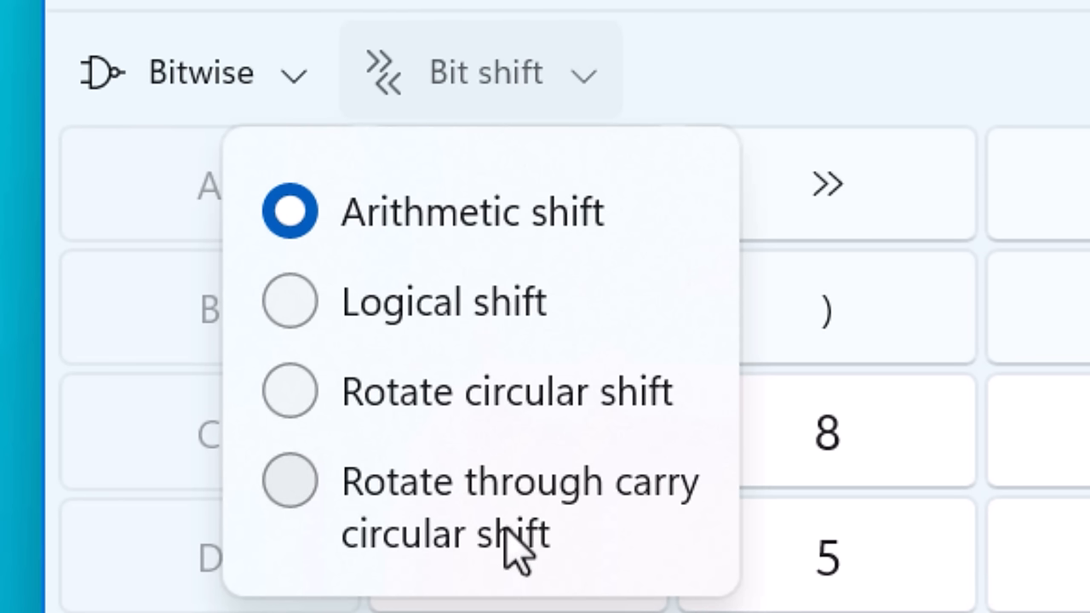
mouse_move(535, 272)
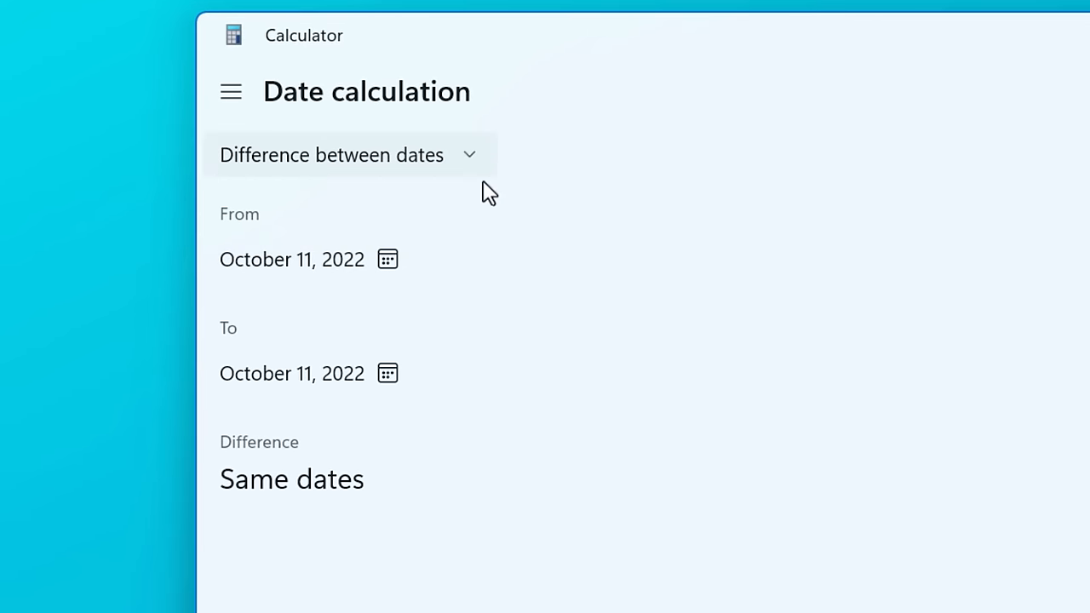
Switch the date tool to Add or subtract days and pick a value
left_click(349, 153)
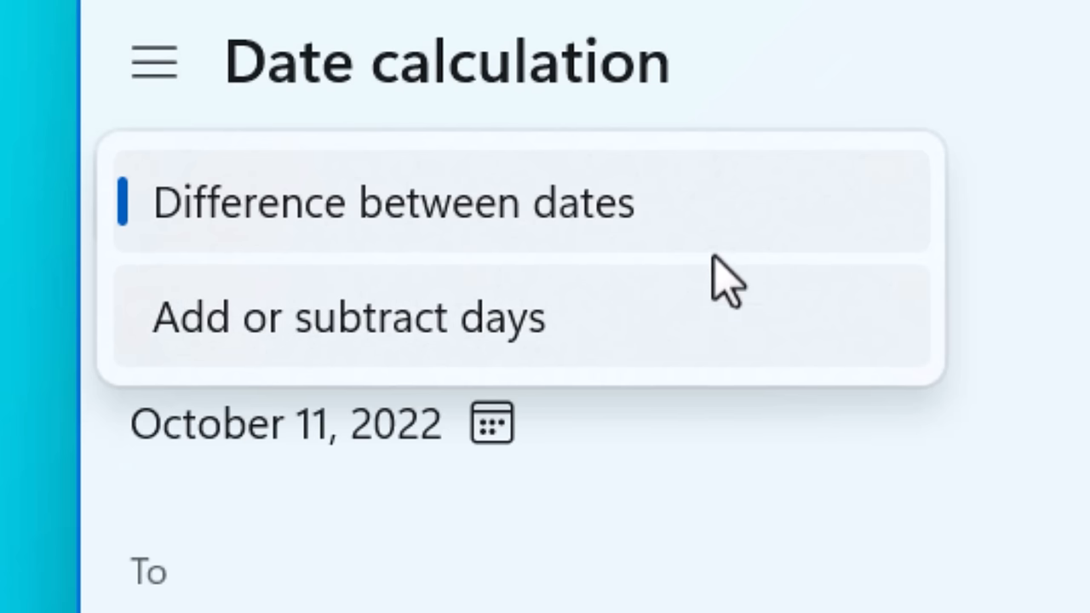
left_click(347, 317)
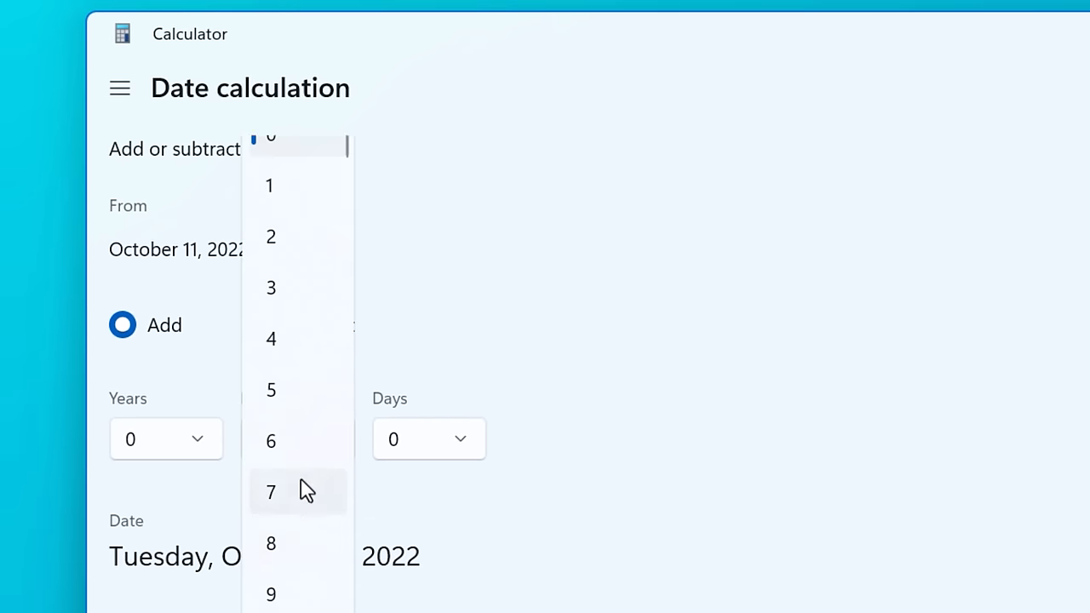
left_click(270, 543)
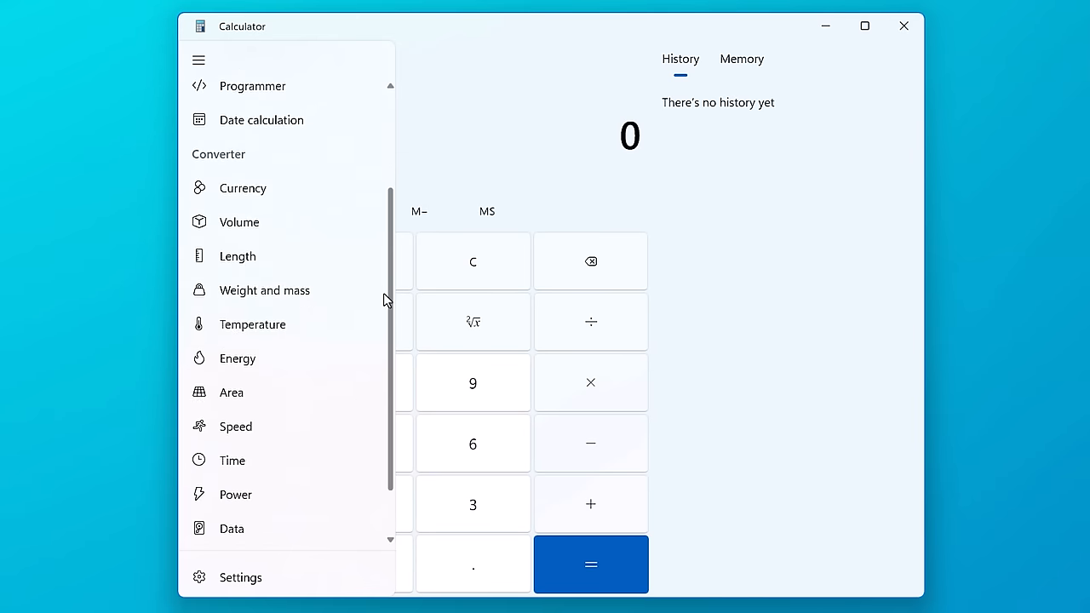
Scroll the mode list down to the Converter section
scroll("down", 3)
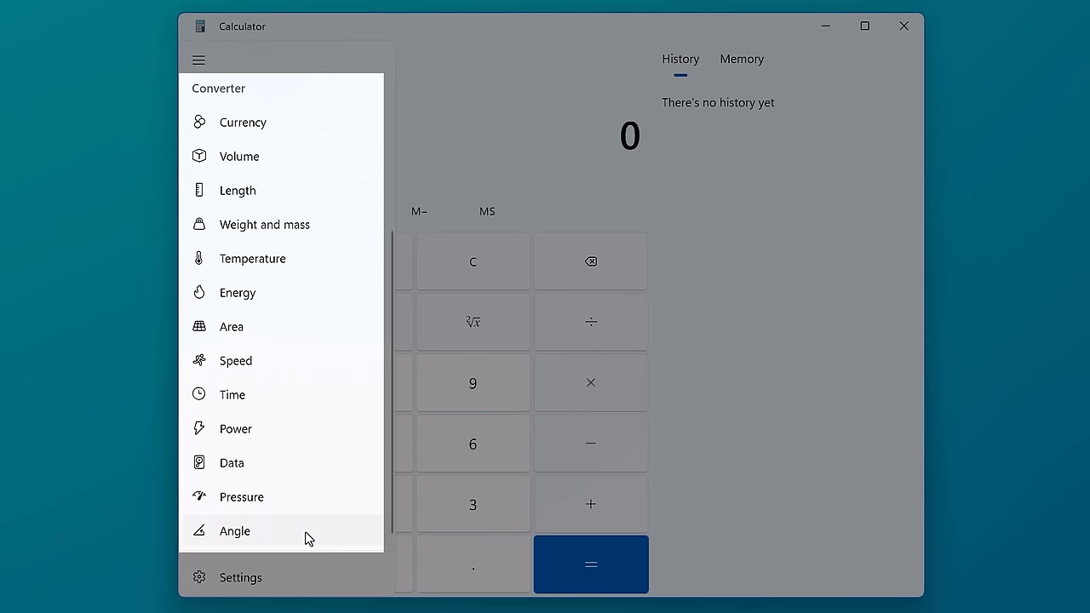
mouse_move(308, 528)
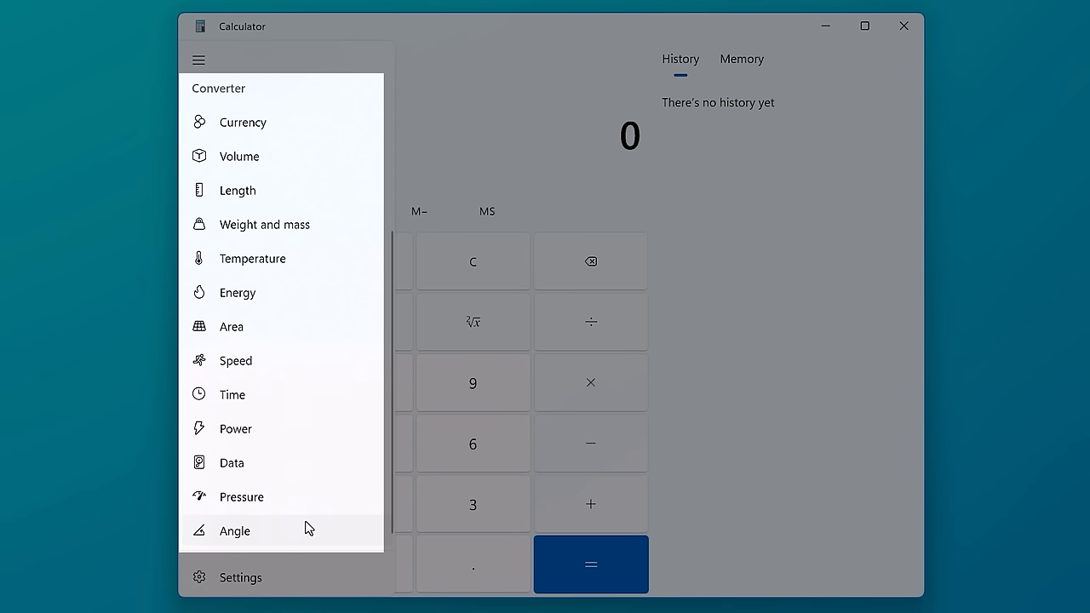
mouse_move(332, 545)
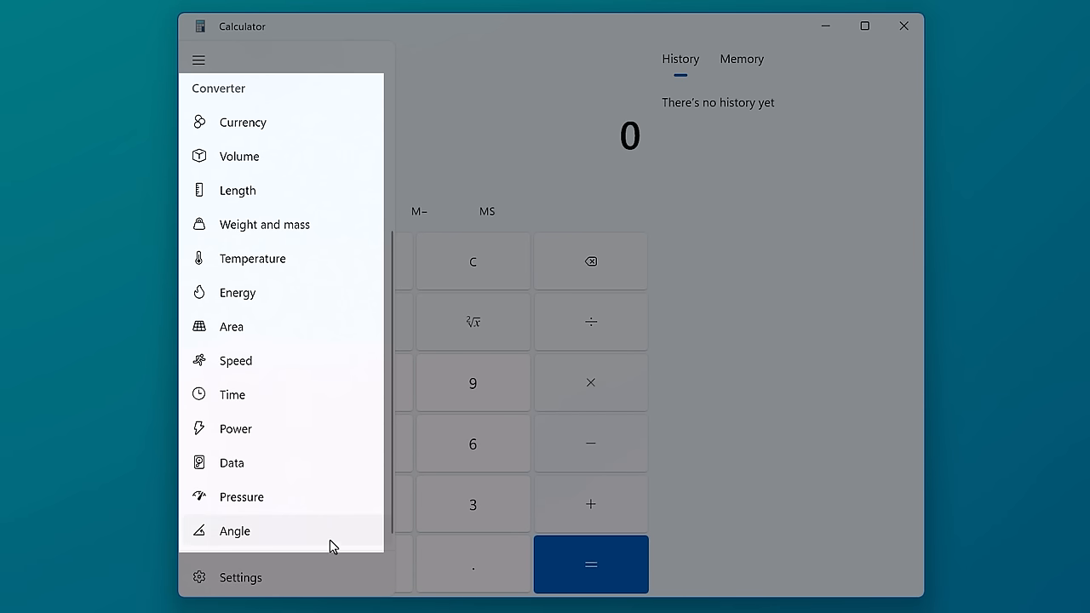
mouse_move(327, 535)
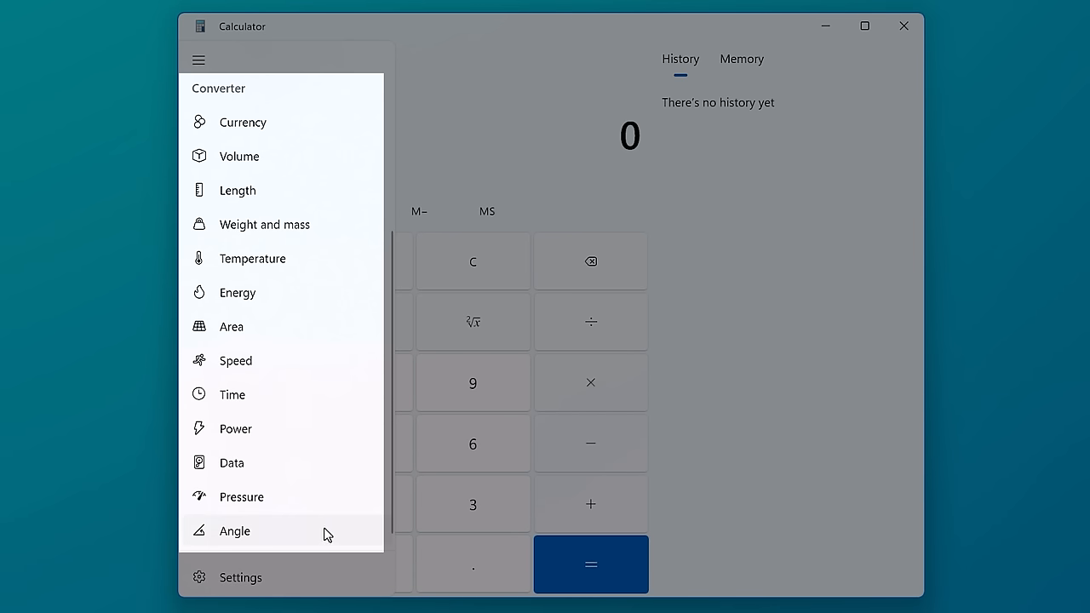
mouse_move(337, 152)
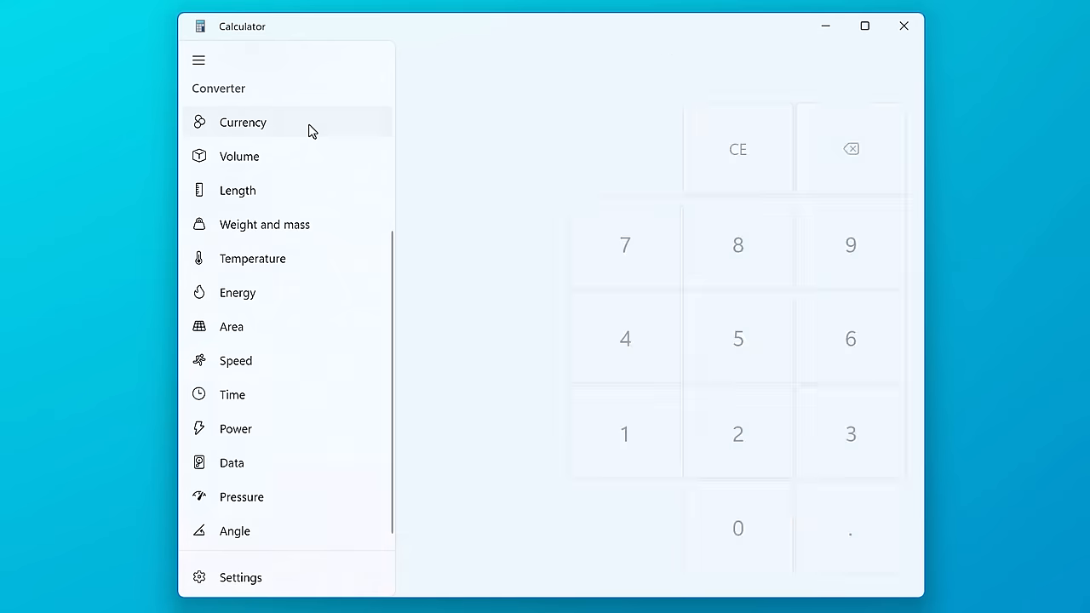
Update the exchange rates and convert 5 US dollars to 5.15 euros
left_click(242, 123)
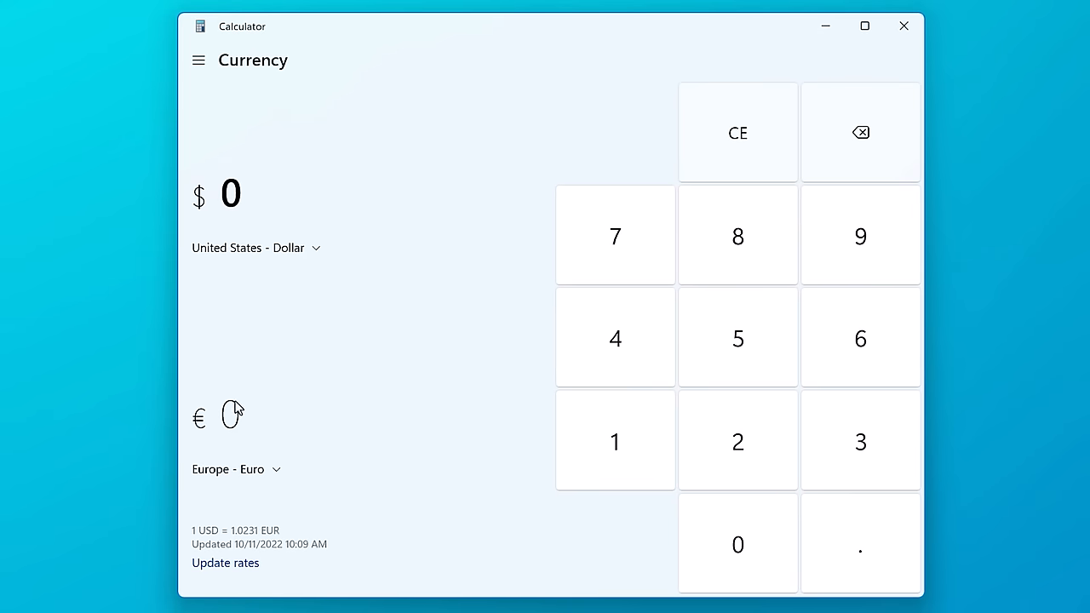
mouse_move(323, 501)
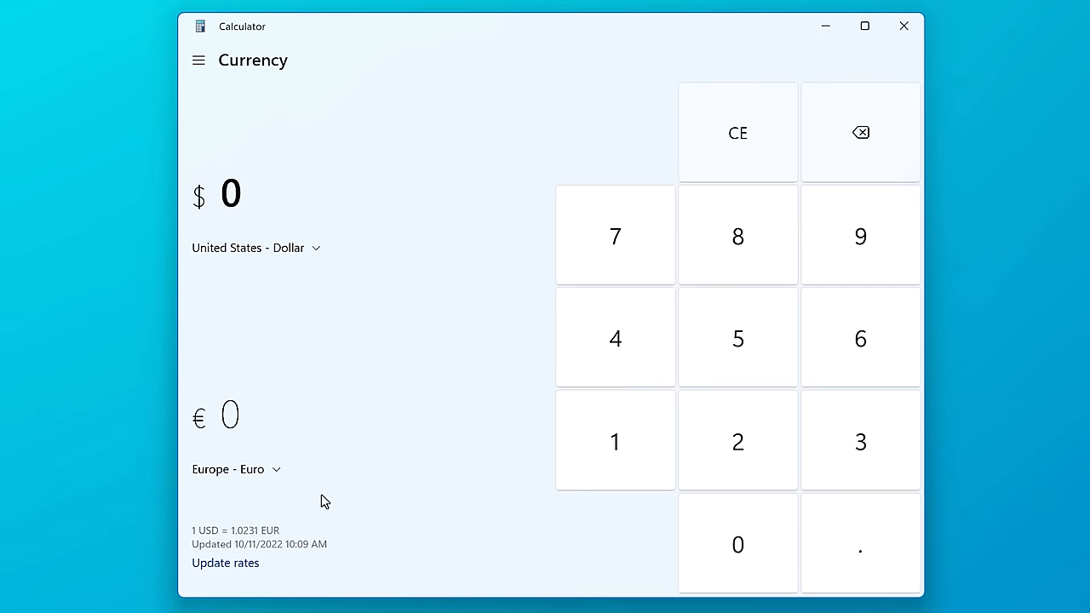
mouse_move(730, 394)
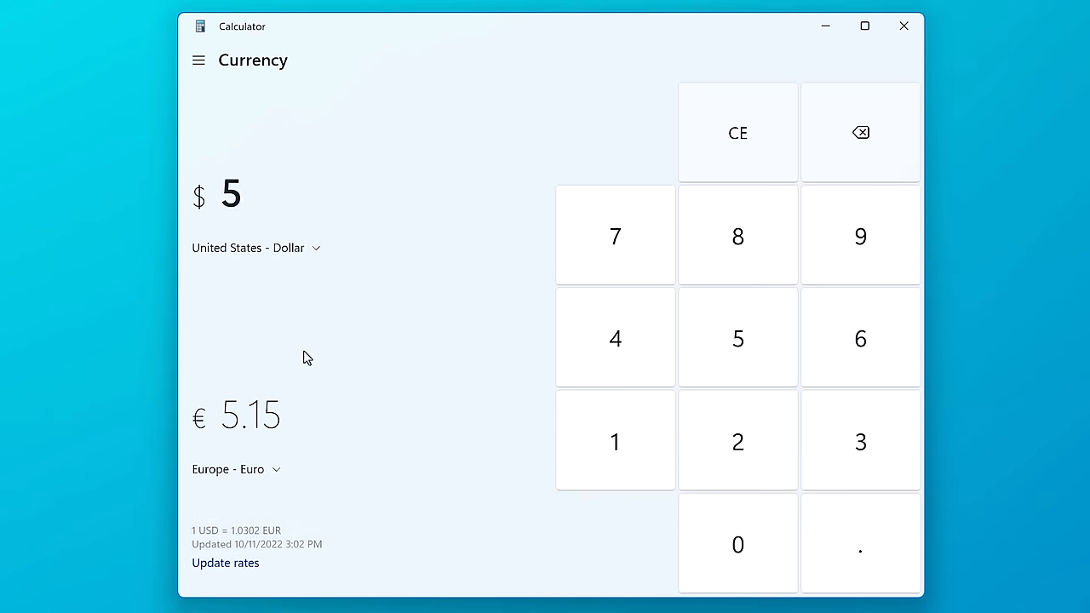
mouse_move(241, 92)
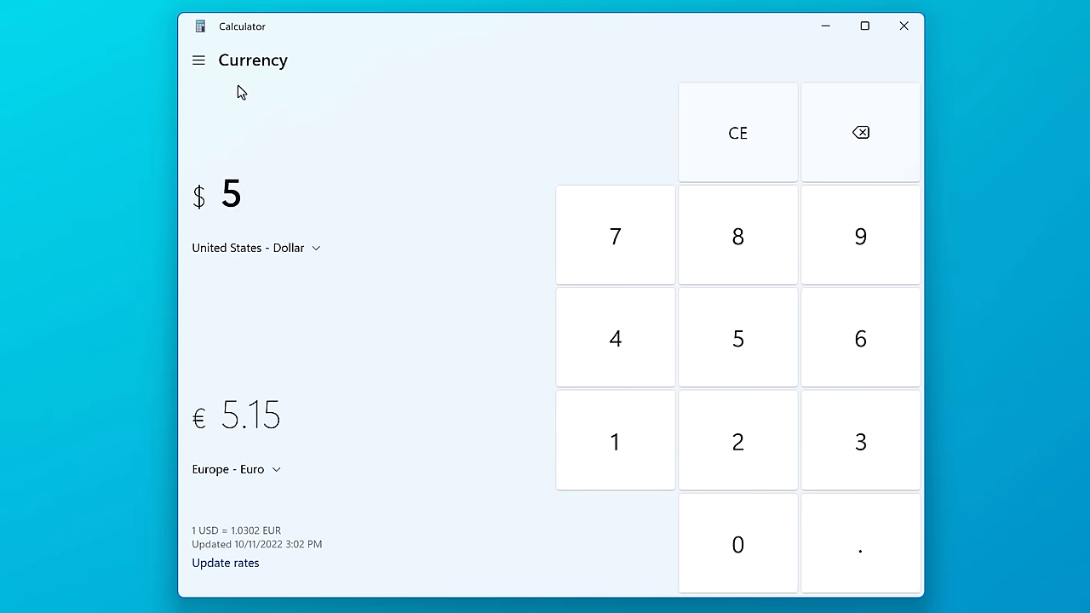
left_click(198, 59)
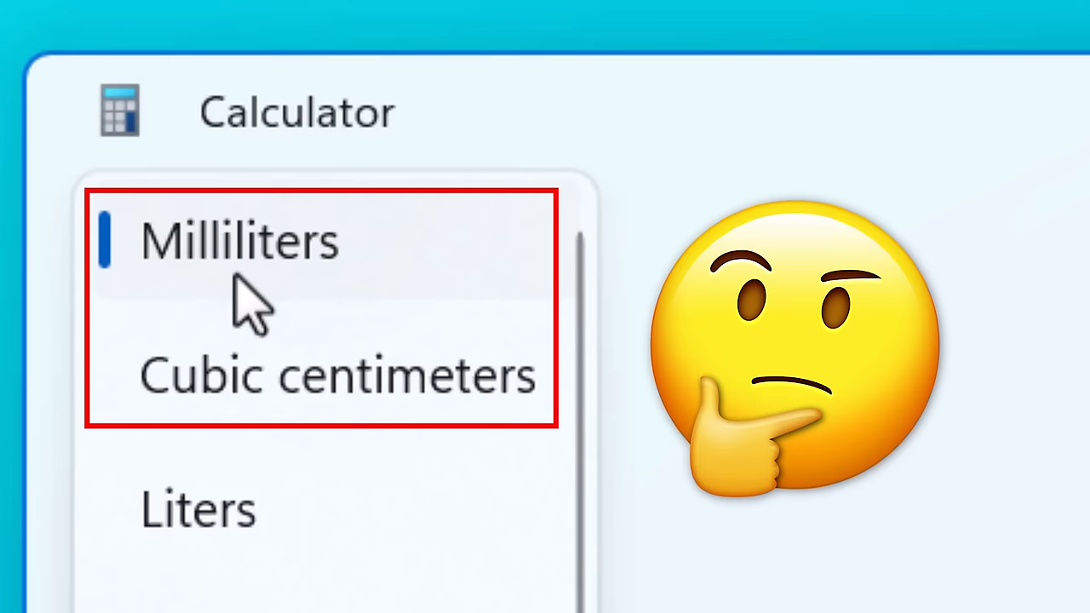
mouse_move(372, 435)
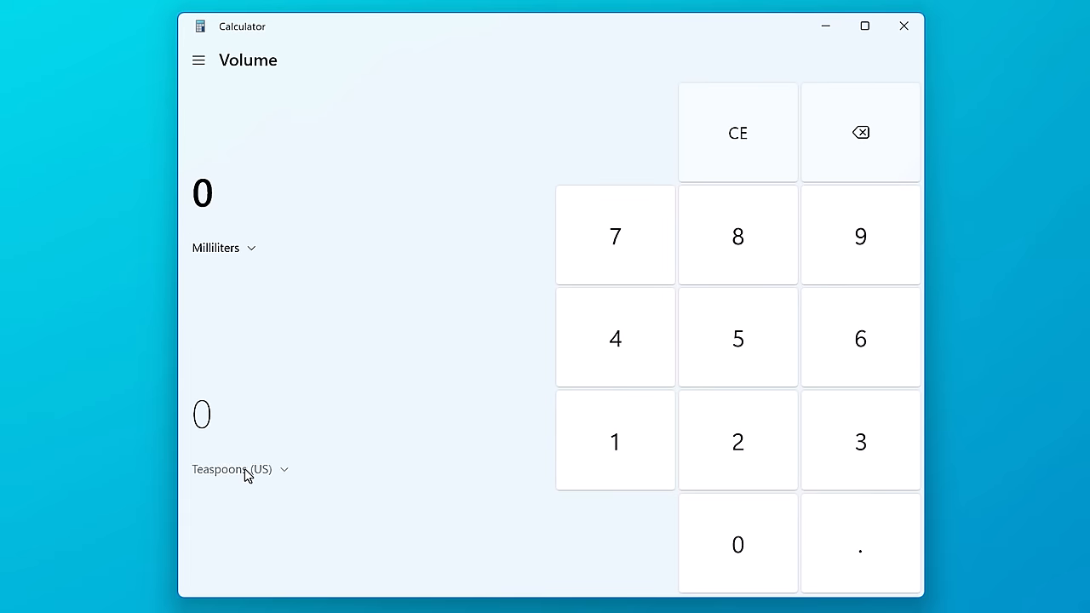
Set cubic centimeters as target, then convert 1 UK teaspoon to 1.20095 US teaspoons
left_click(738, 337)
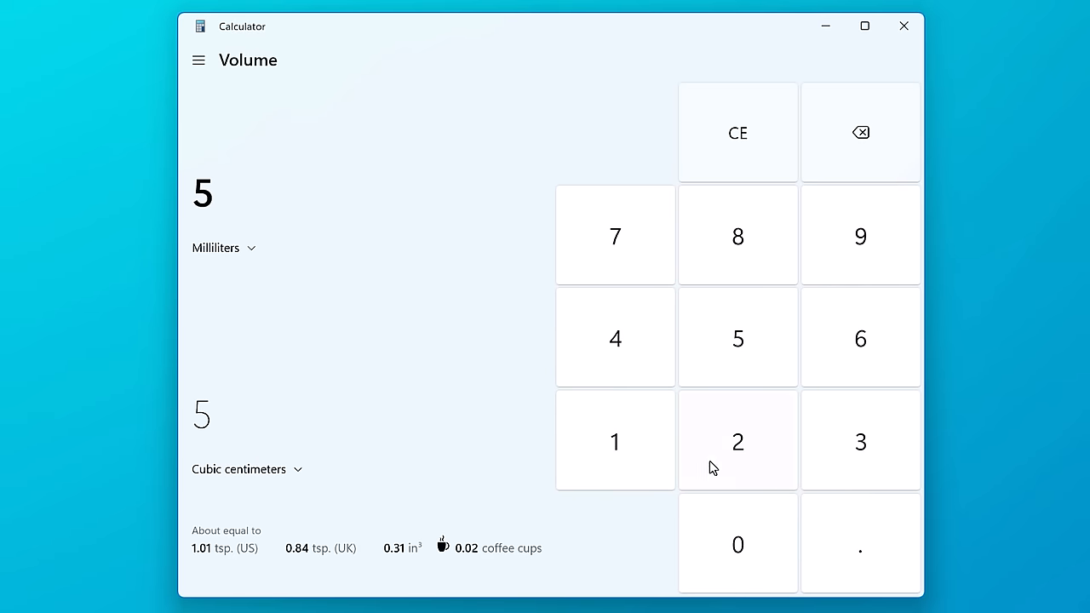
mouse_move(333, 416)
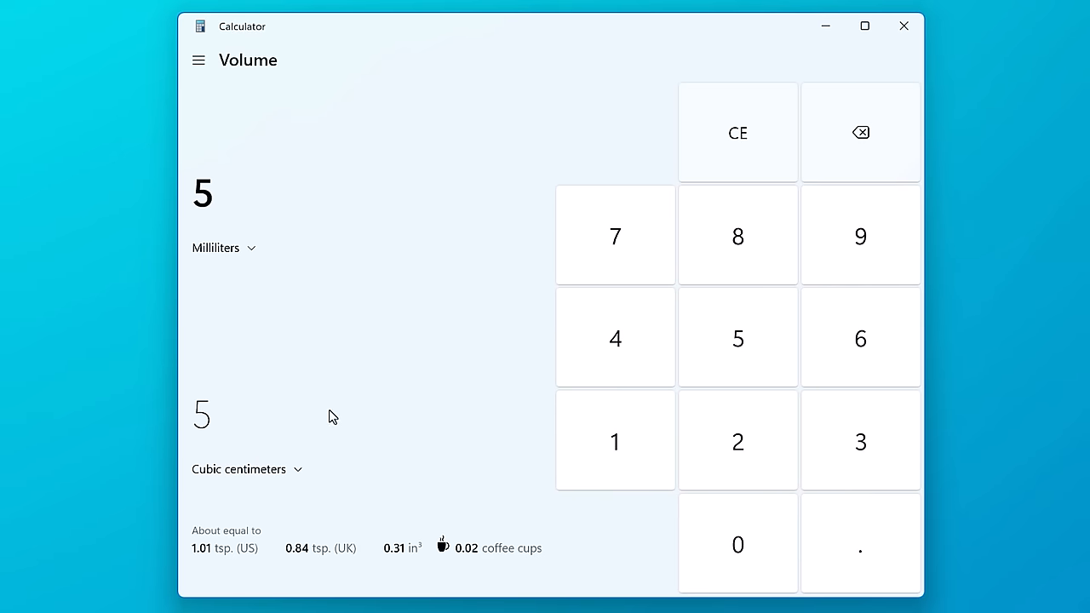
mouse_move(252, 256)
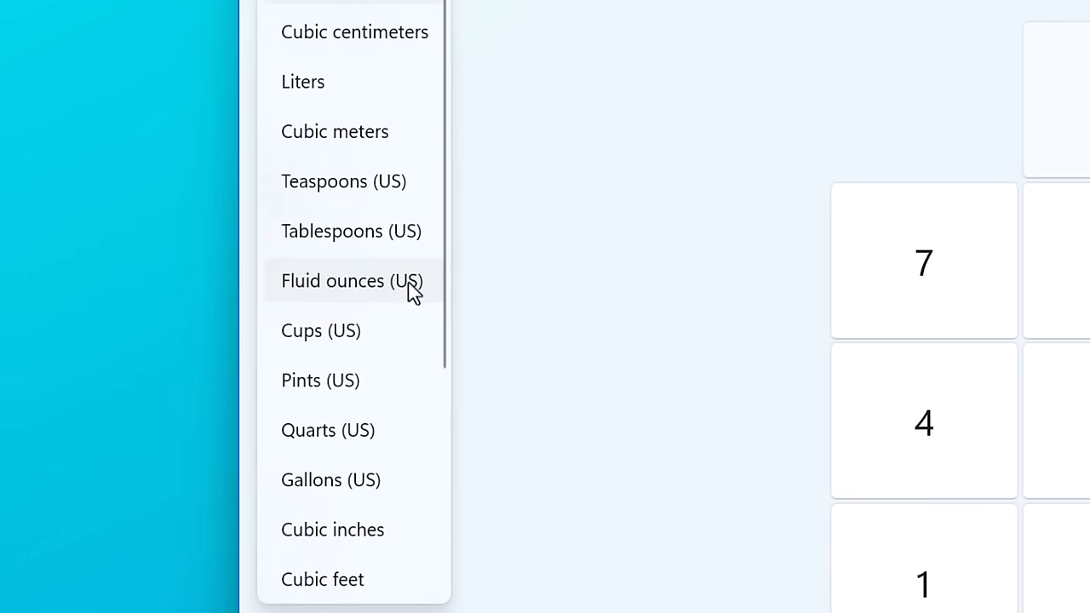
scroll("down", 3)
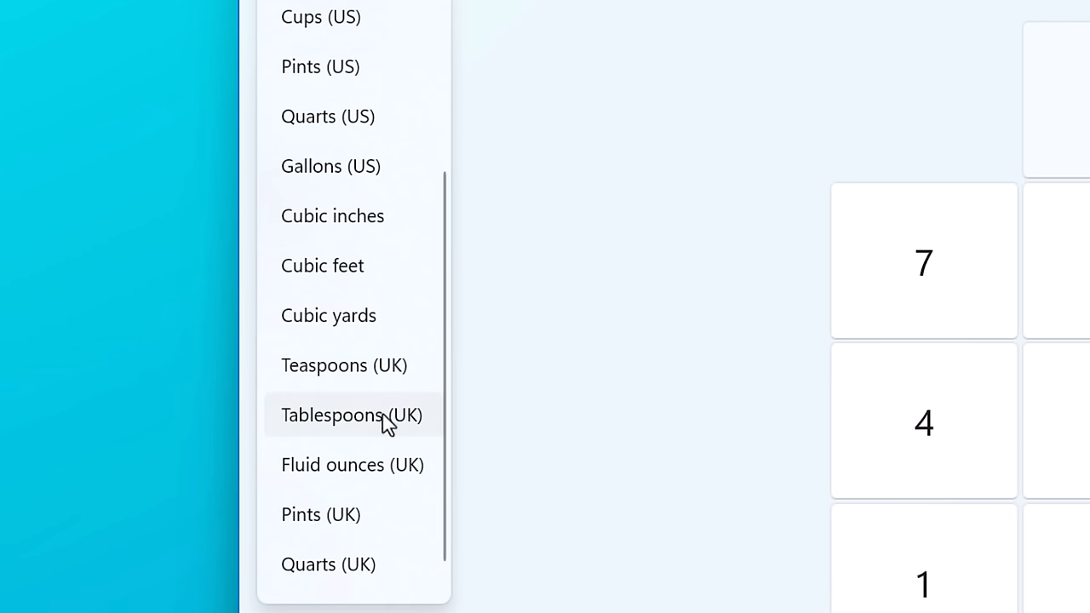
scroll("down", 3)
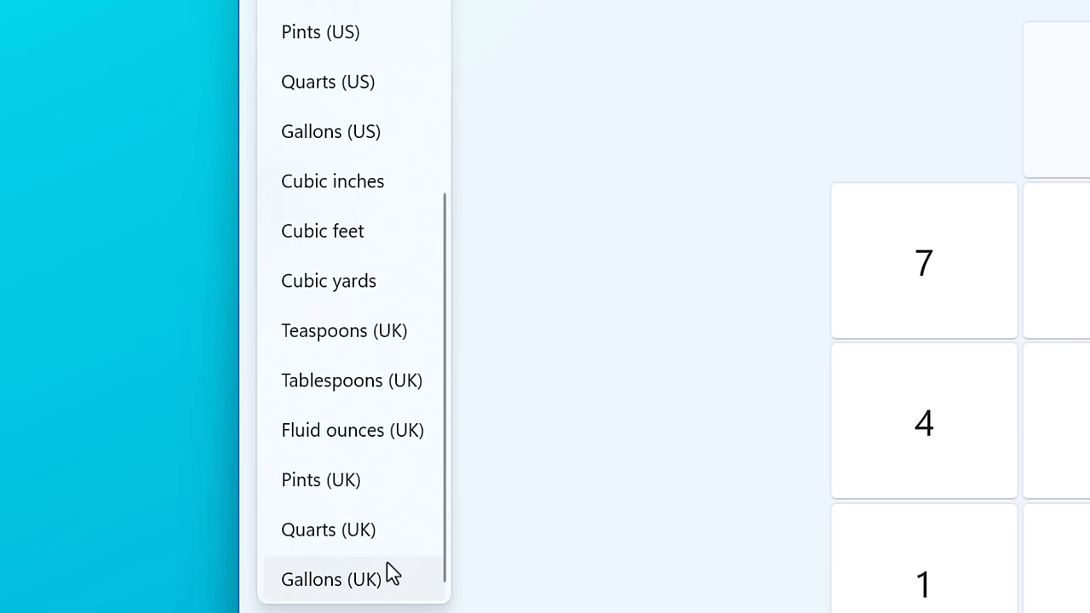
mouse_move(407, 327)
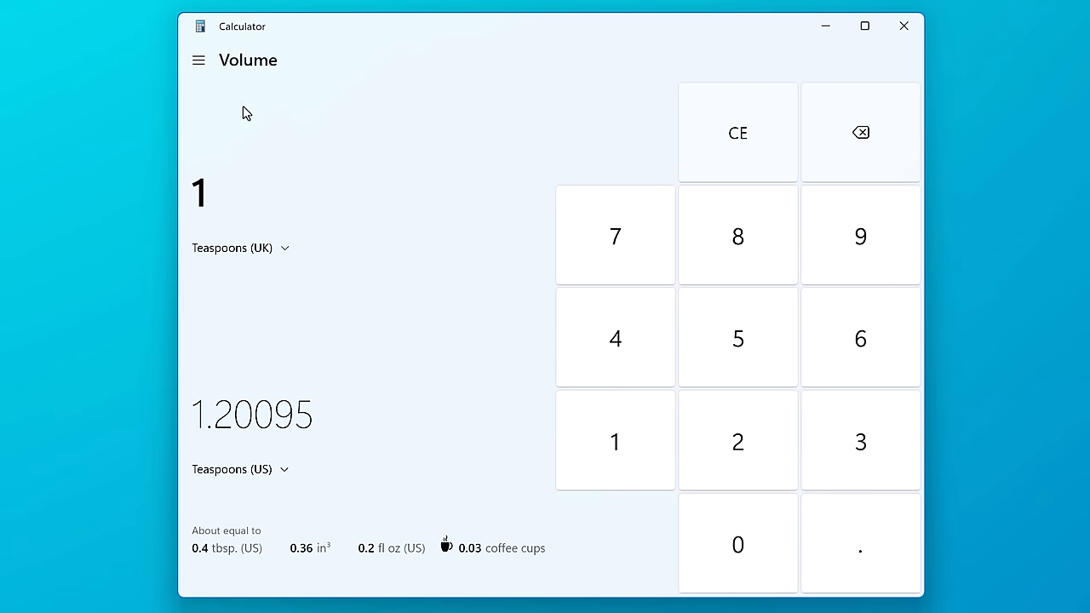
mouse_move(412, 328)
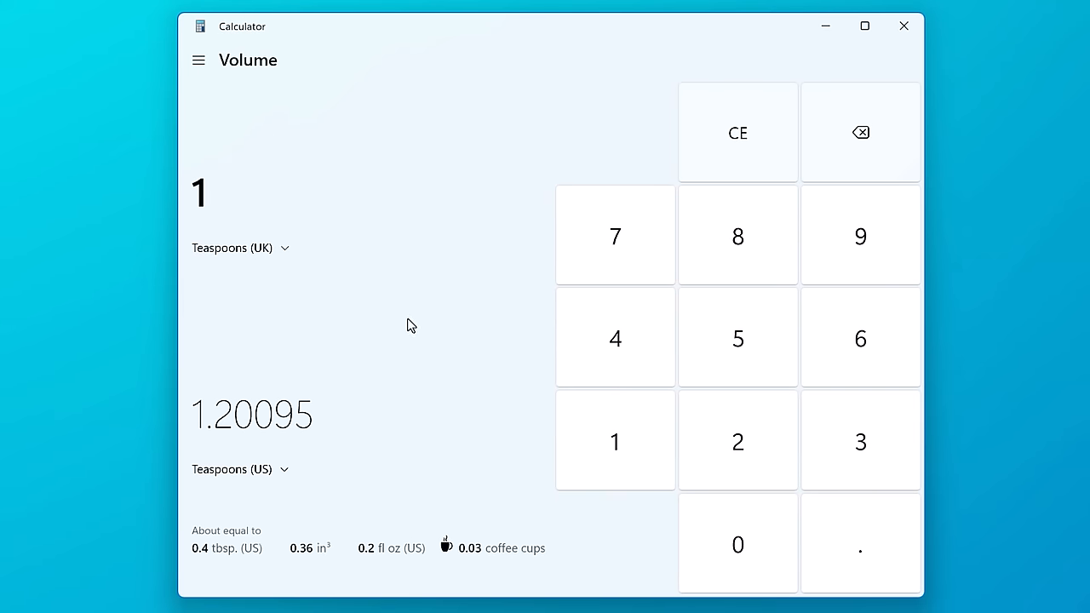
left_click(198, 59)
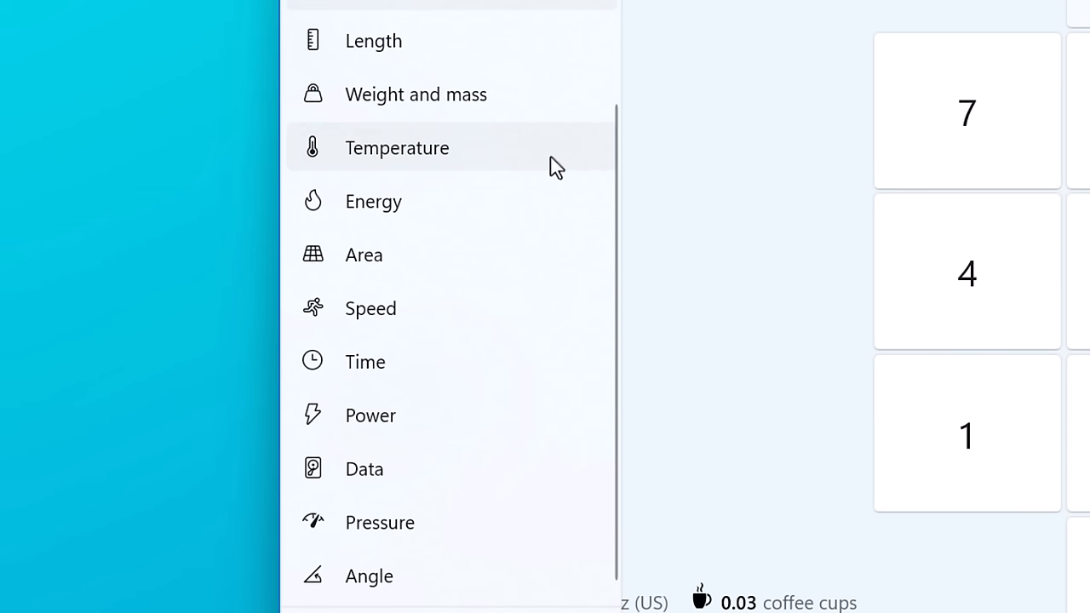
mouse_move(562, 269)
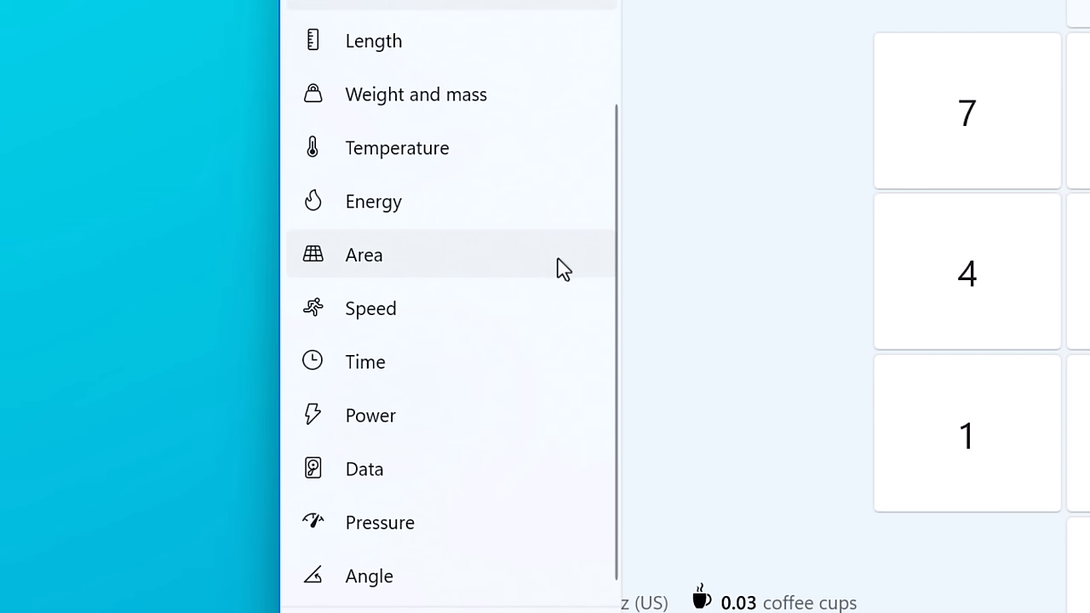
mouse_move(545, 497)
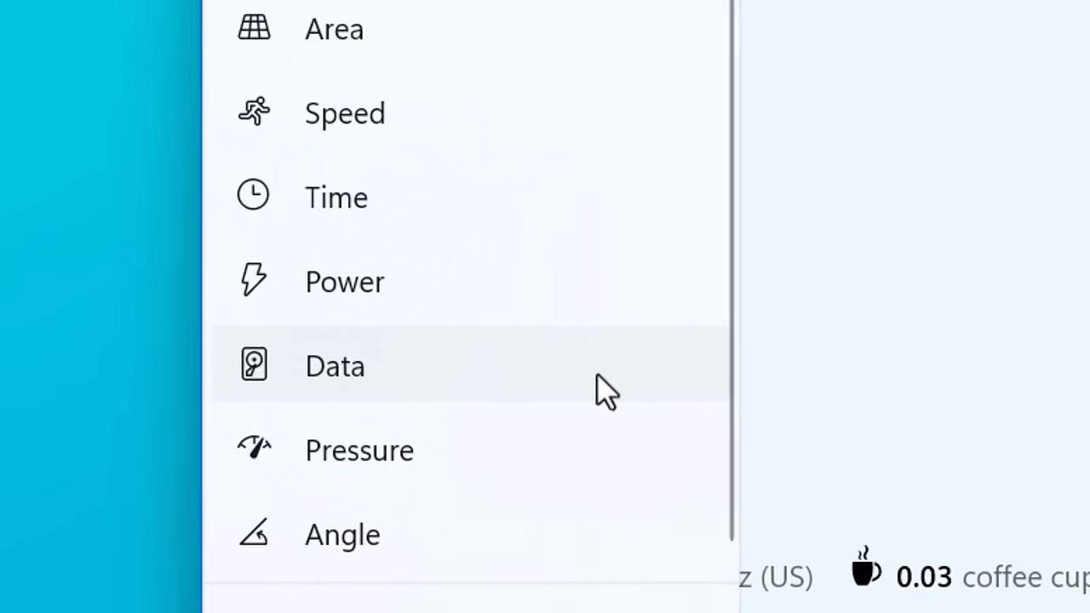
Select the Data converter, set to gigabytes to megabytes
scroll("up", 3)
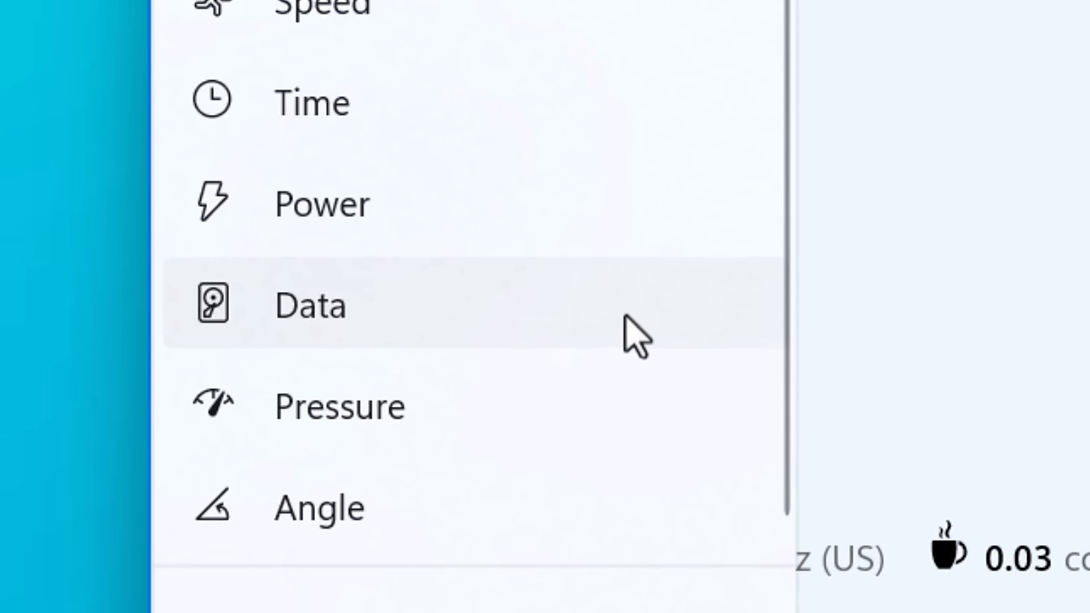
left_click(310, 305)
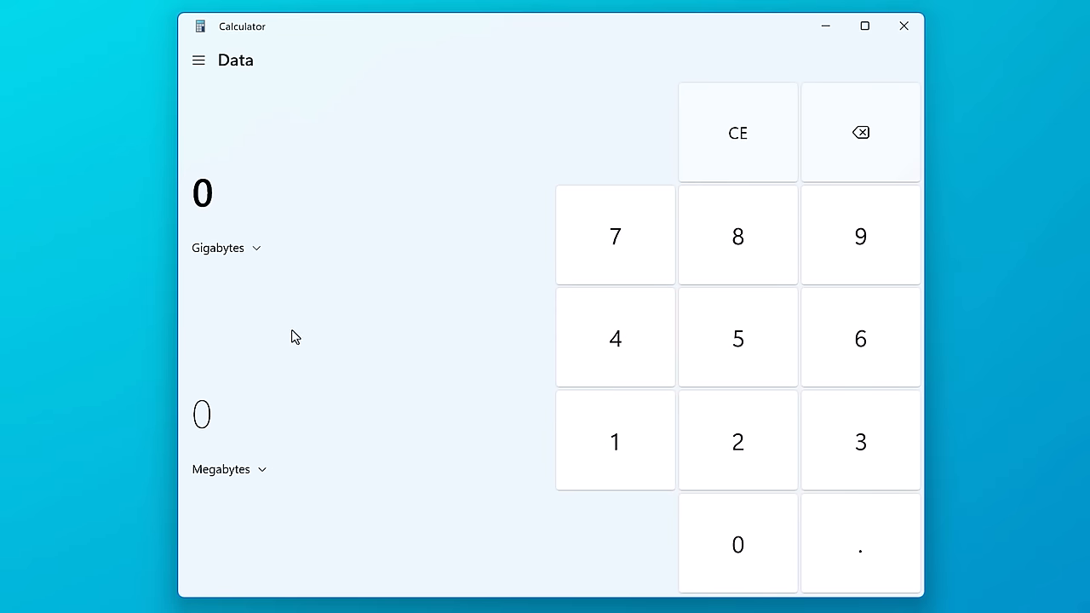
Choose Mebibytes and Gibibytes as units so 1,024 MiB converts to 1 GiB
left_click(225, 249)
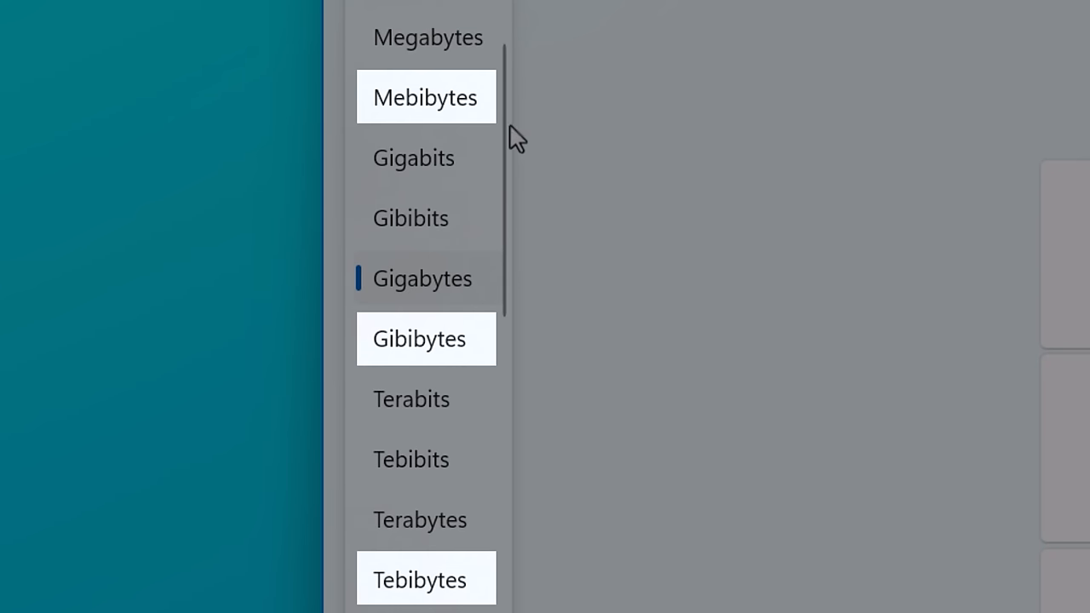
mouse_move(528, 562)
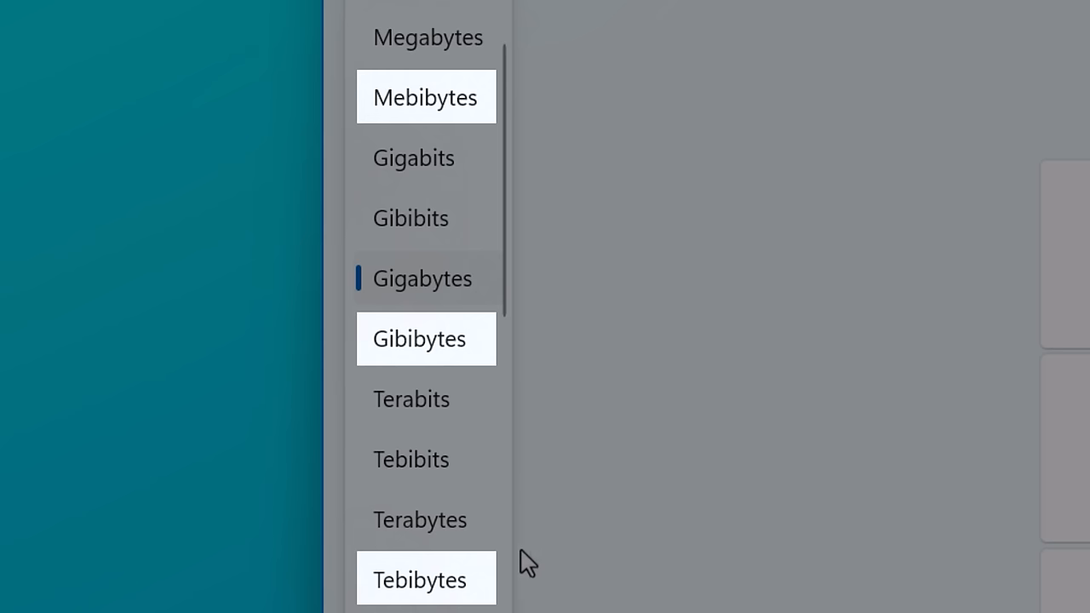
mouse_move(473, 593)
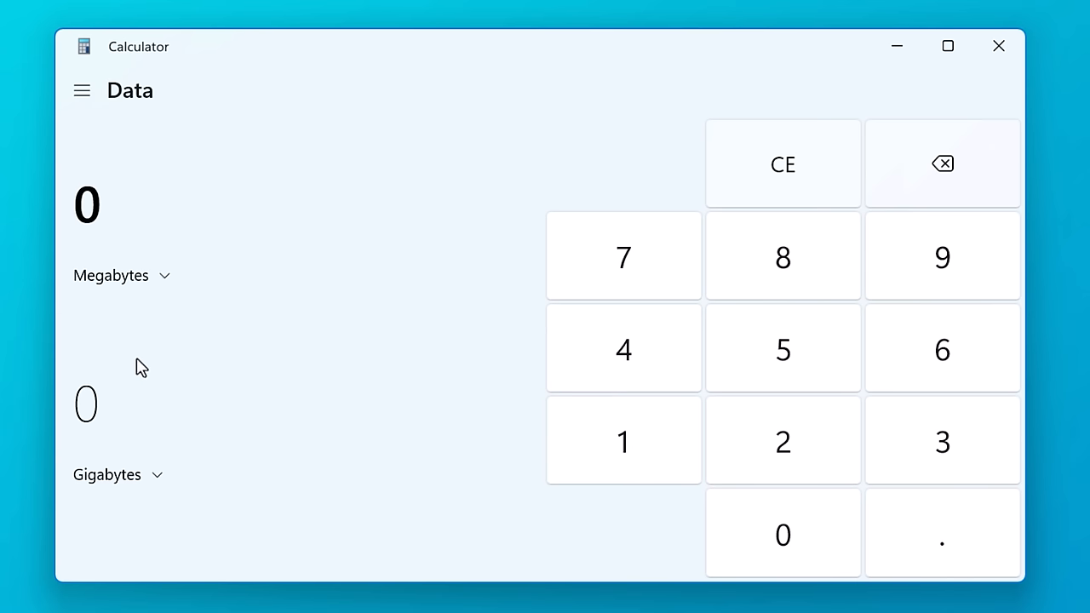
left_click(624, 442)
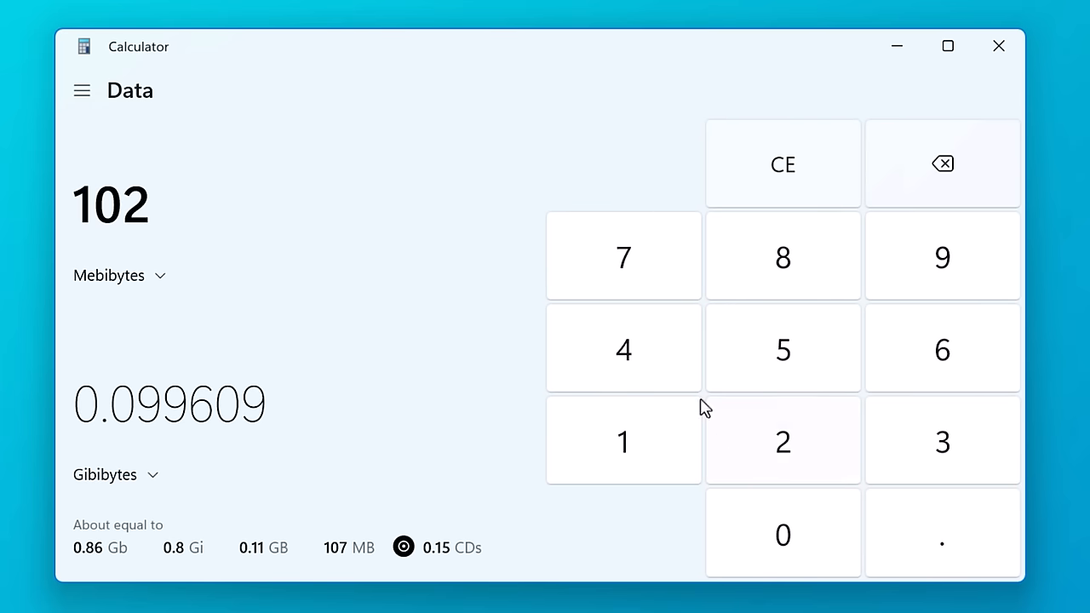
left_click(624, 347)
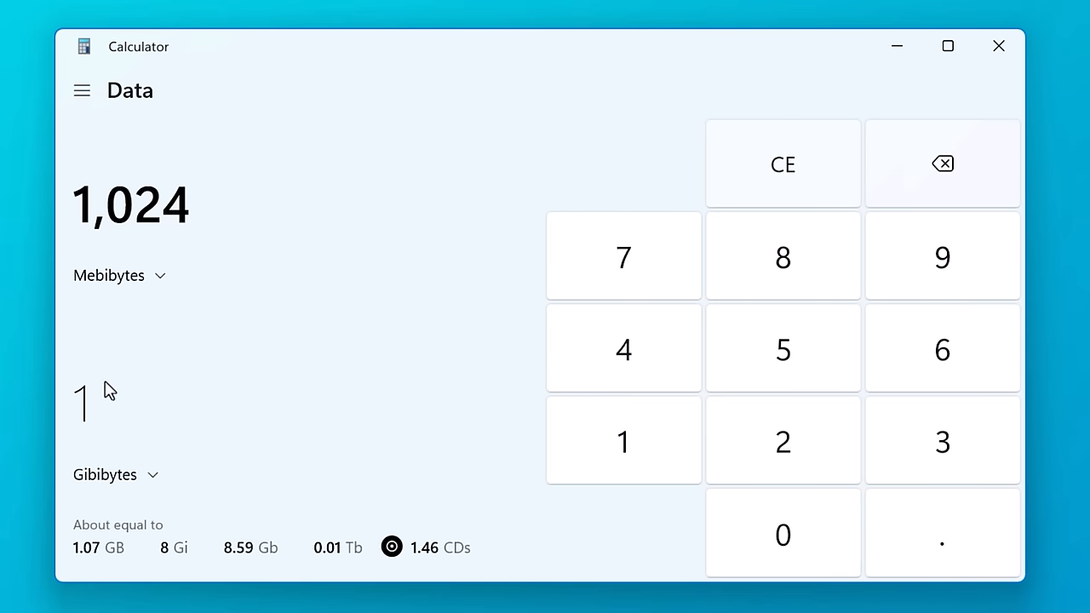
mouse_move(354, 419)
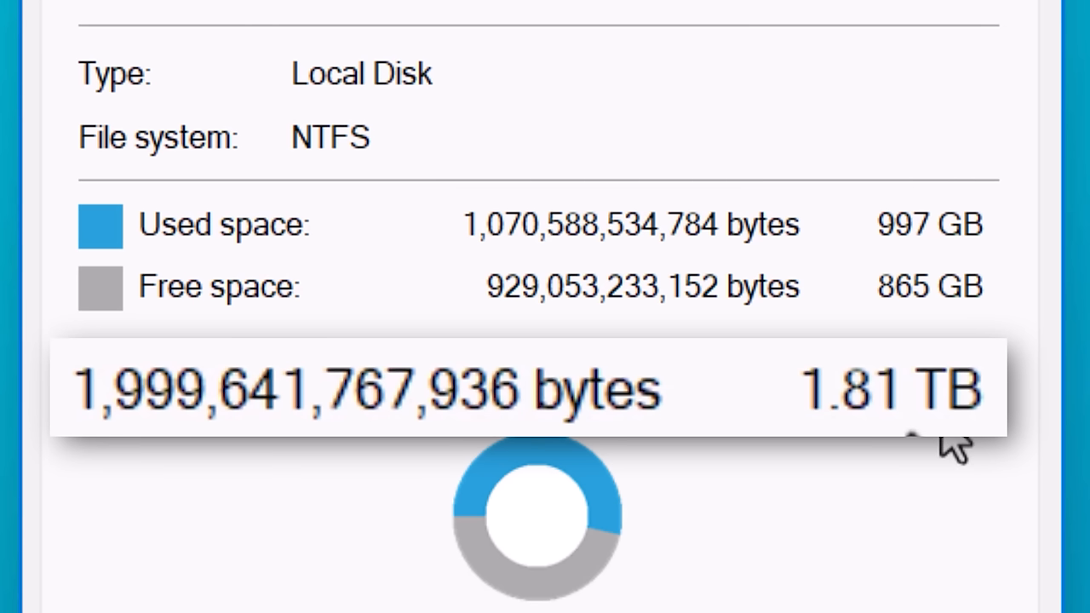
mouse_move(486, 447)
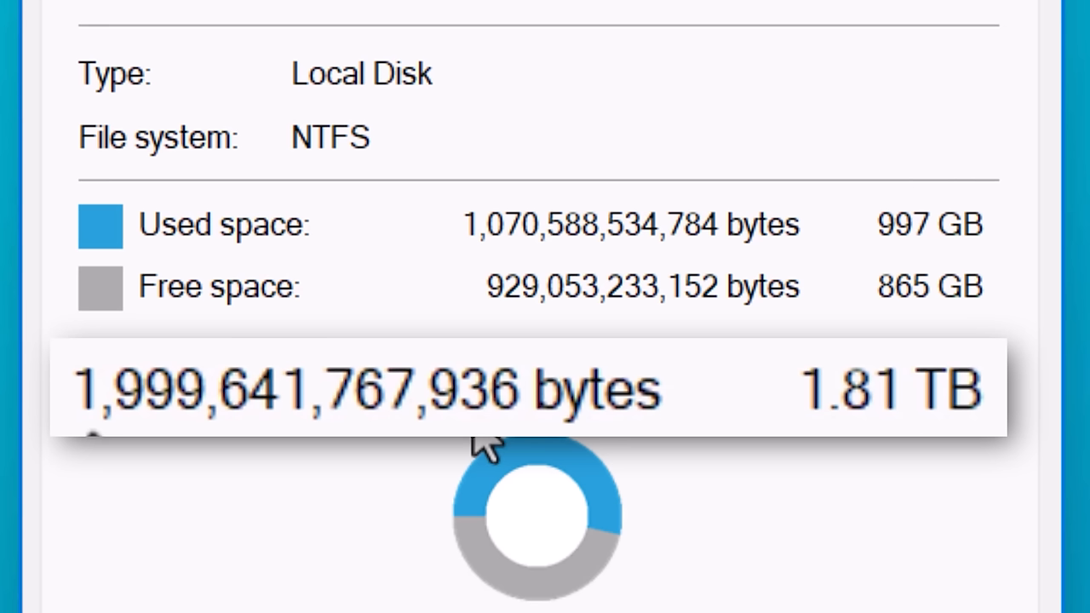
mouse_move(894, 452)
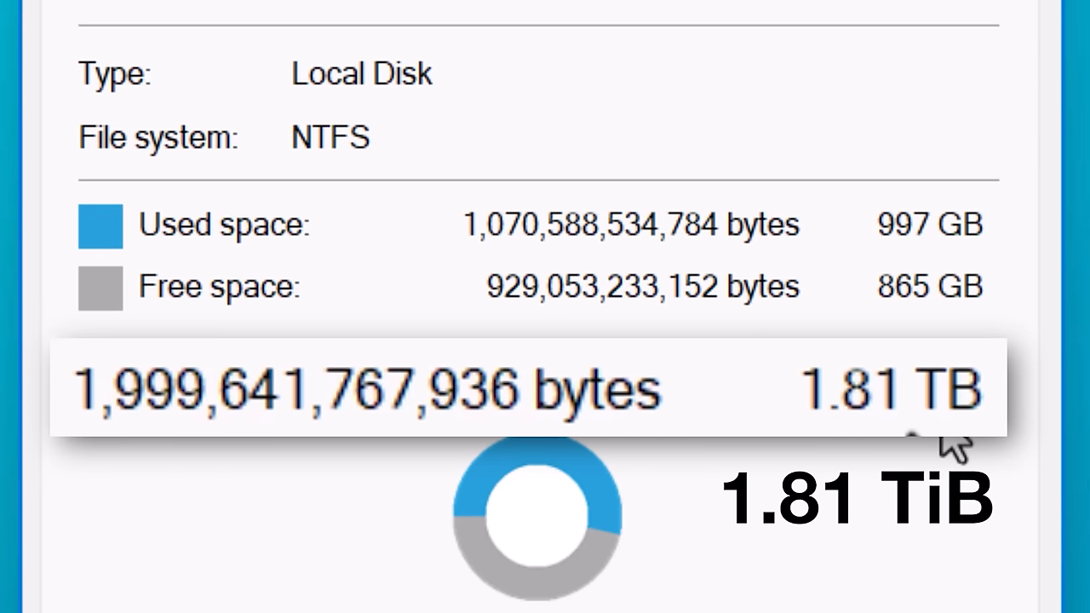
mouse_move(490, 447)
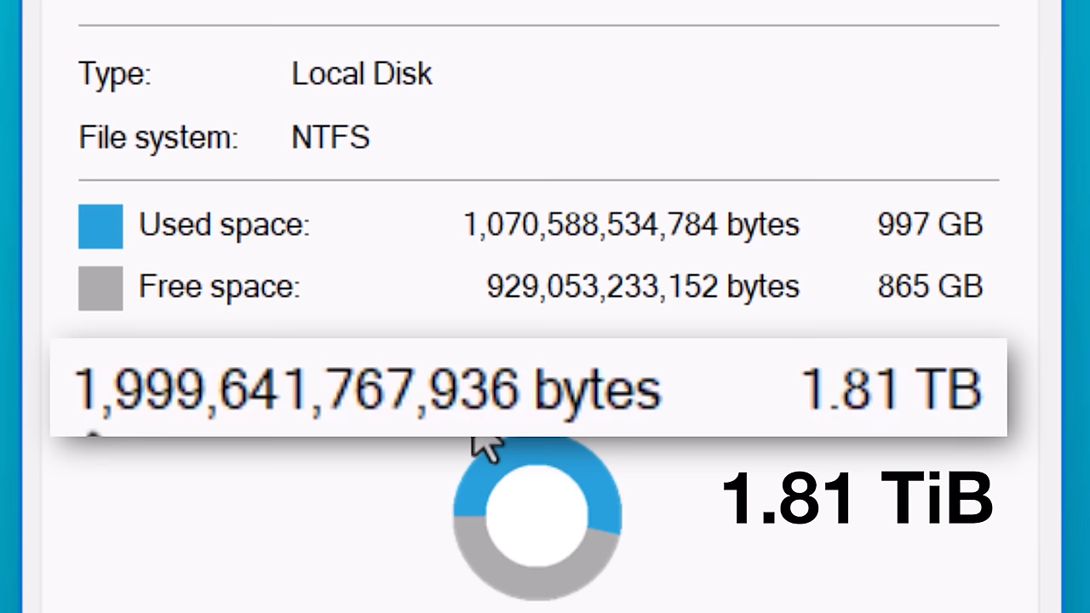